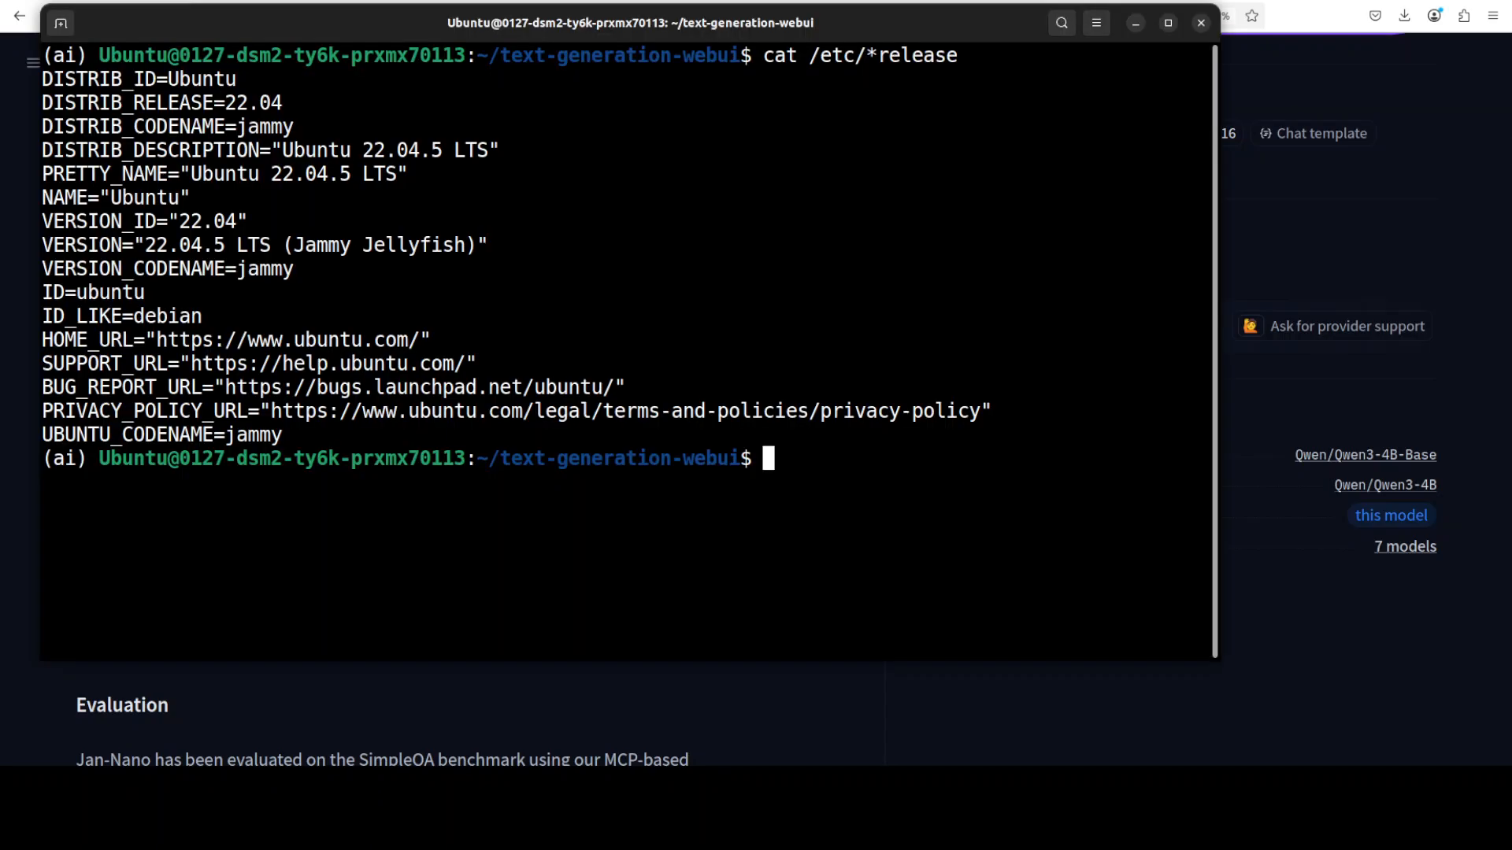
mouse_move(631, 551)
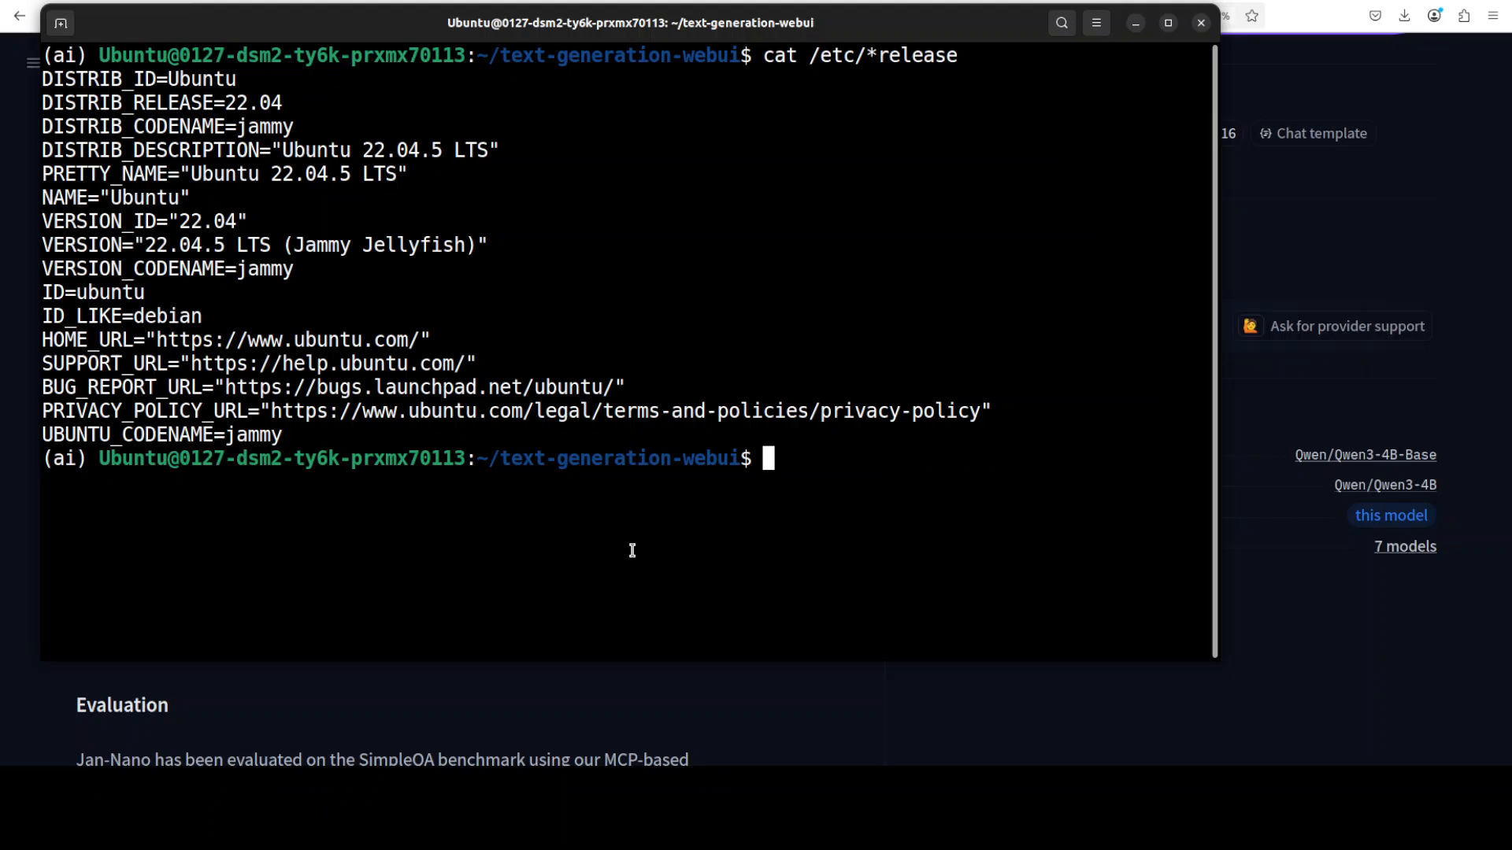
Run nvidia-smi to check the GPU's VRAM
type("nvidia-smi")
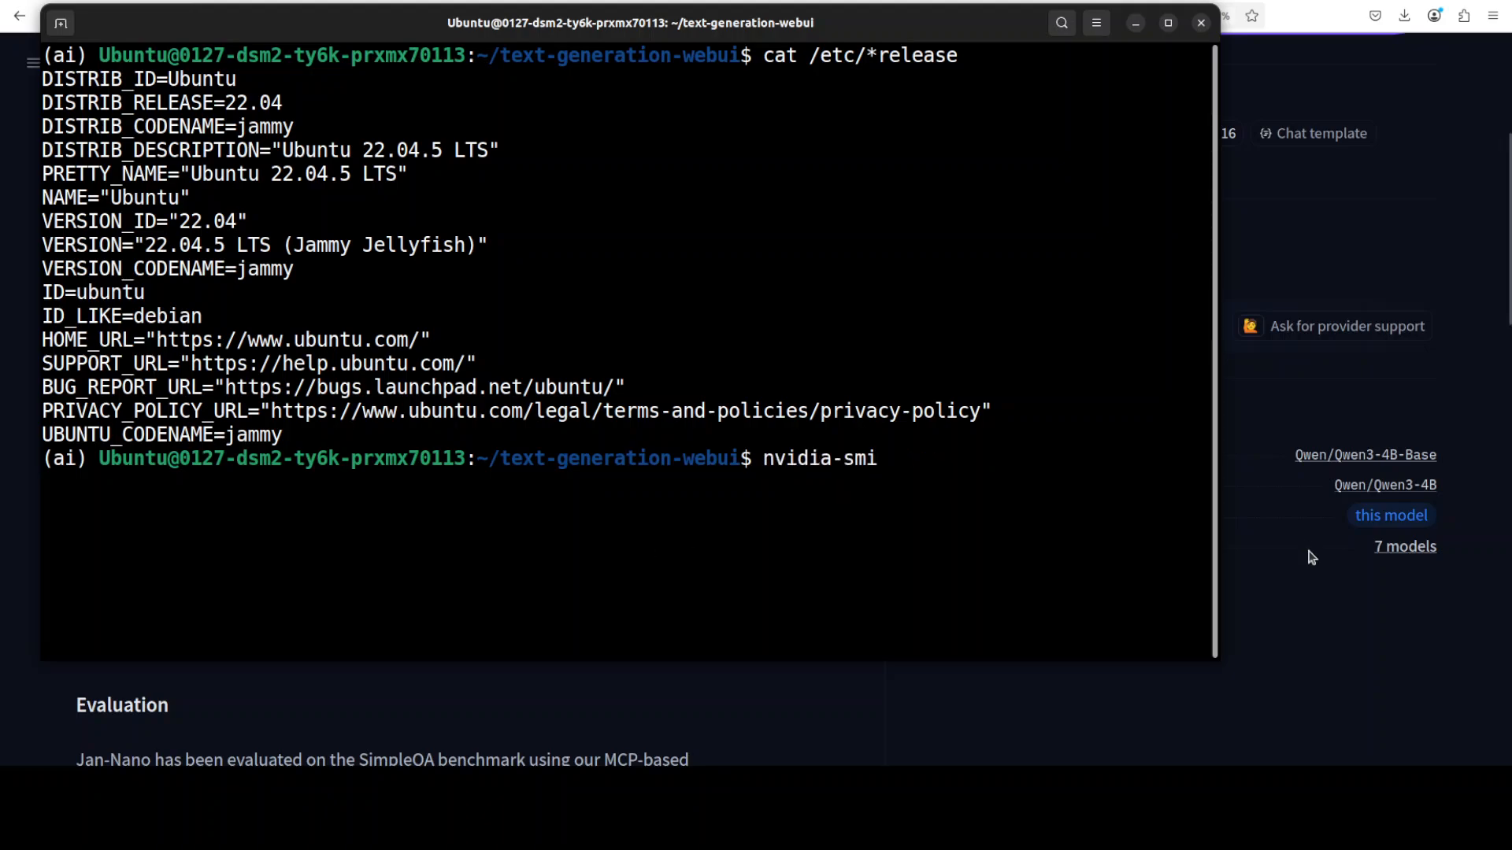
key("Return")
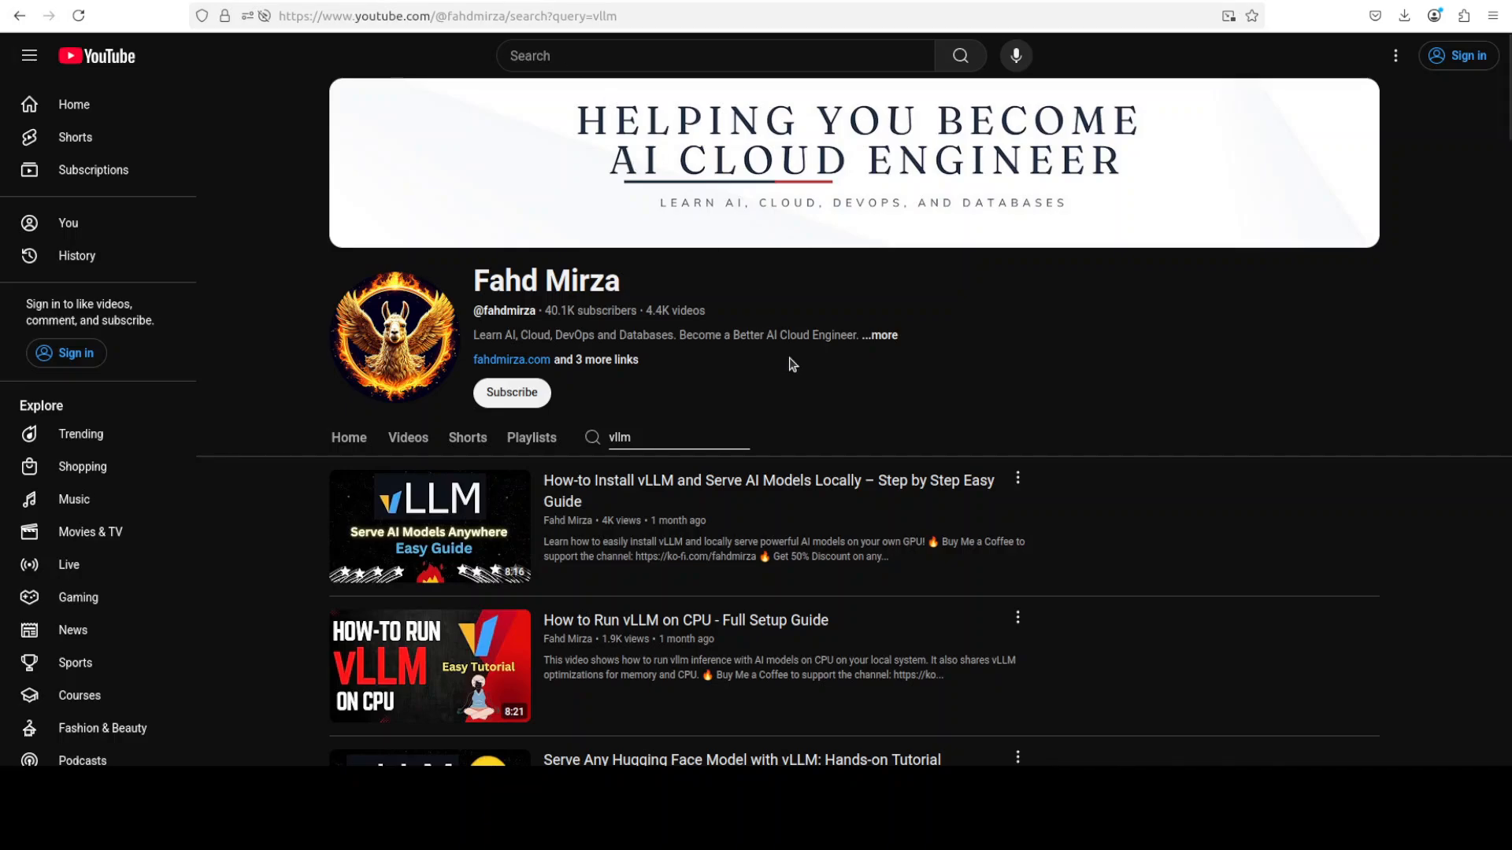
mouse_move(950, 442)
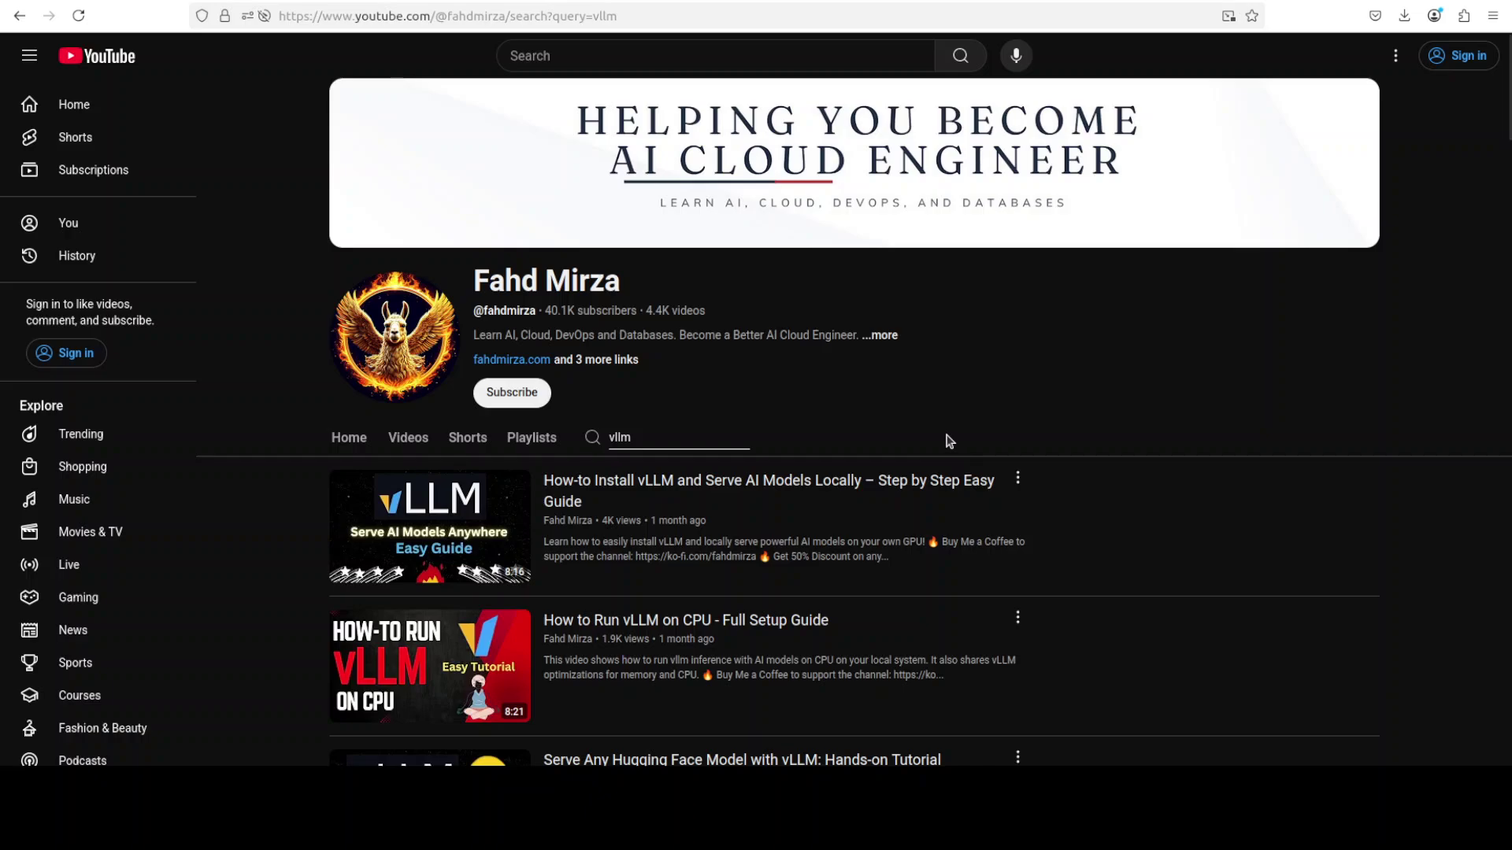
mouse_move(644, 434)
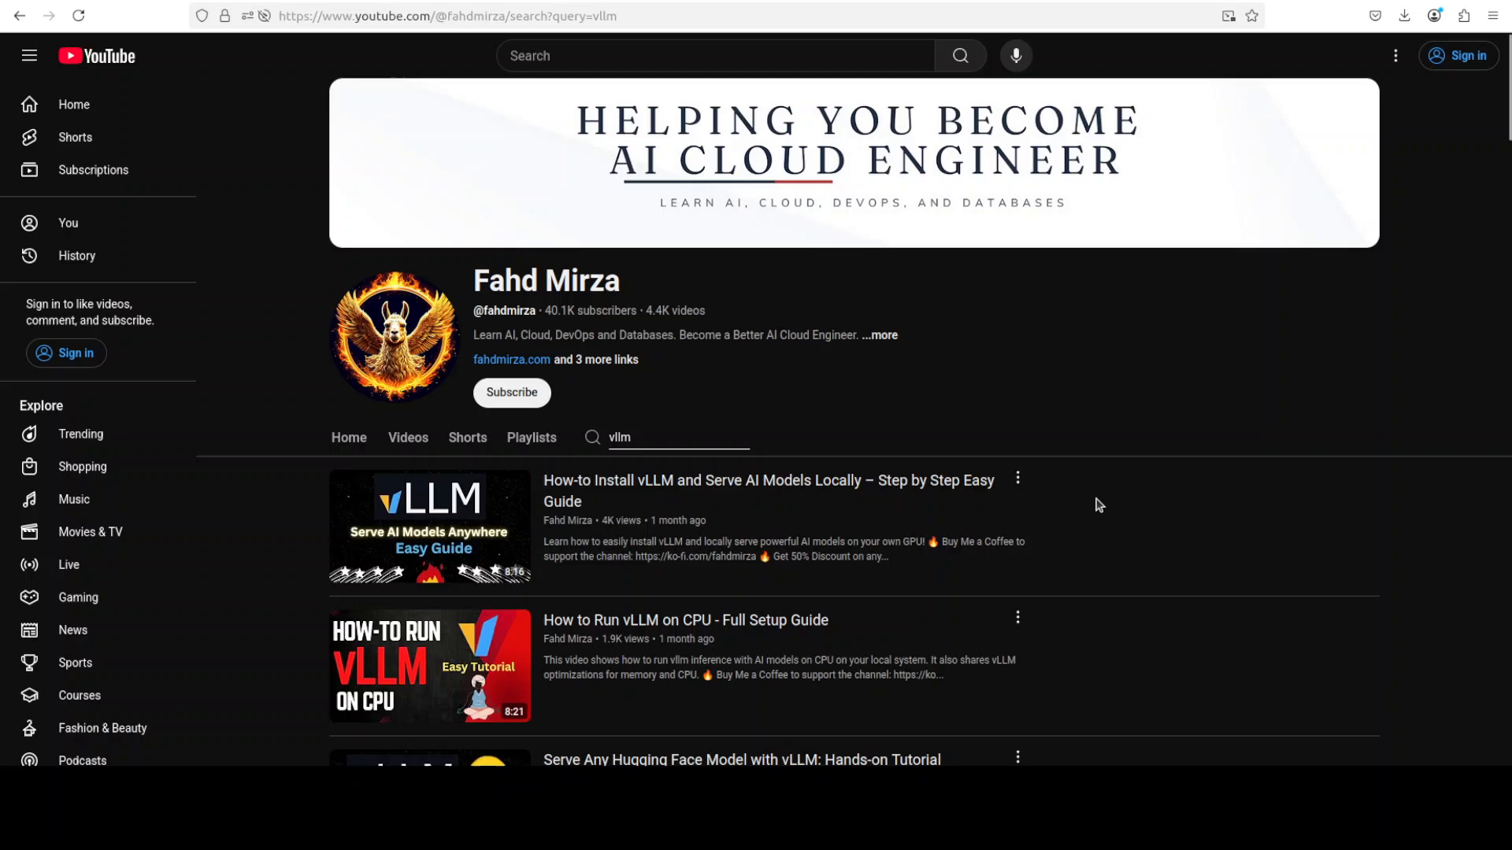
mouse_move(856, 500)
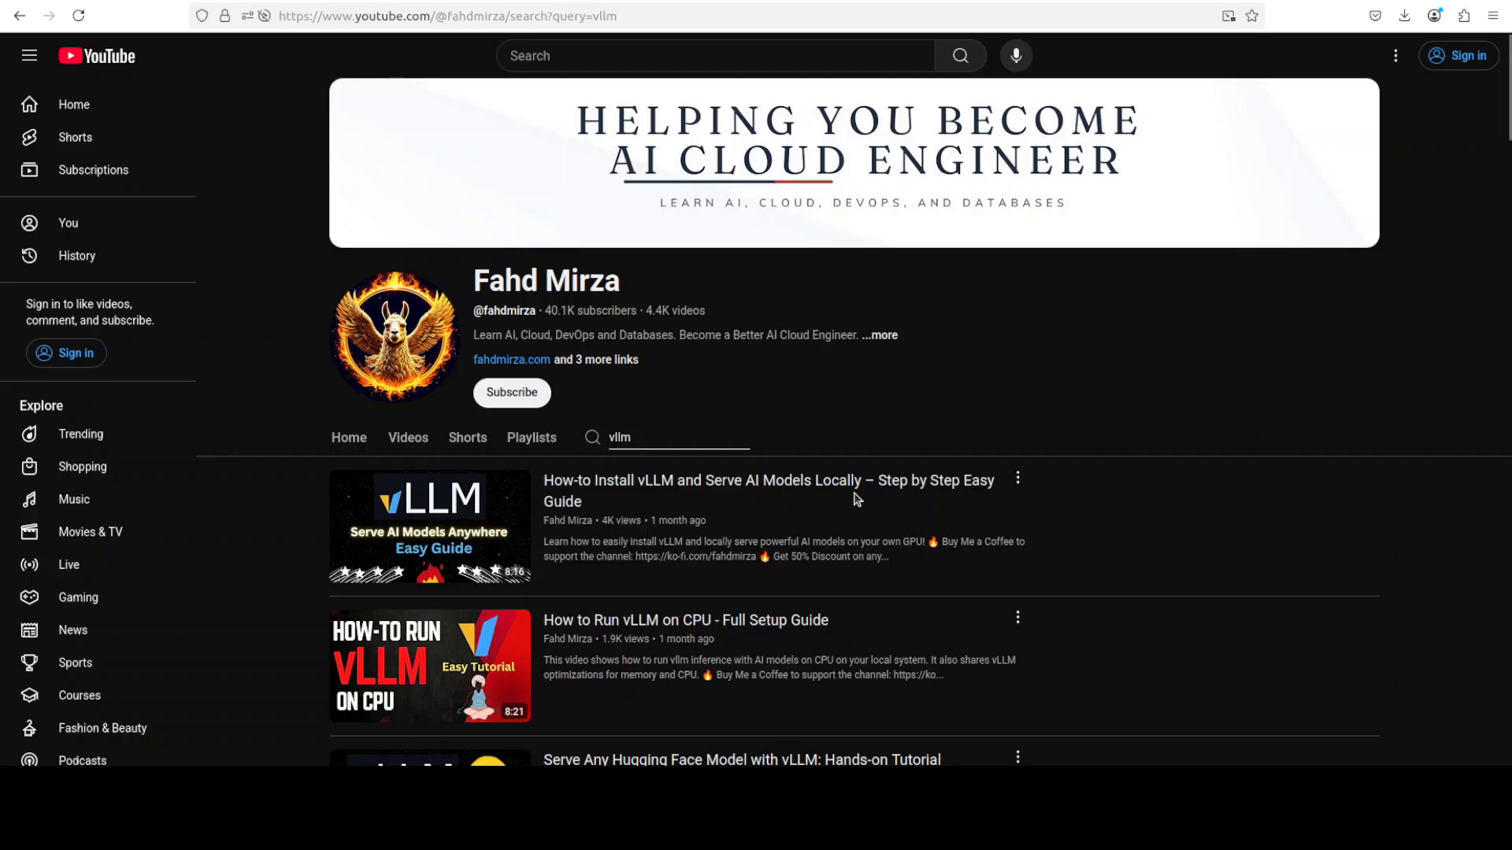
mouse_move(429, 520)
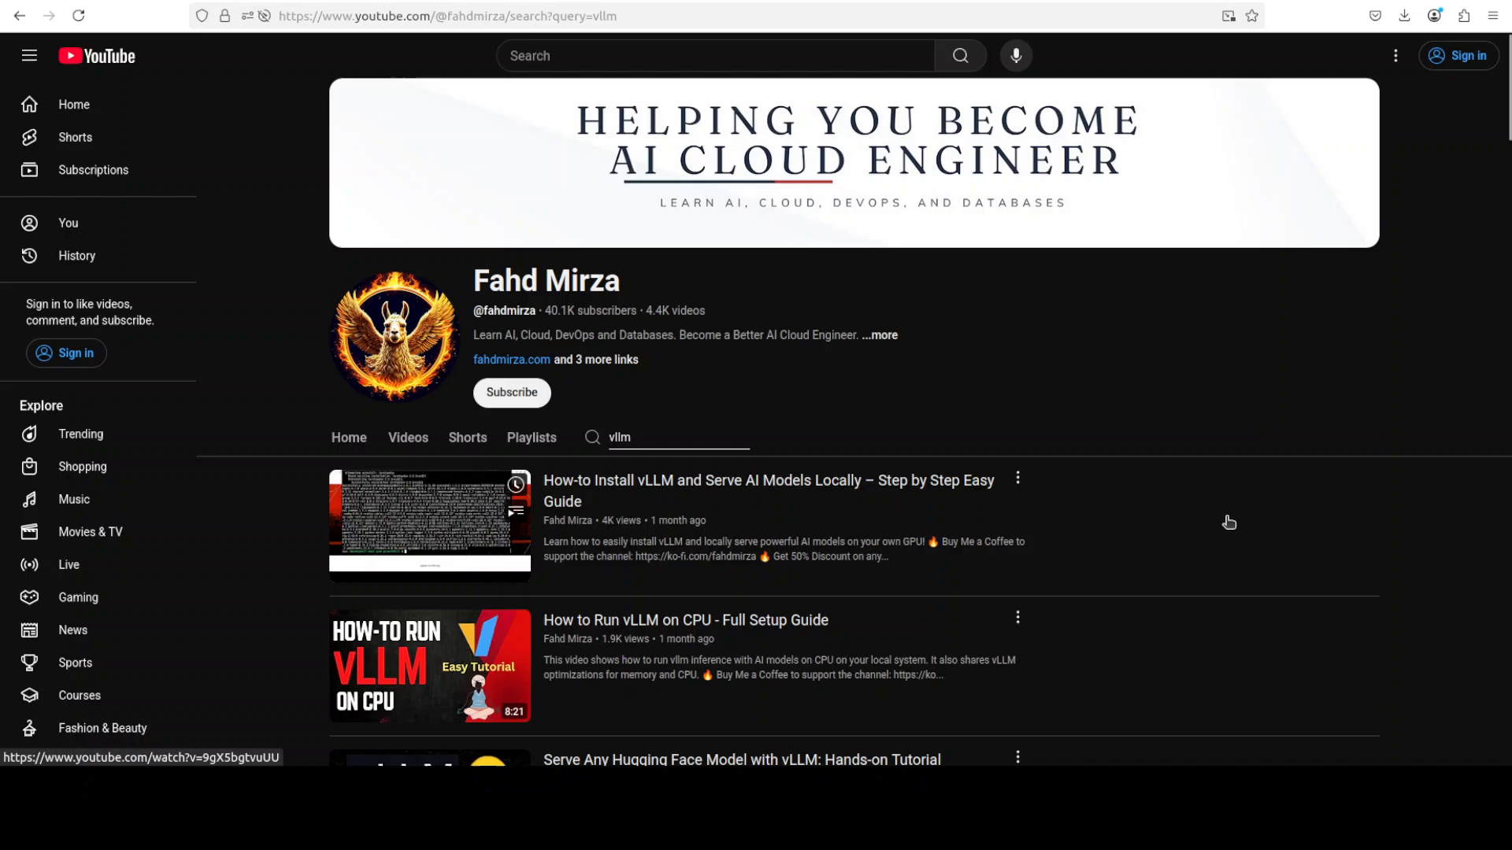
mouse_move(1263, 379)
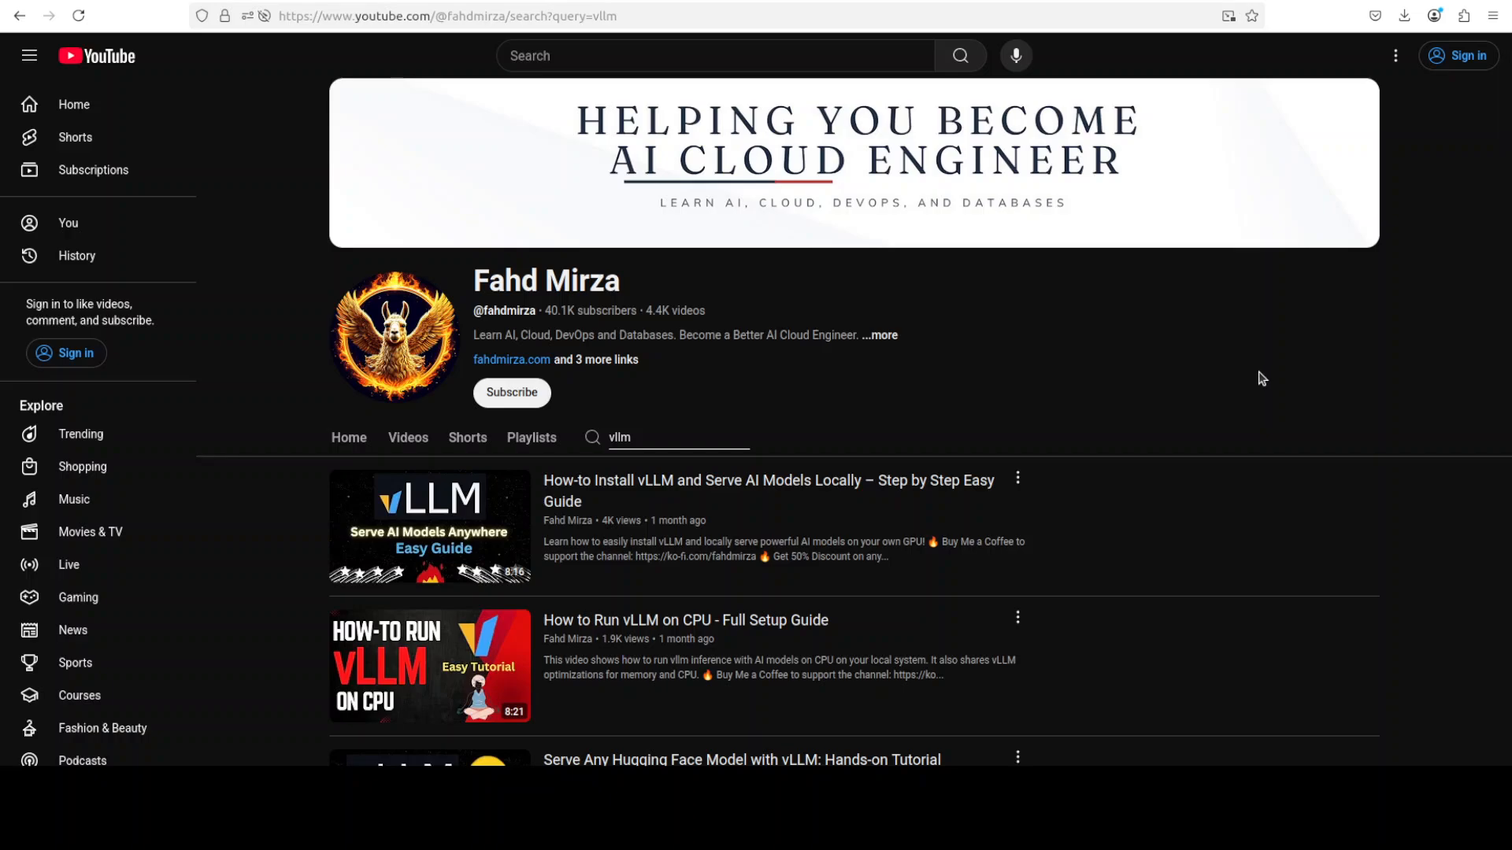
mouse_move(1058, 323)
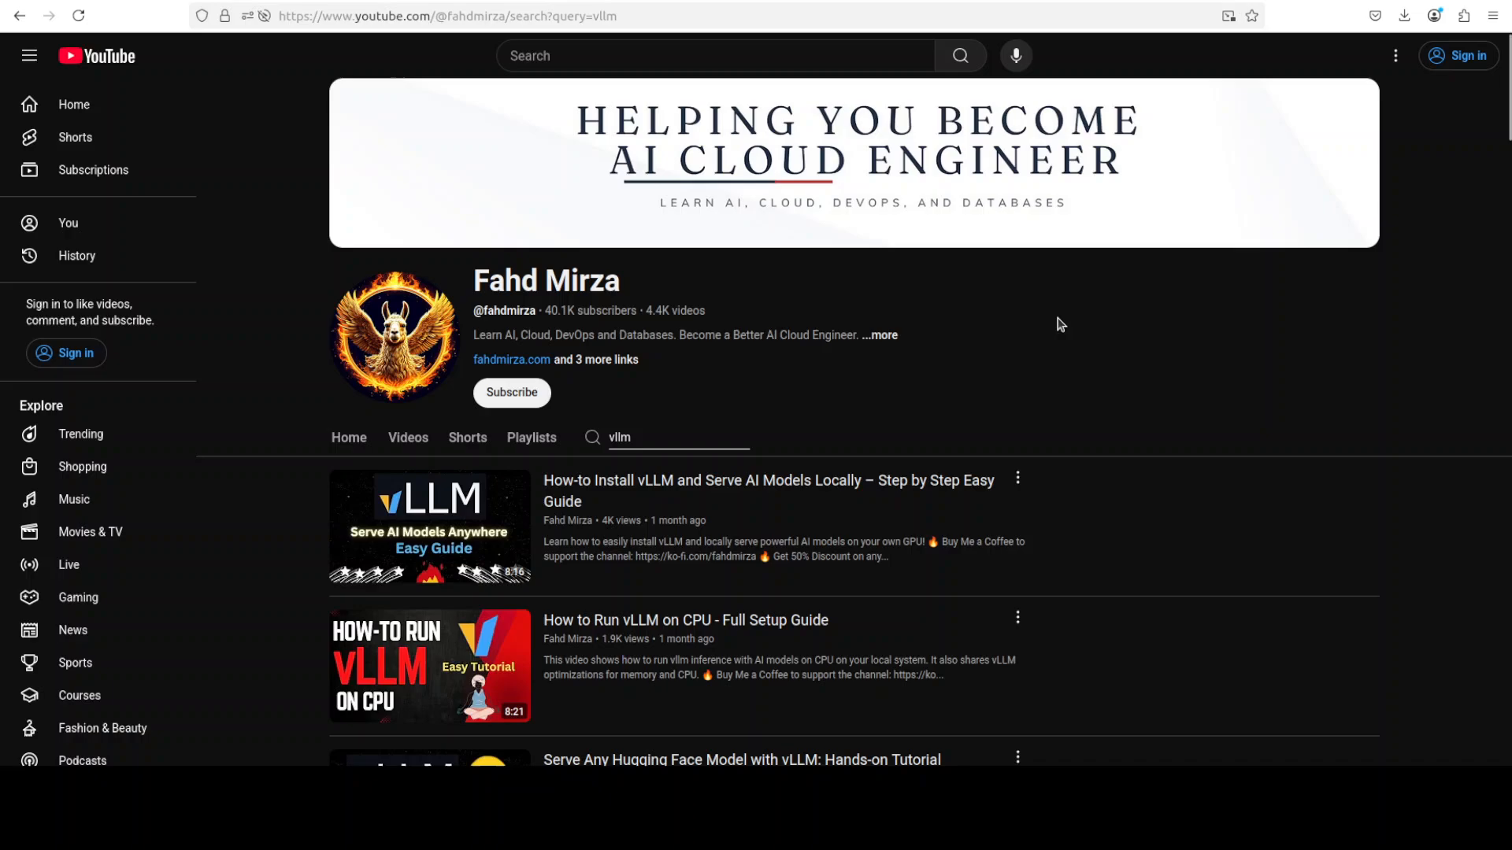
mouse_move(678, 467)
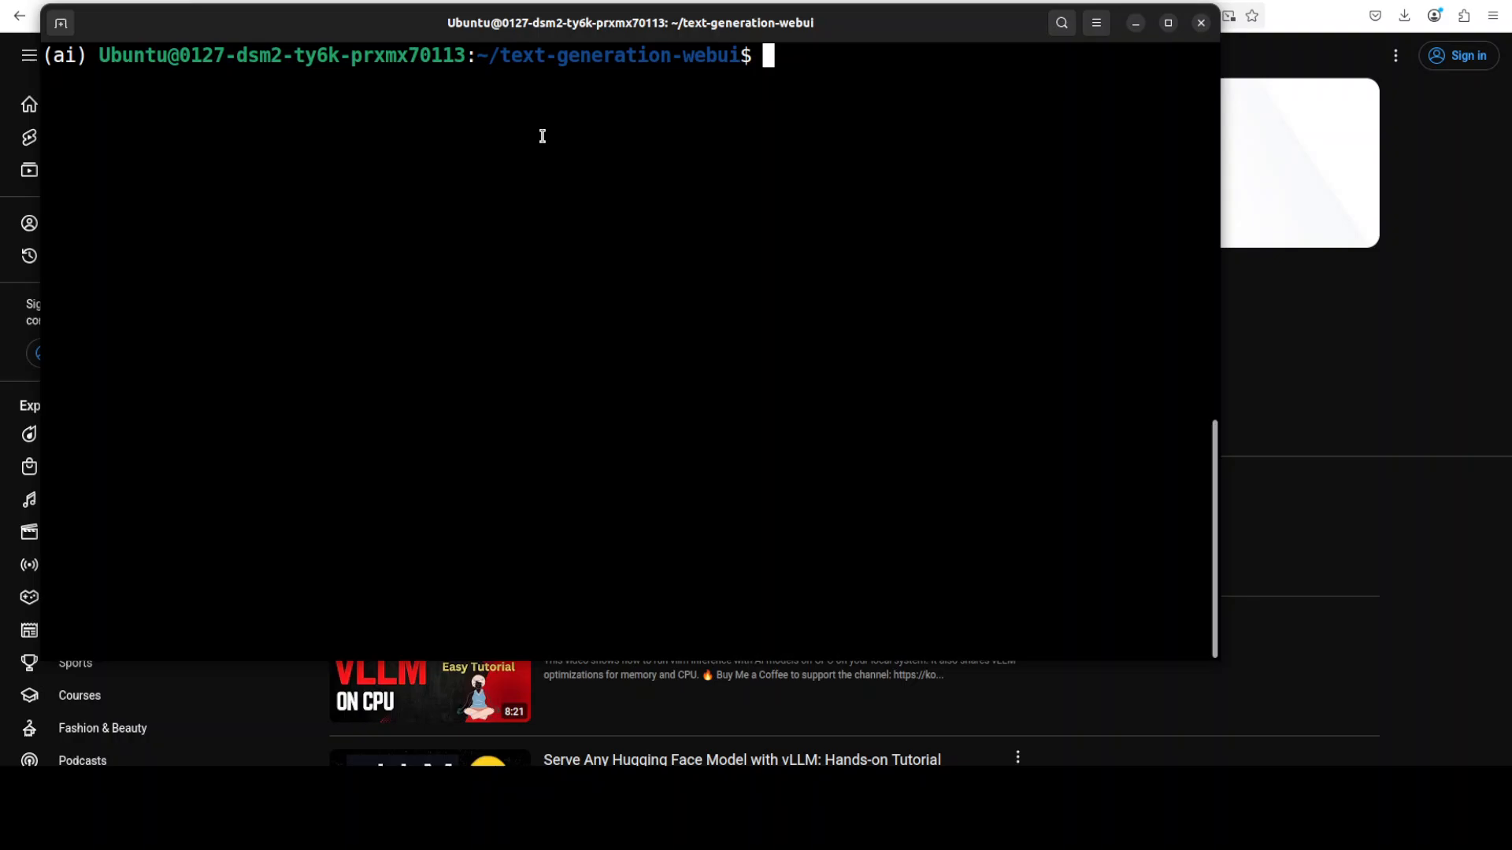
Paste the python download-model.py Menlo/Jan-nano command into the terminal
right_click(542, 134)
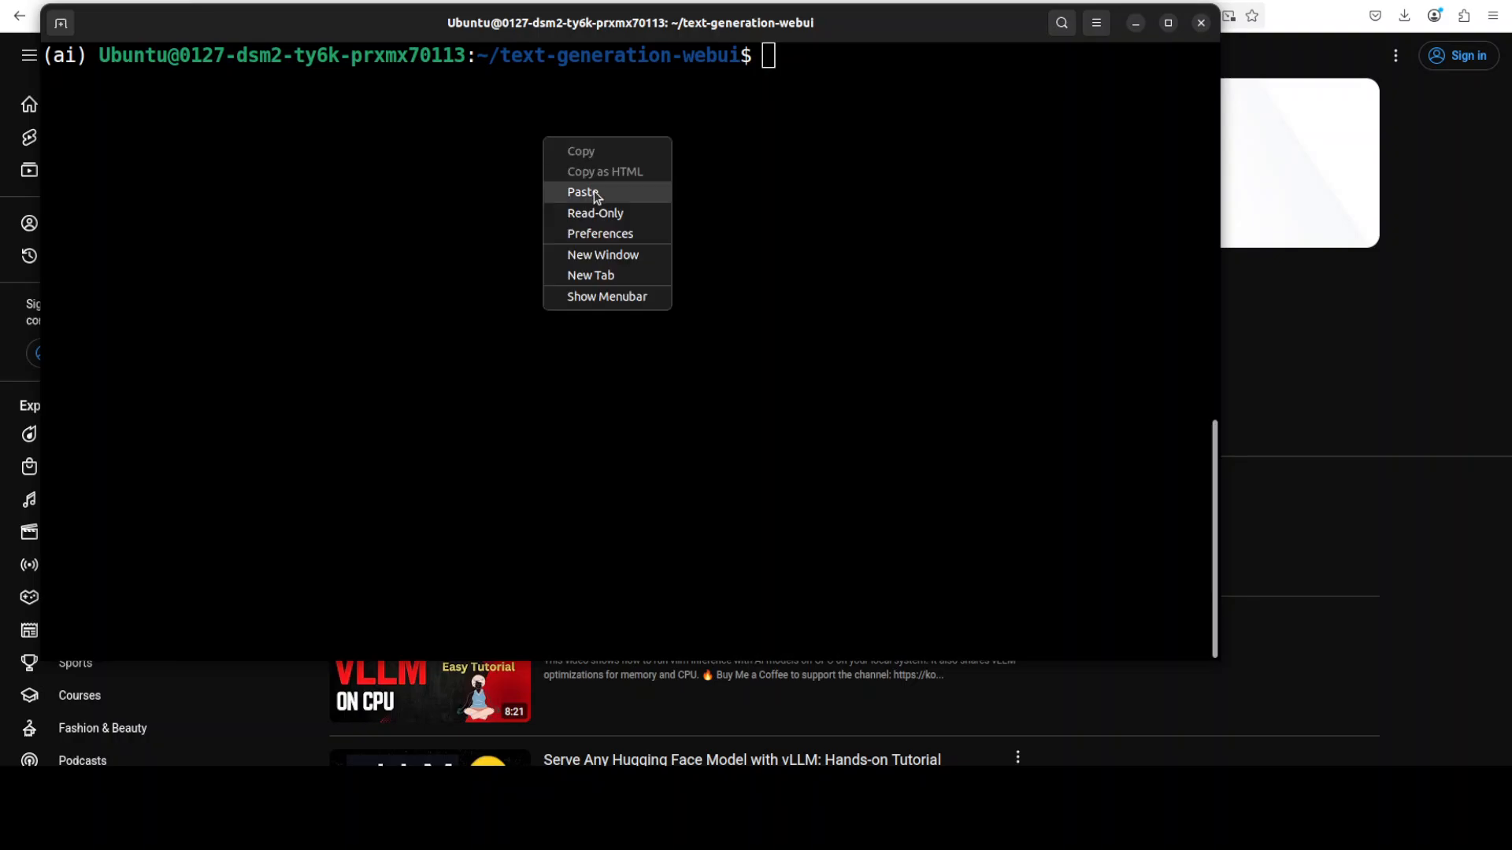
left_click(583, 191)
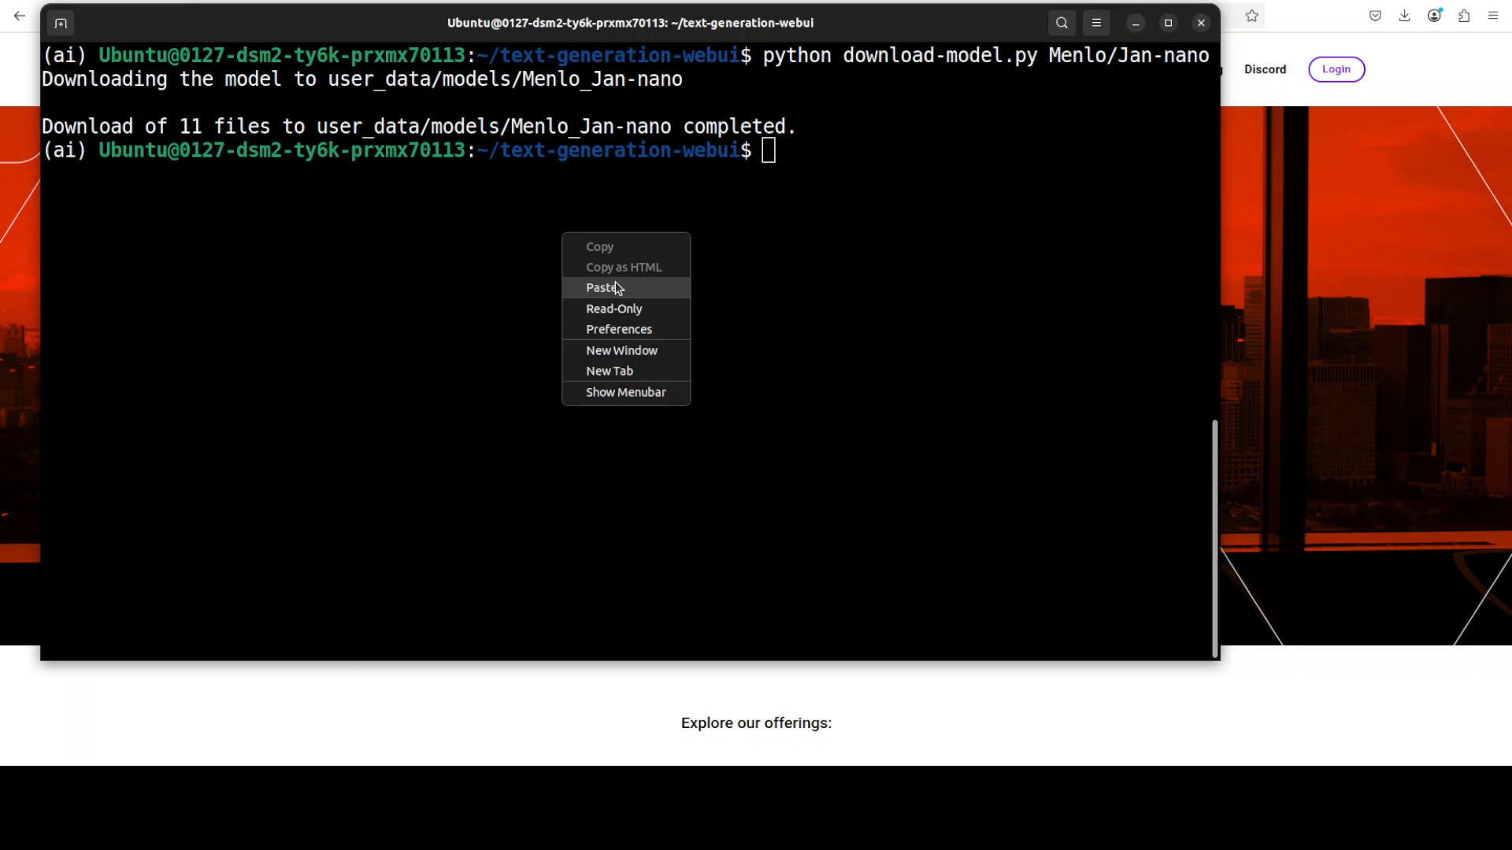
Paste and run the server.py command loading Jan-nano with the vllm loader
left_click(604, 287)
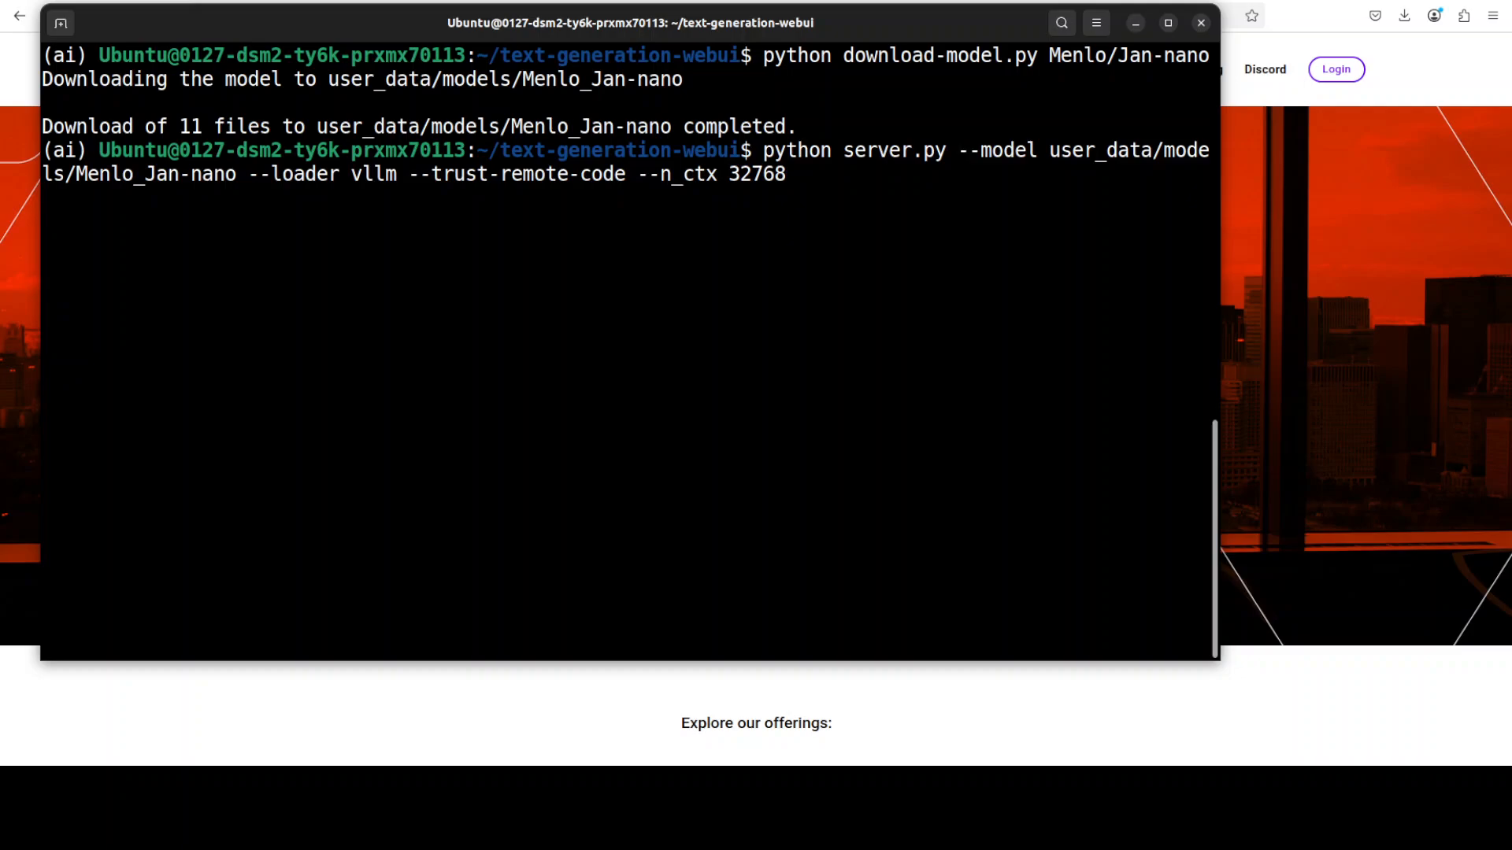
key("Return")
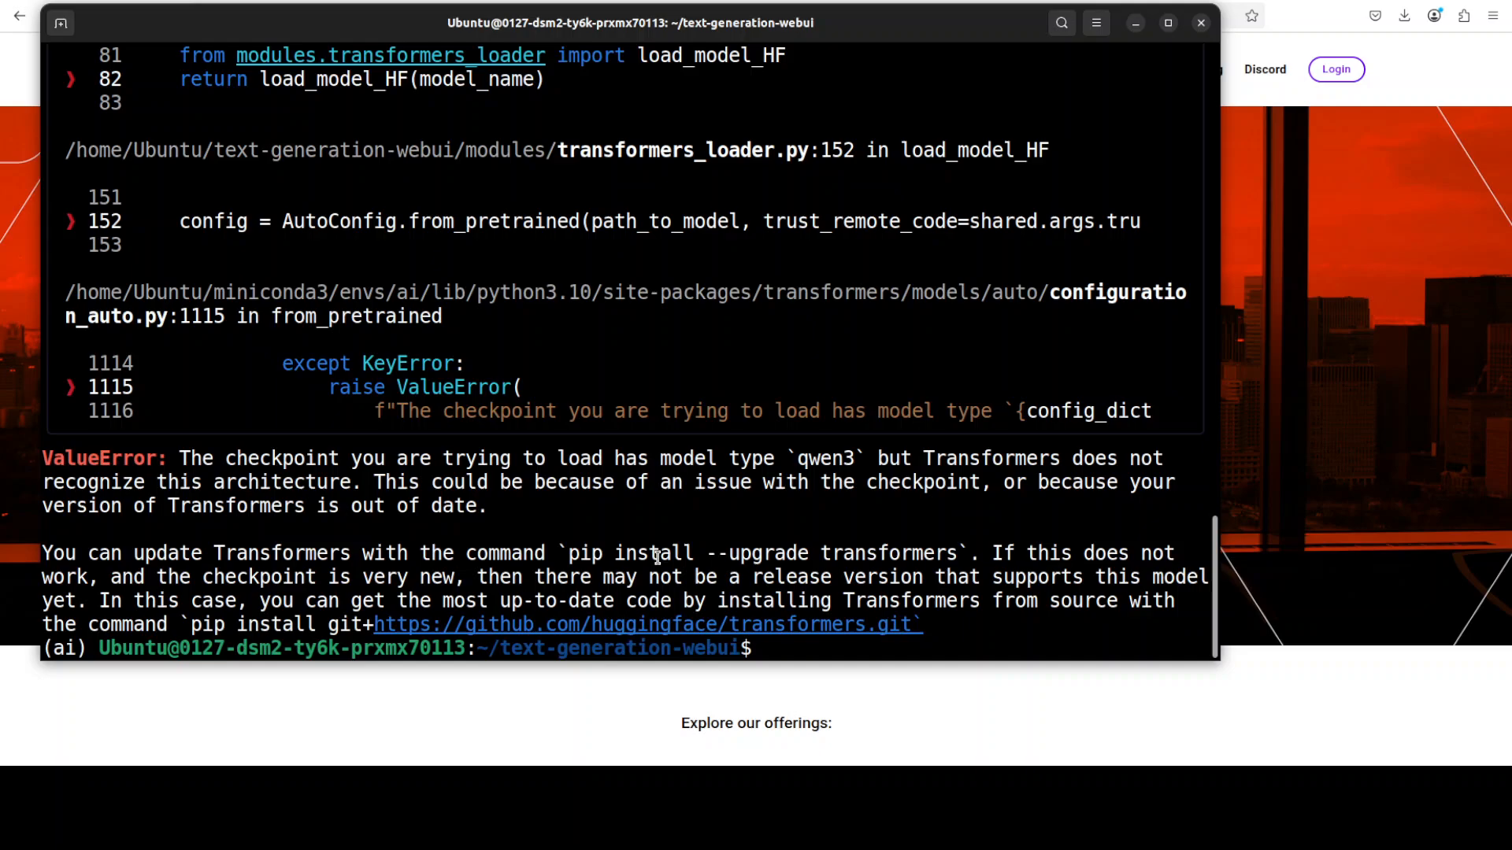
mouse_move(661, 553)
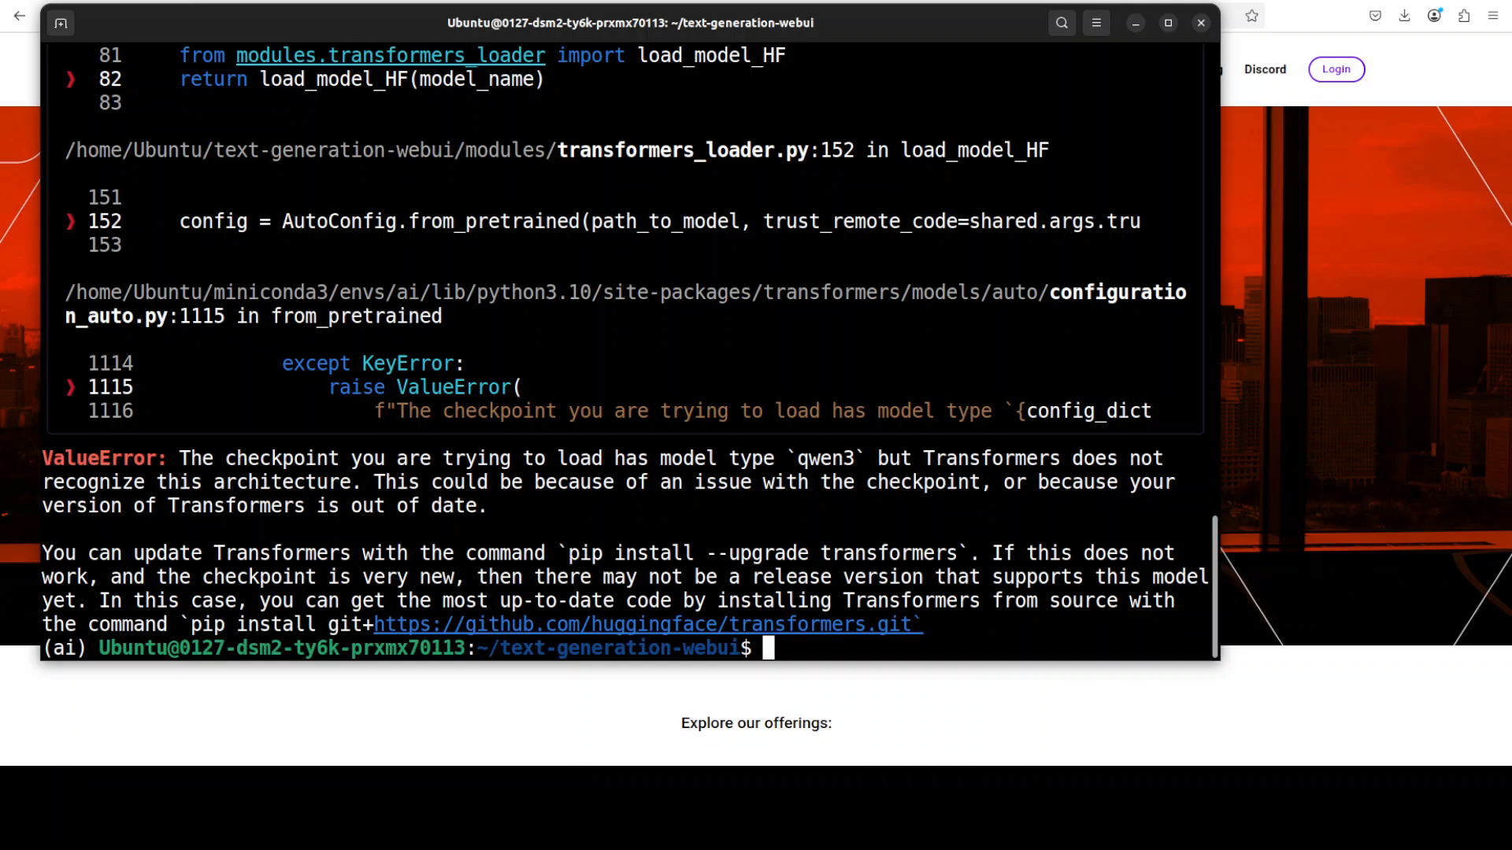
mouse_move(644, 576)
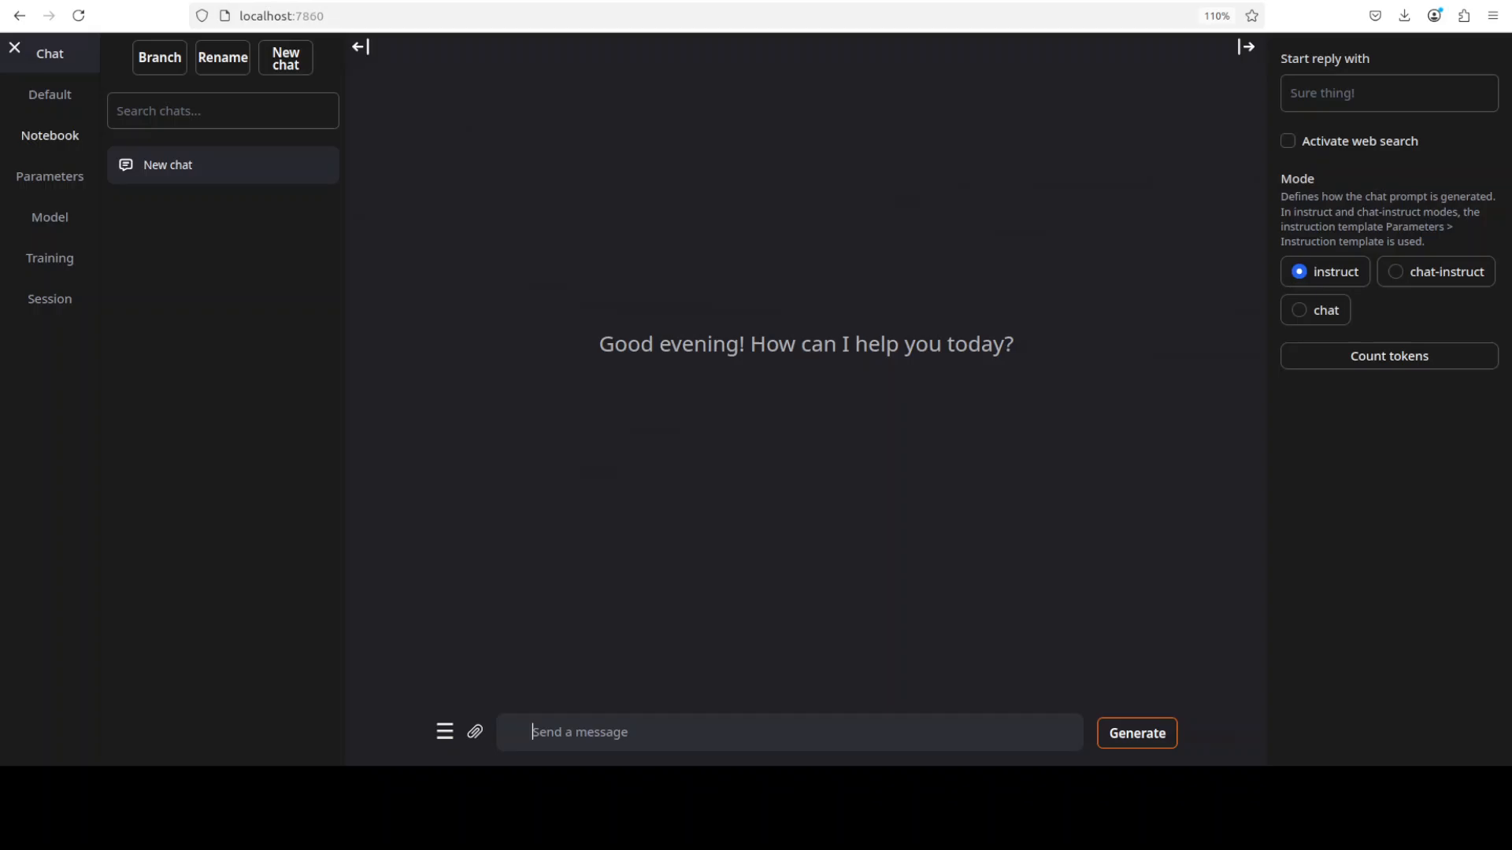
Check the Model tab, return to Chat and hide the side panels
left_click(49, 218)
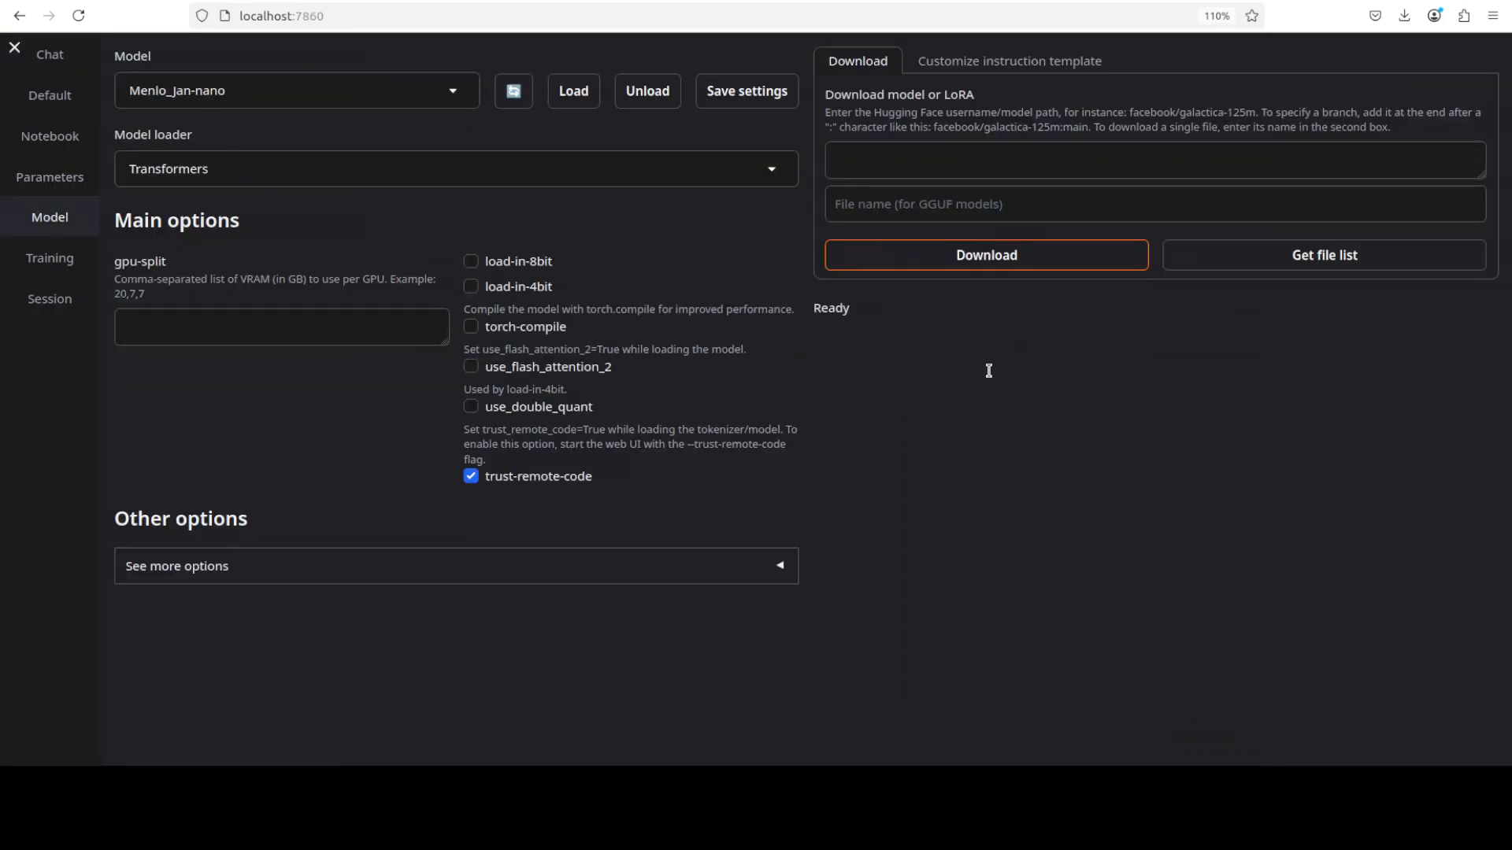
left_click(48, 53)
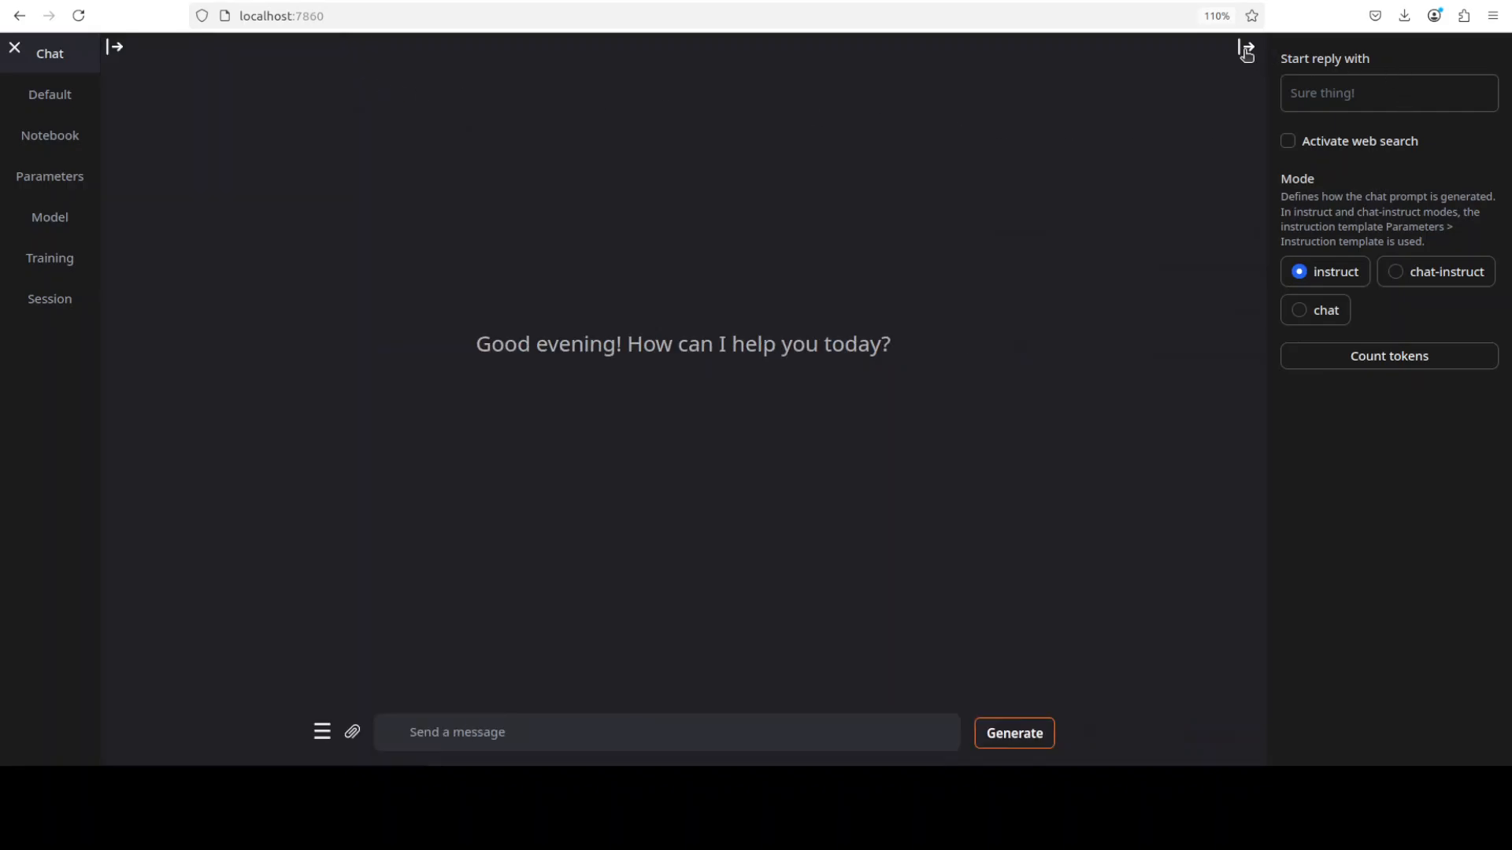
left_click(1245, 50)
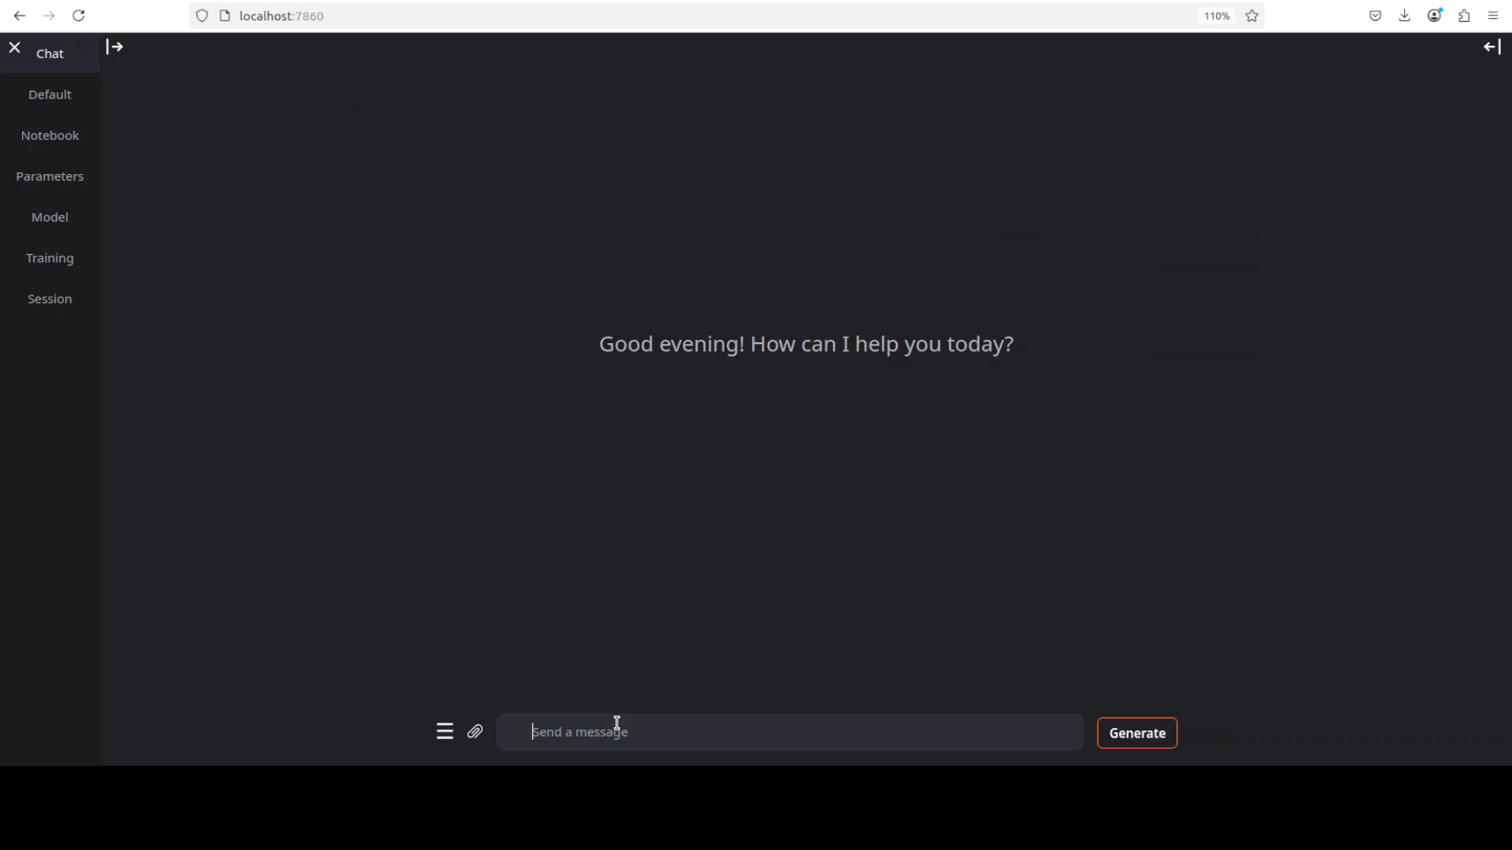
Start typing 'hello, intro' in the chat input box
type("hello")
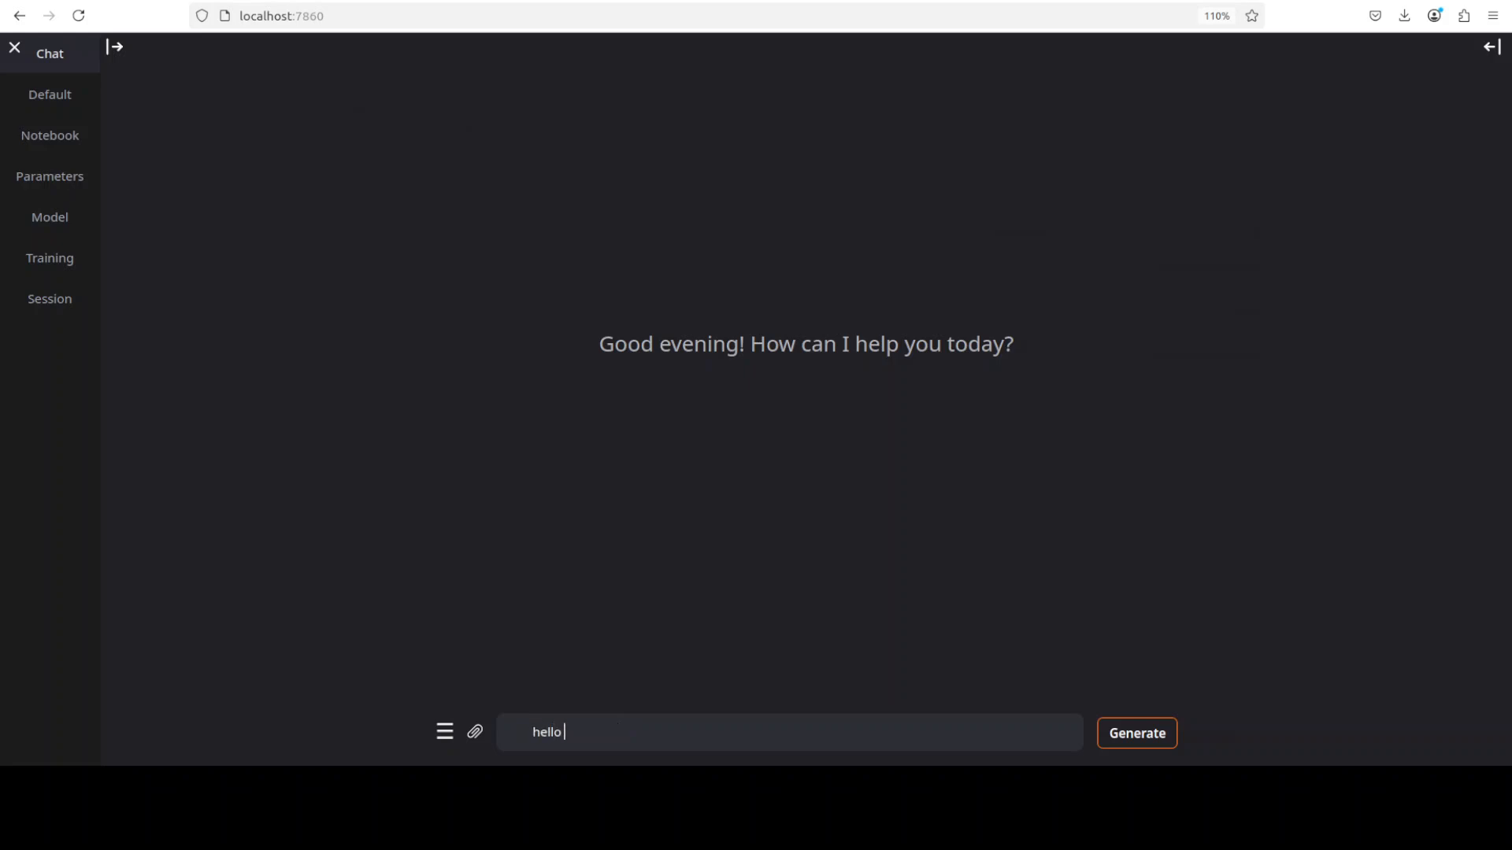
type(",")
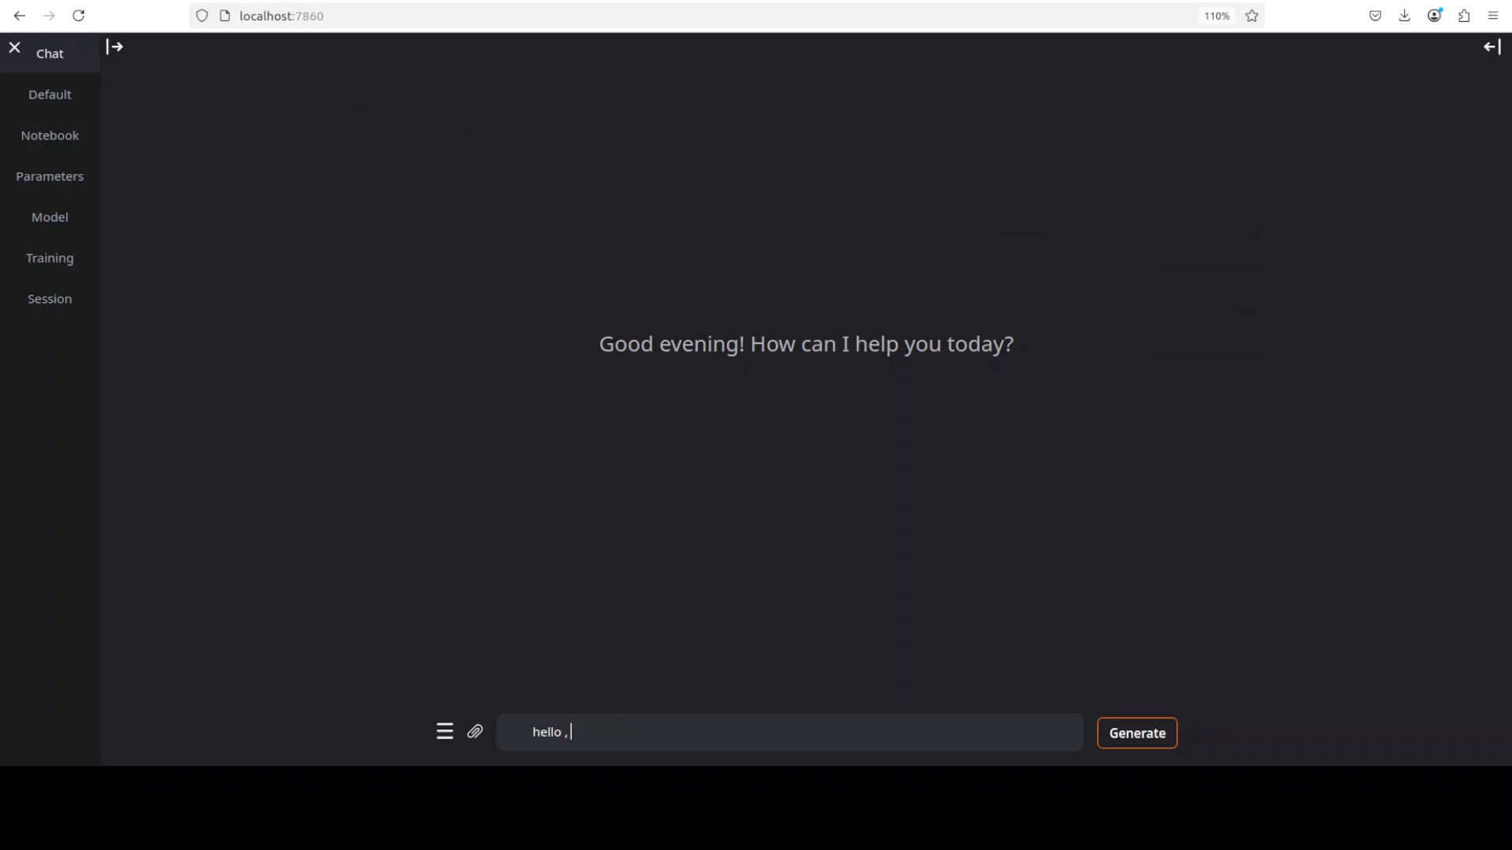
type("intro")
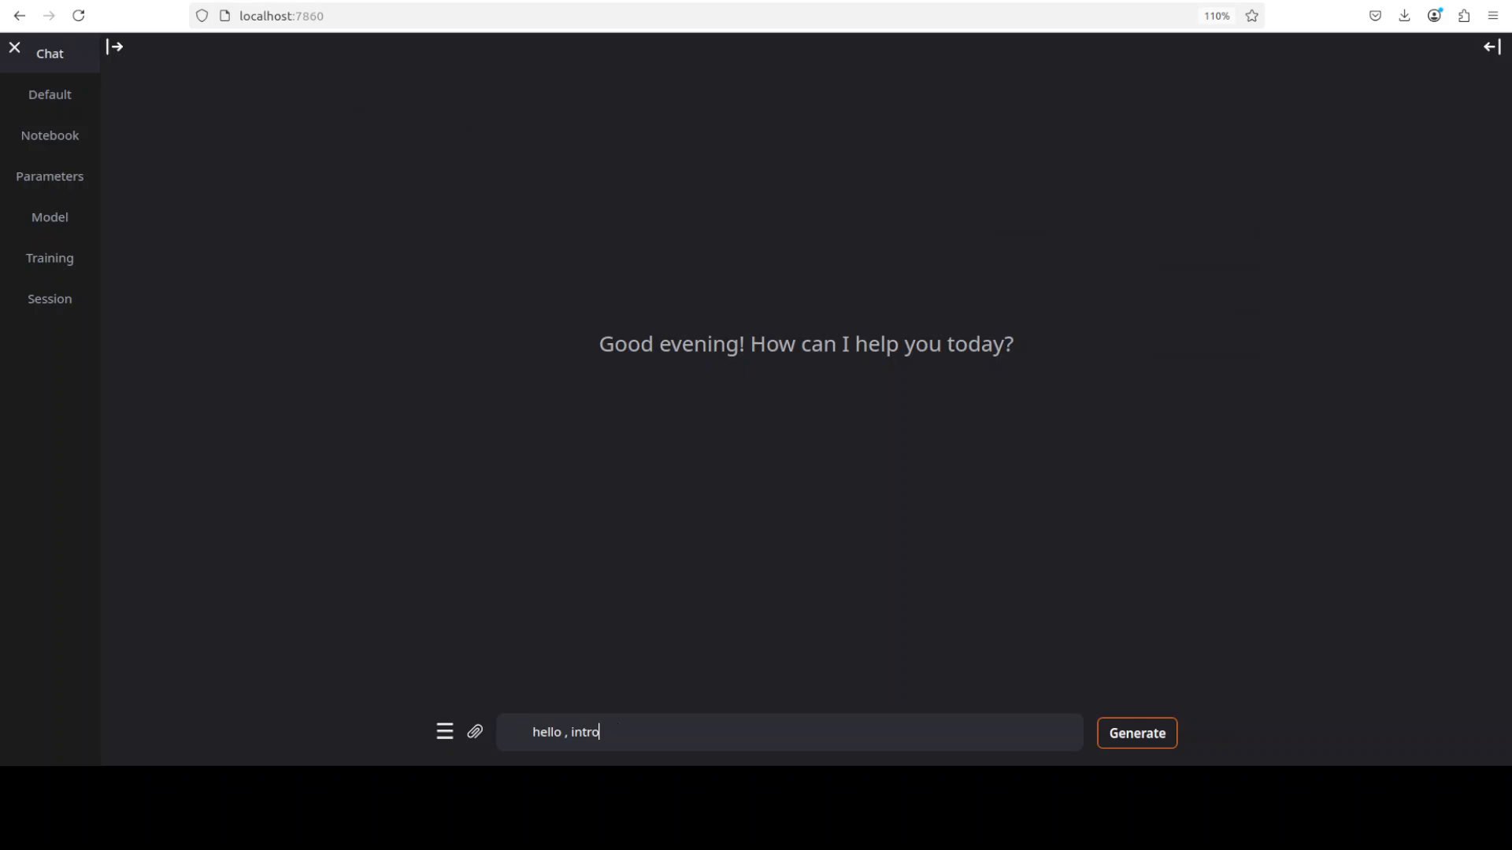
Send 'hello, introduce yourself' to the Jan-nano model
left_click(1135, 733)
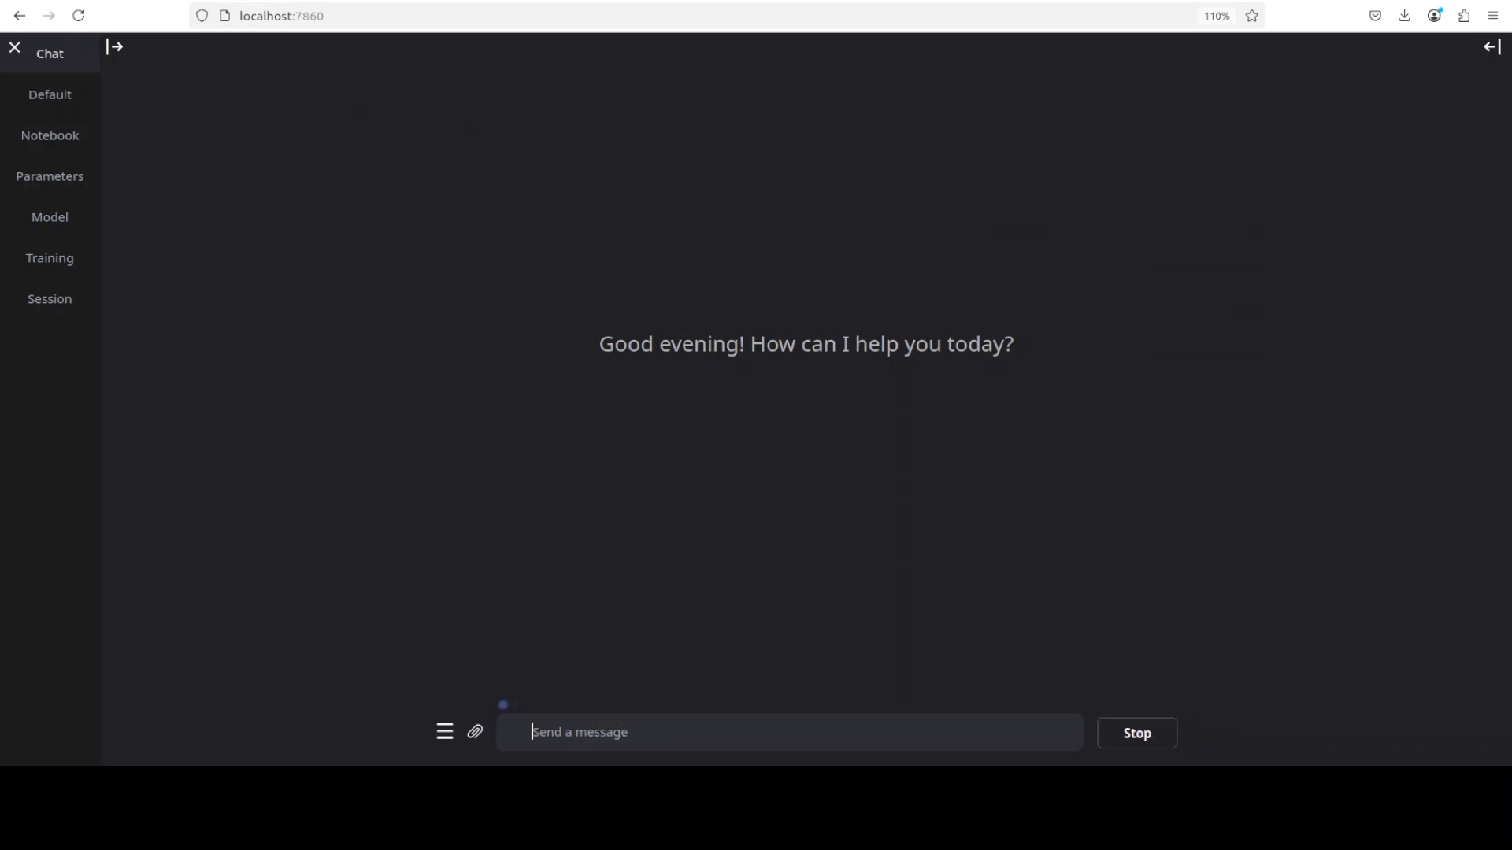
key("Return")
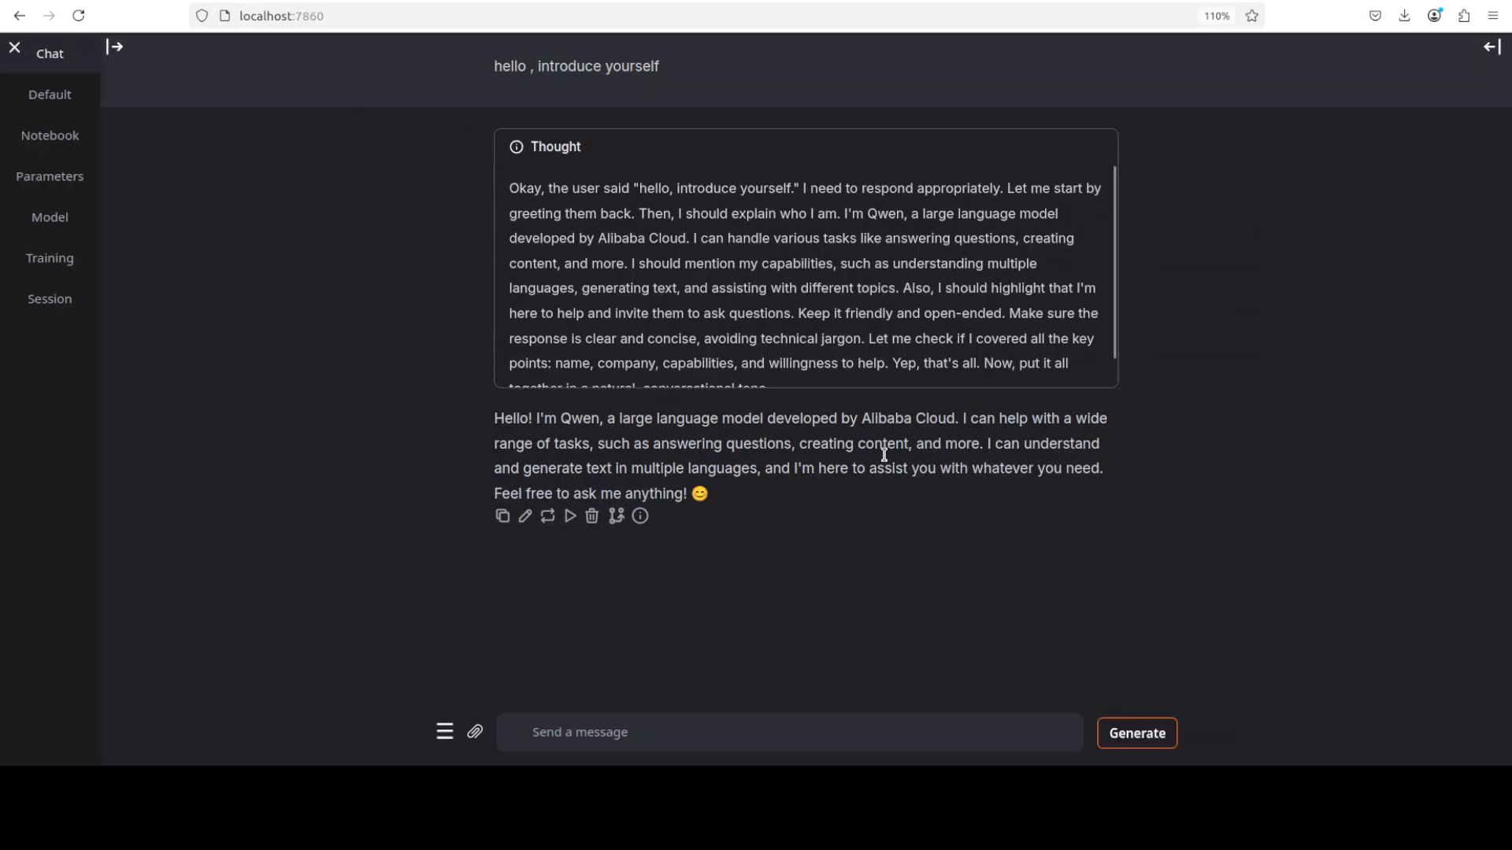
mouse_move(479, 423)
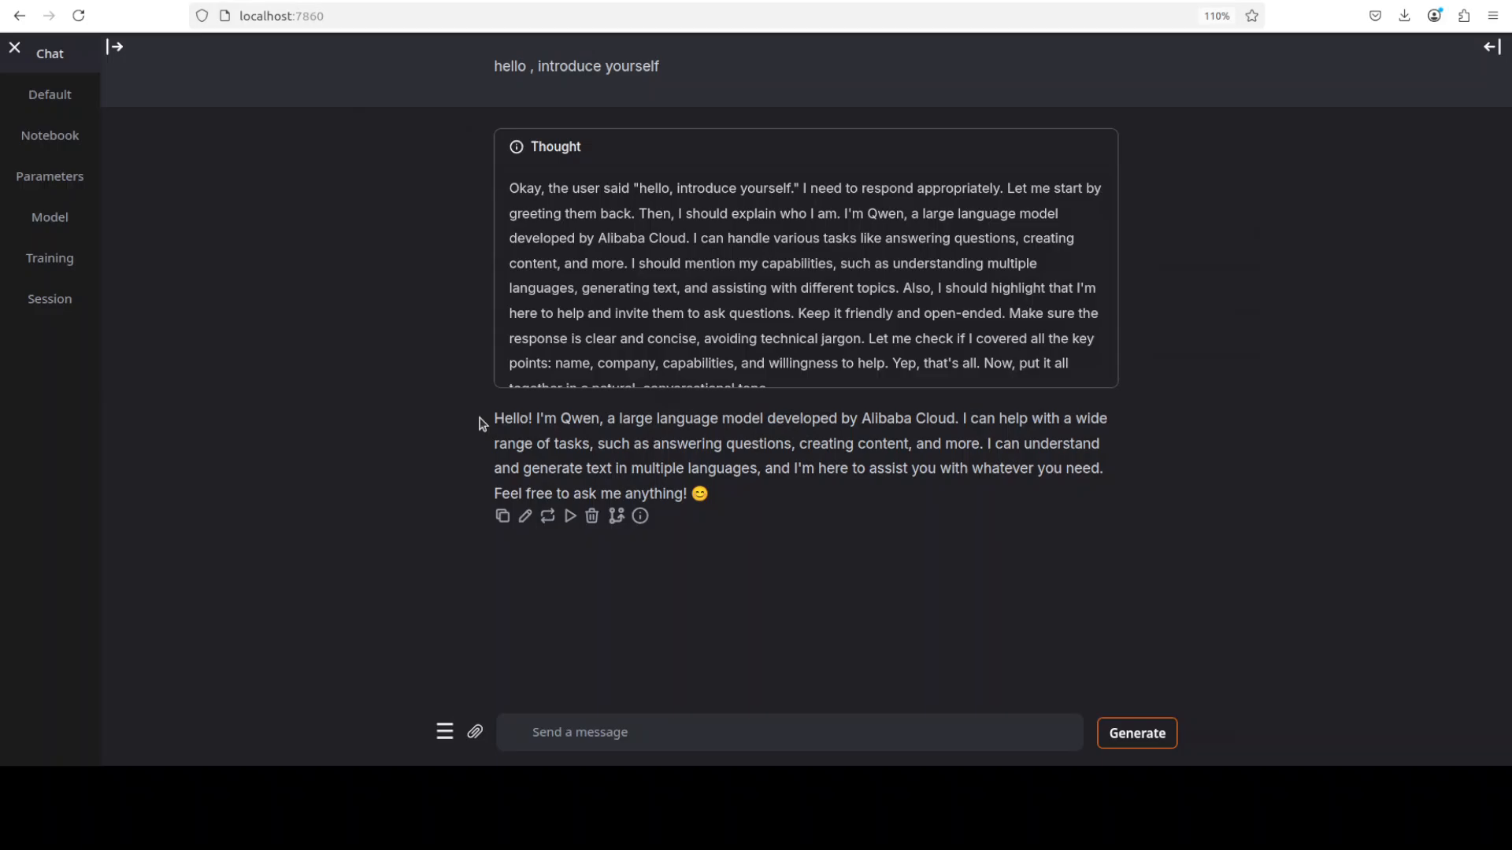
mouse_move(795, 251)
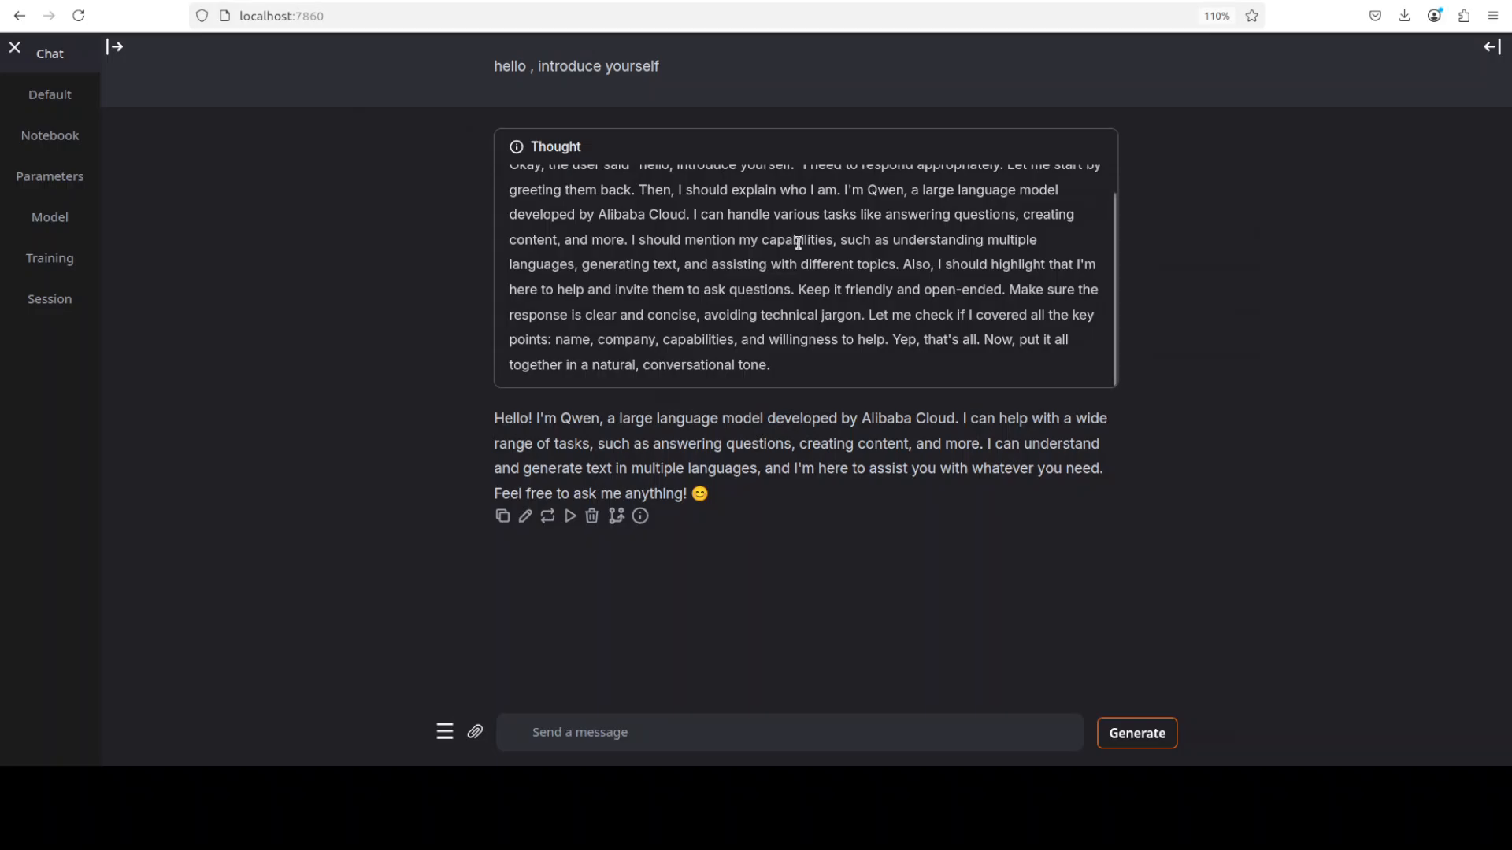
mouse_move(1112, 488)
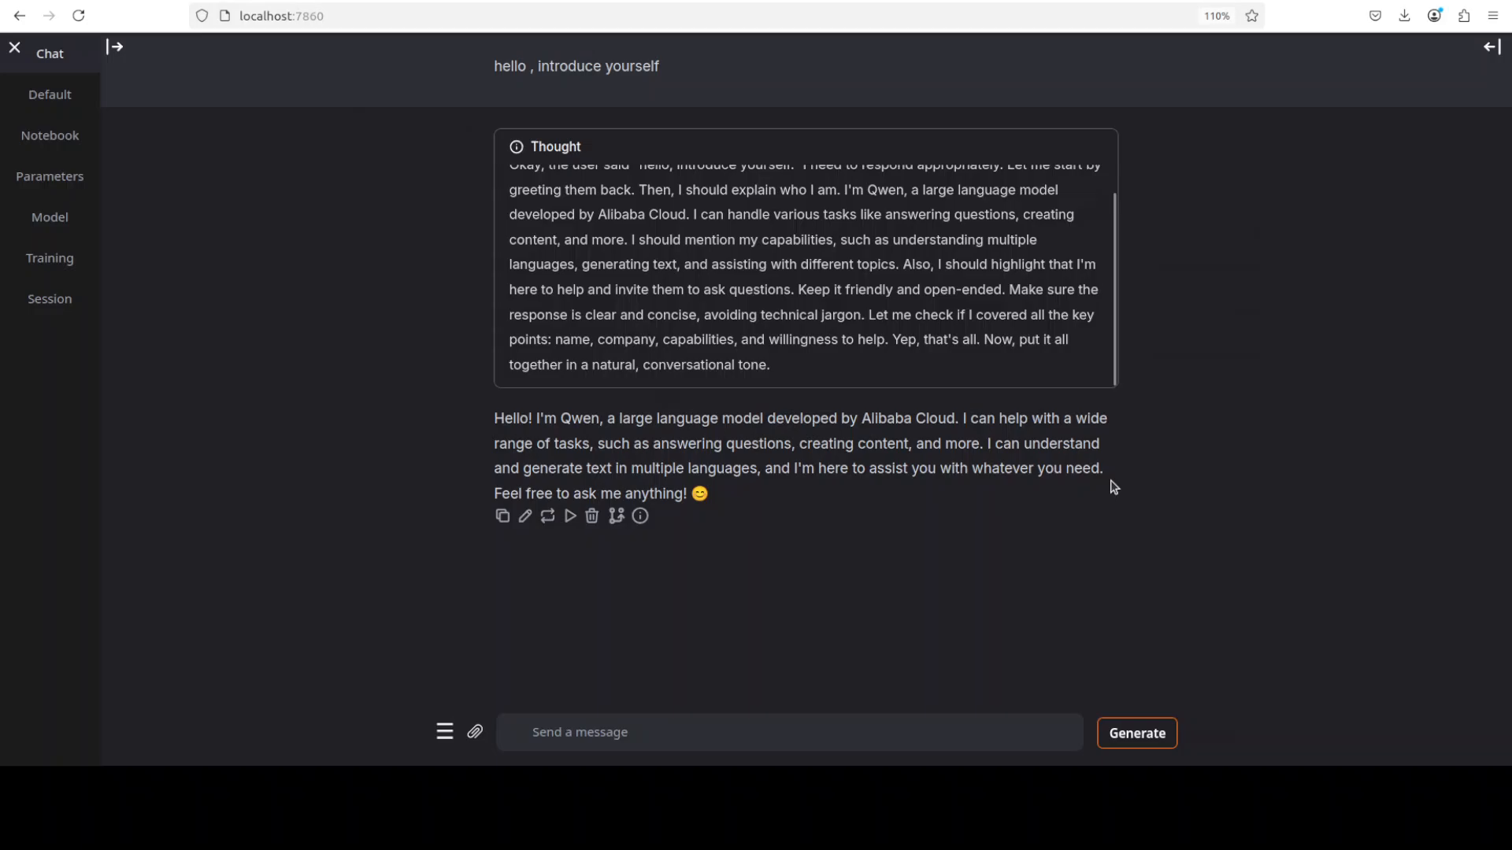
mouse_move(194, 450)
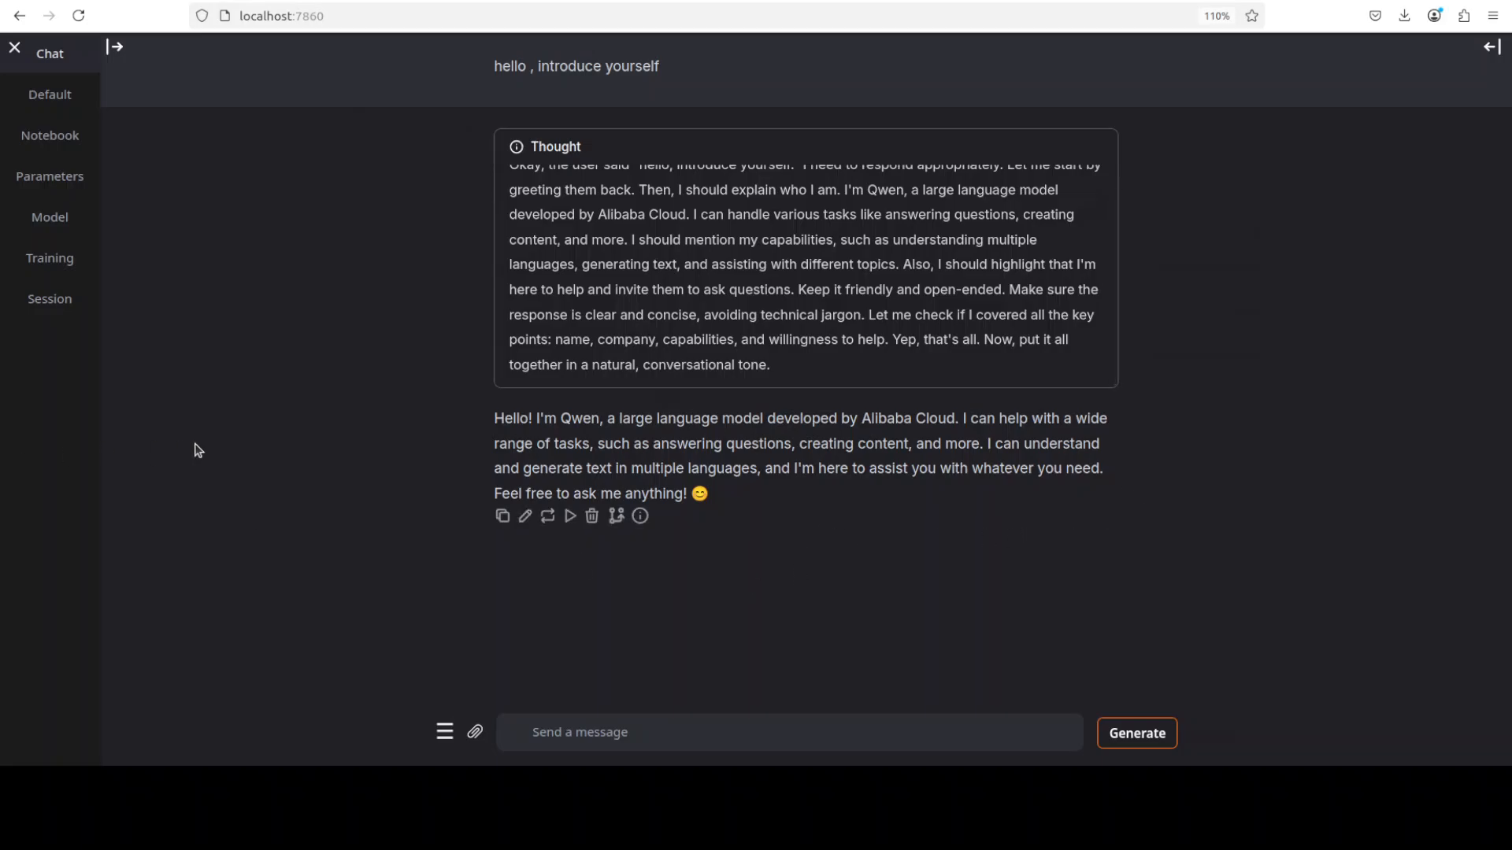
mouse_move(669, 447)
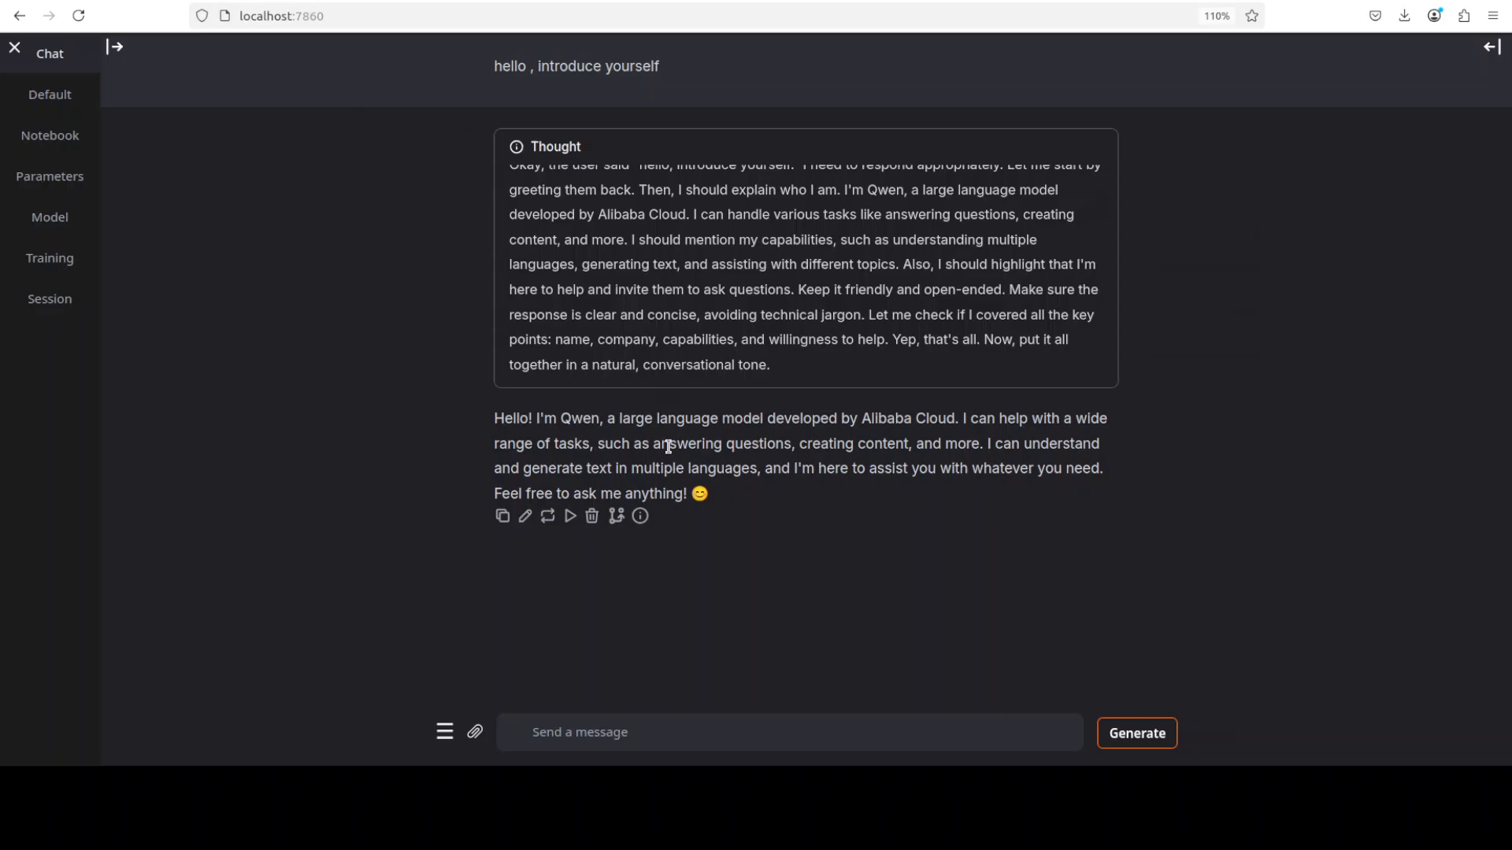
mouse_move(645, 435)
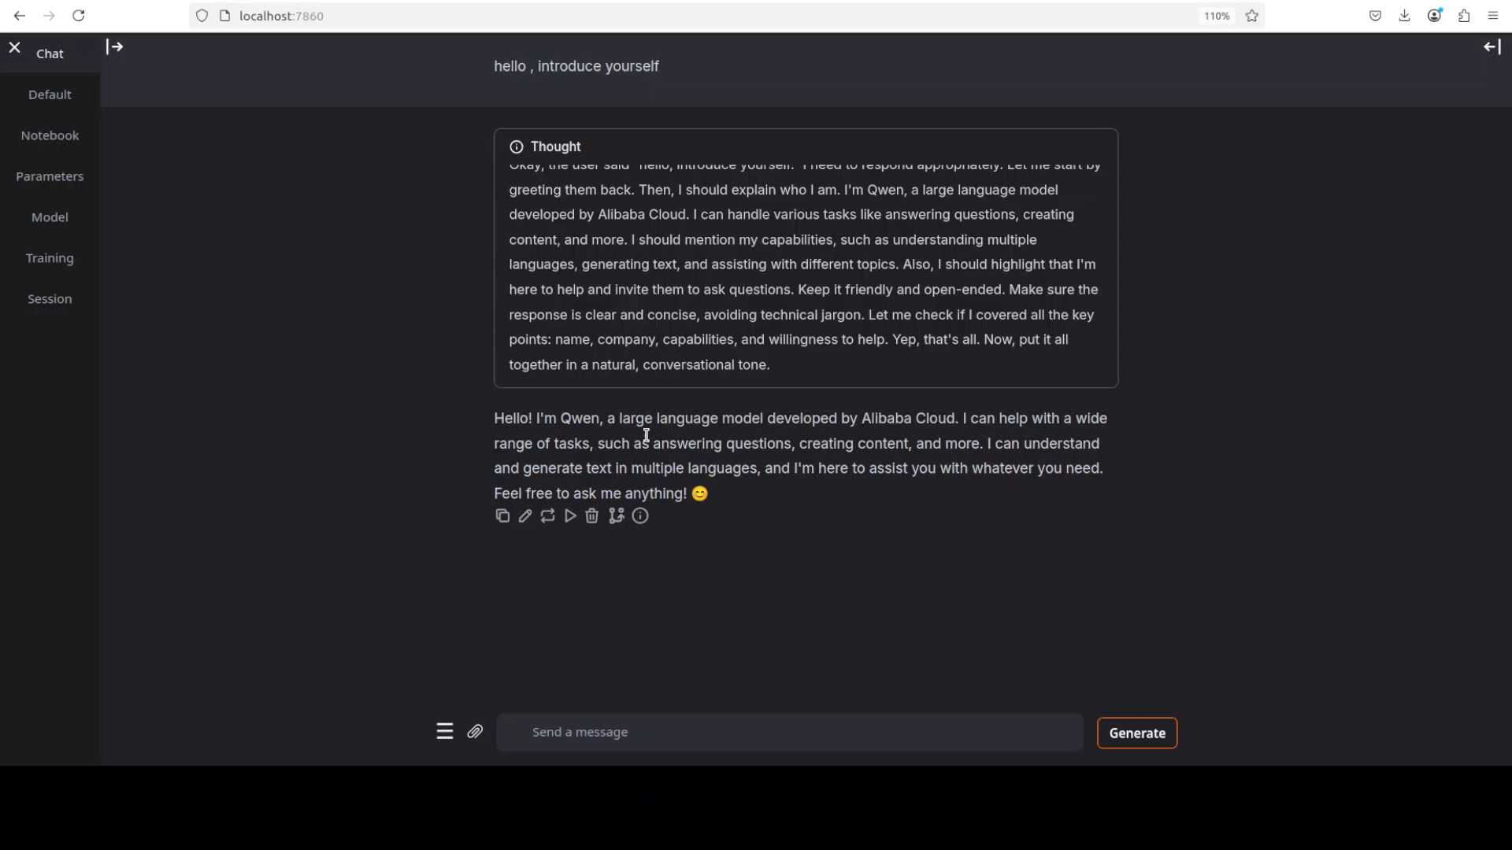
mouse_move(672, 398)
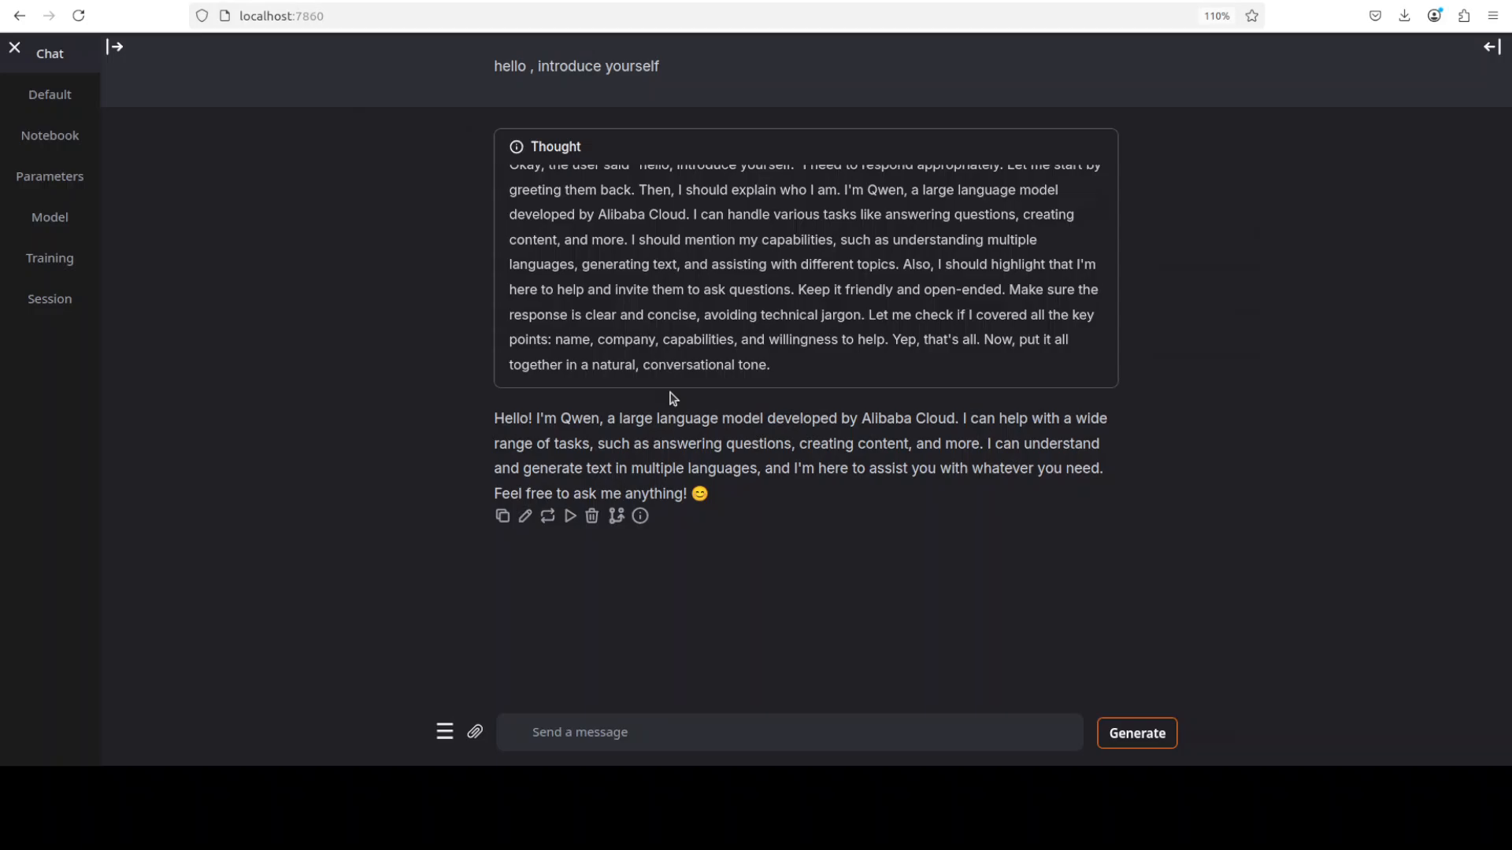
mouse_move(923, 442)
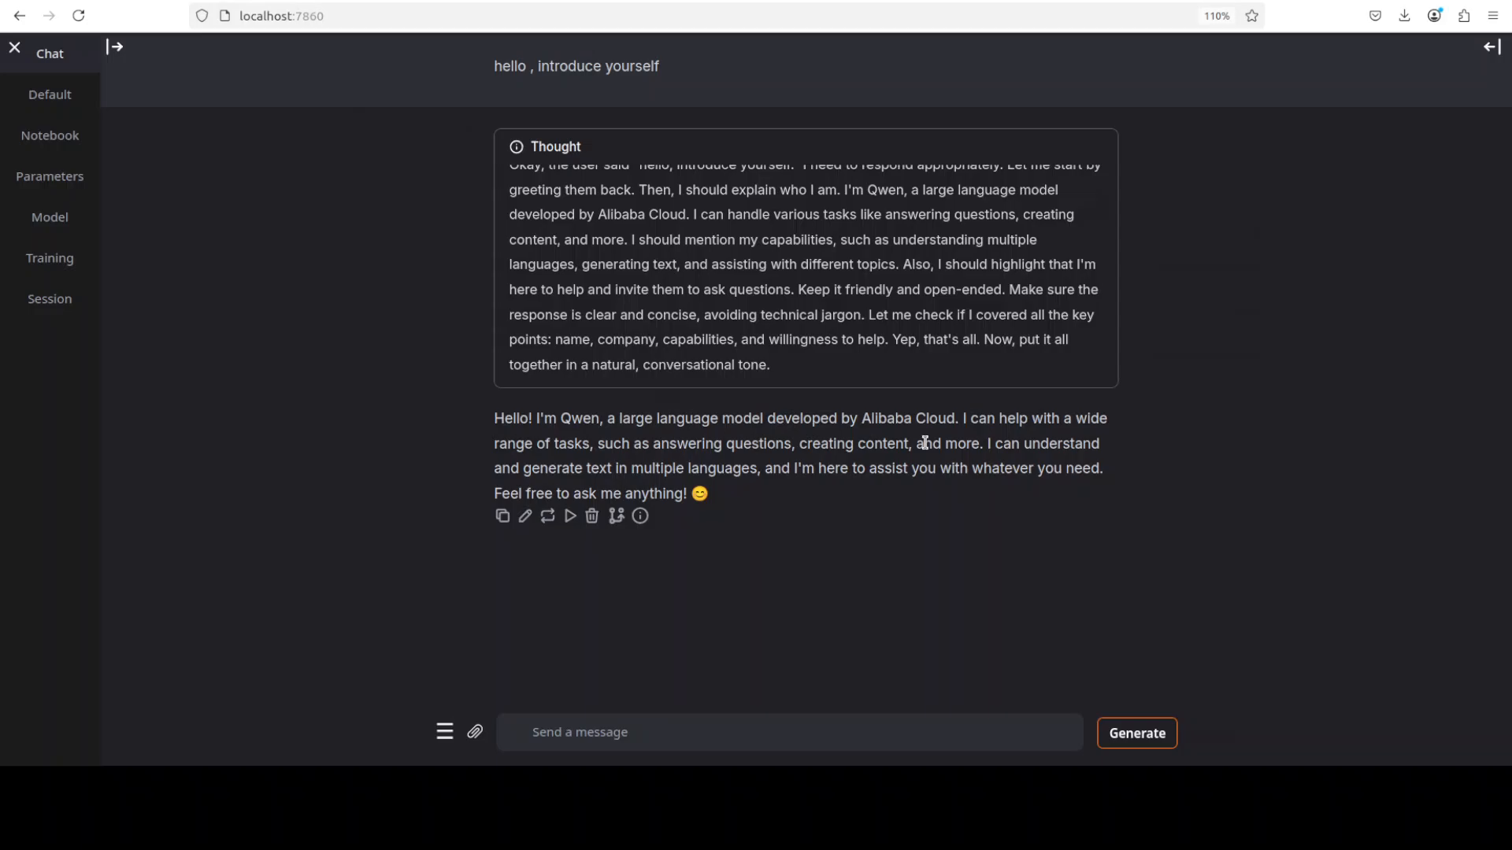
mouse_move(231, 265)
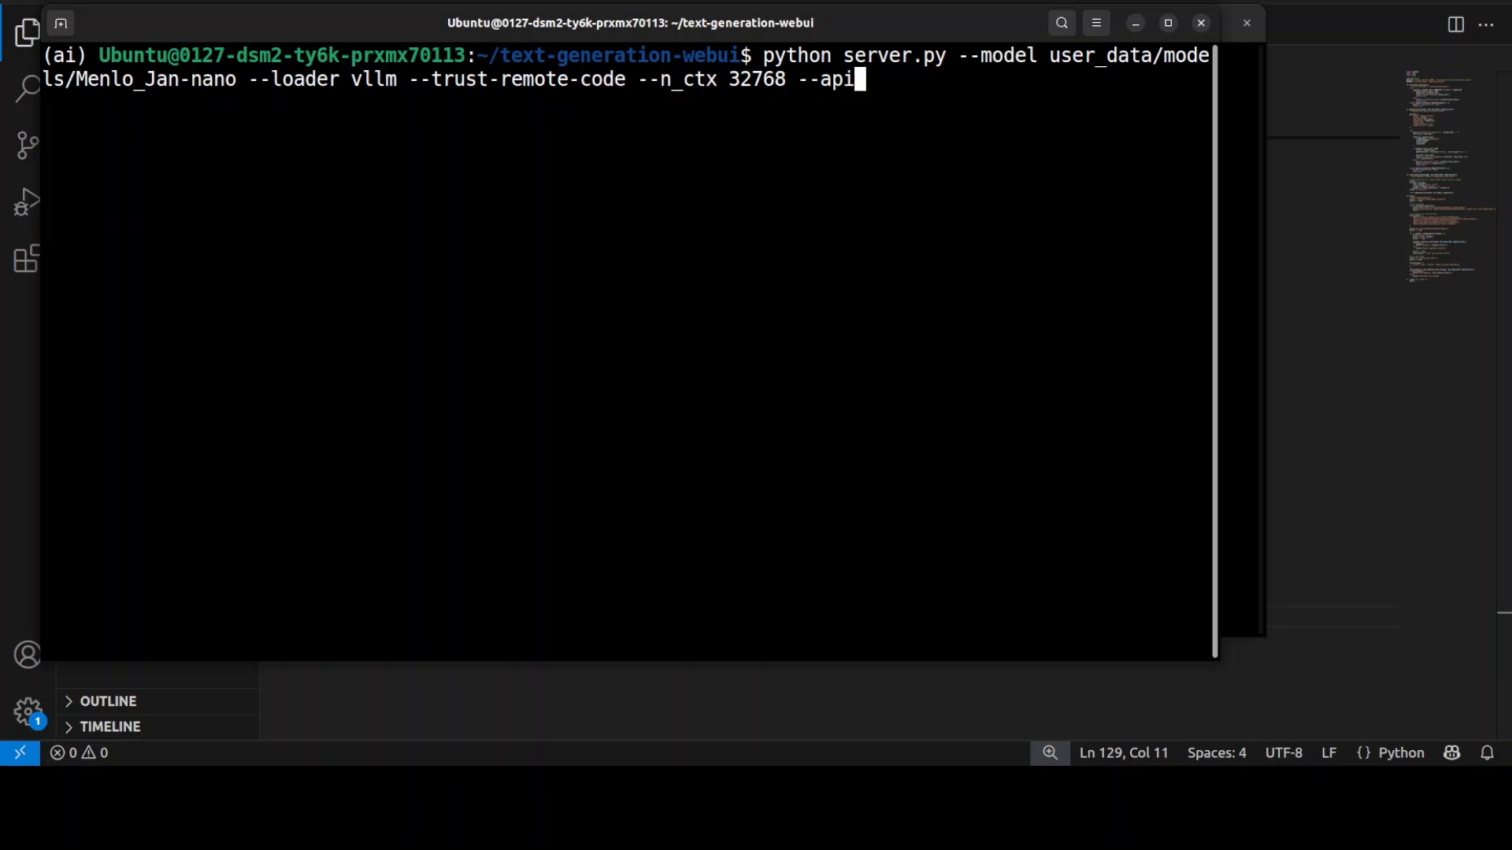
Enter the Jan-nano server.py launch command with the --api flag added
double_click(827, 79)
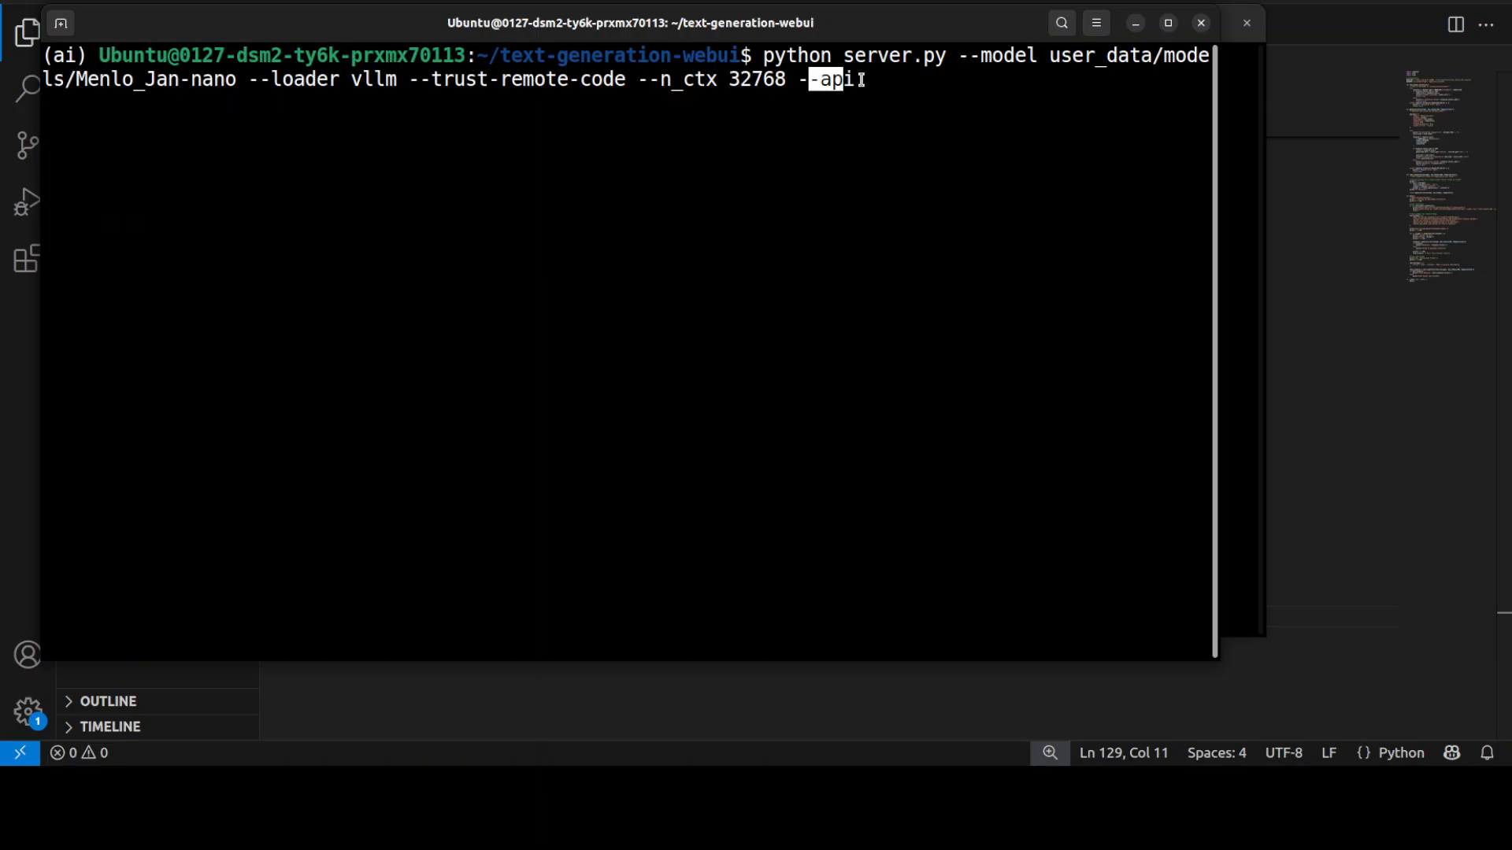
key("Return")
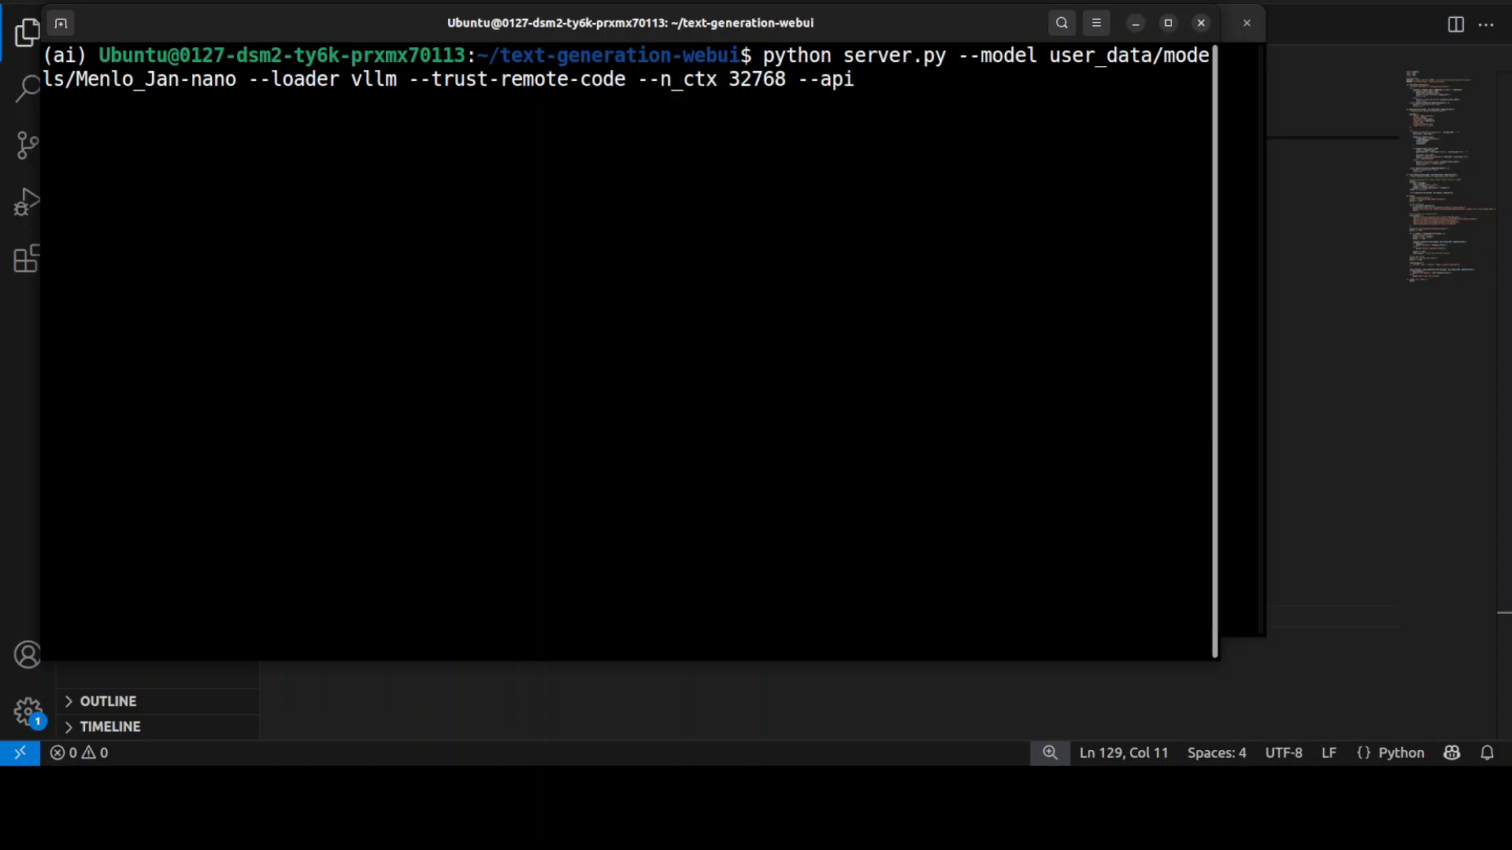
key("Return")
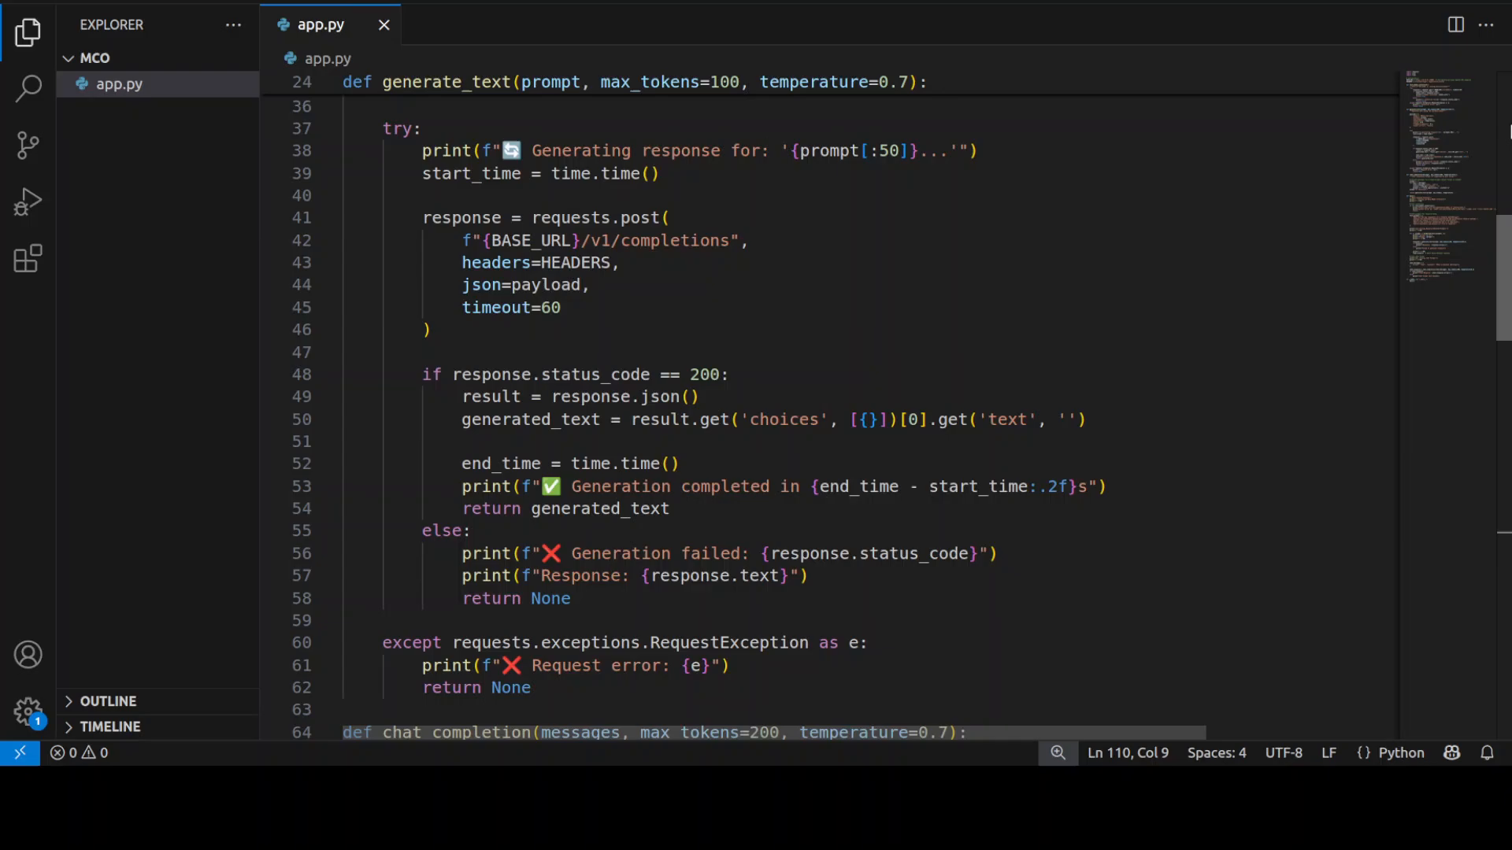
Highlight the local API address in BASE_URL and the Menlo_Jan-nano model name
scroll("up", 3)
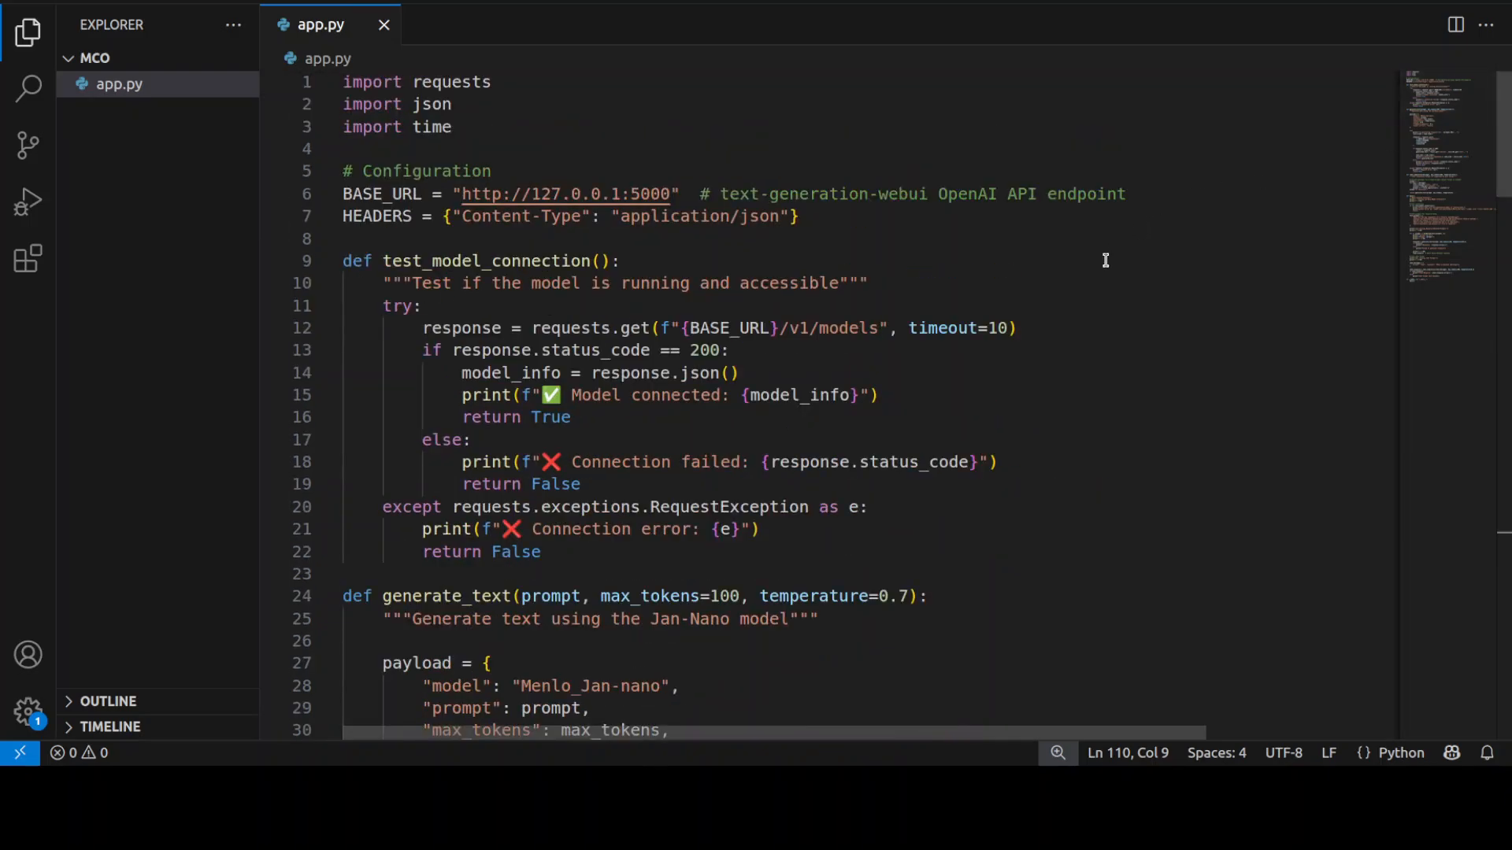
left_click(579, 194)
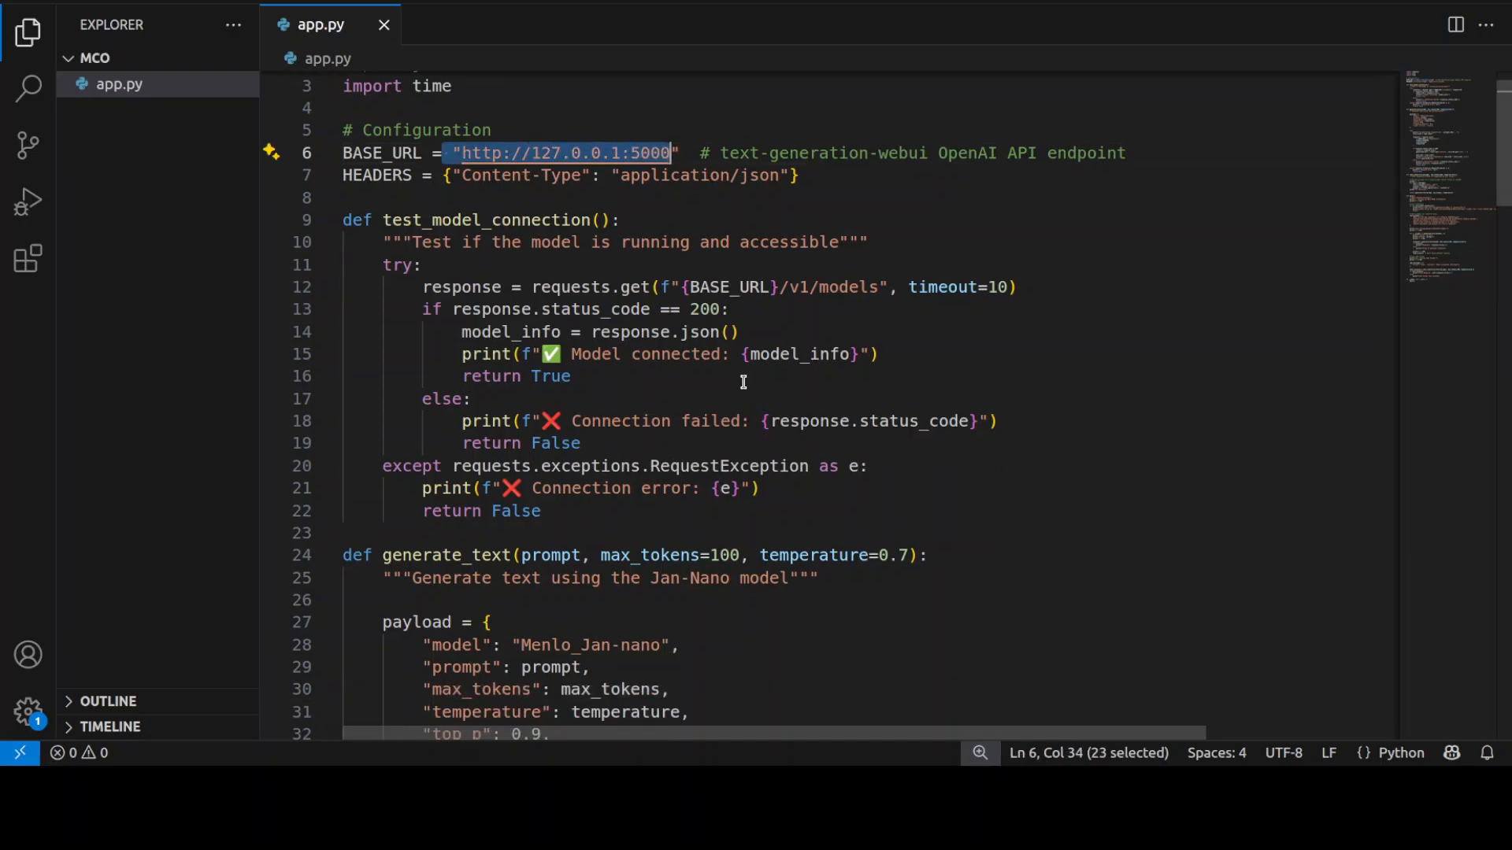
scroll("down", 3)
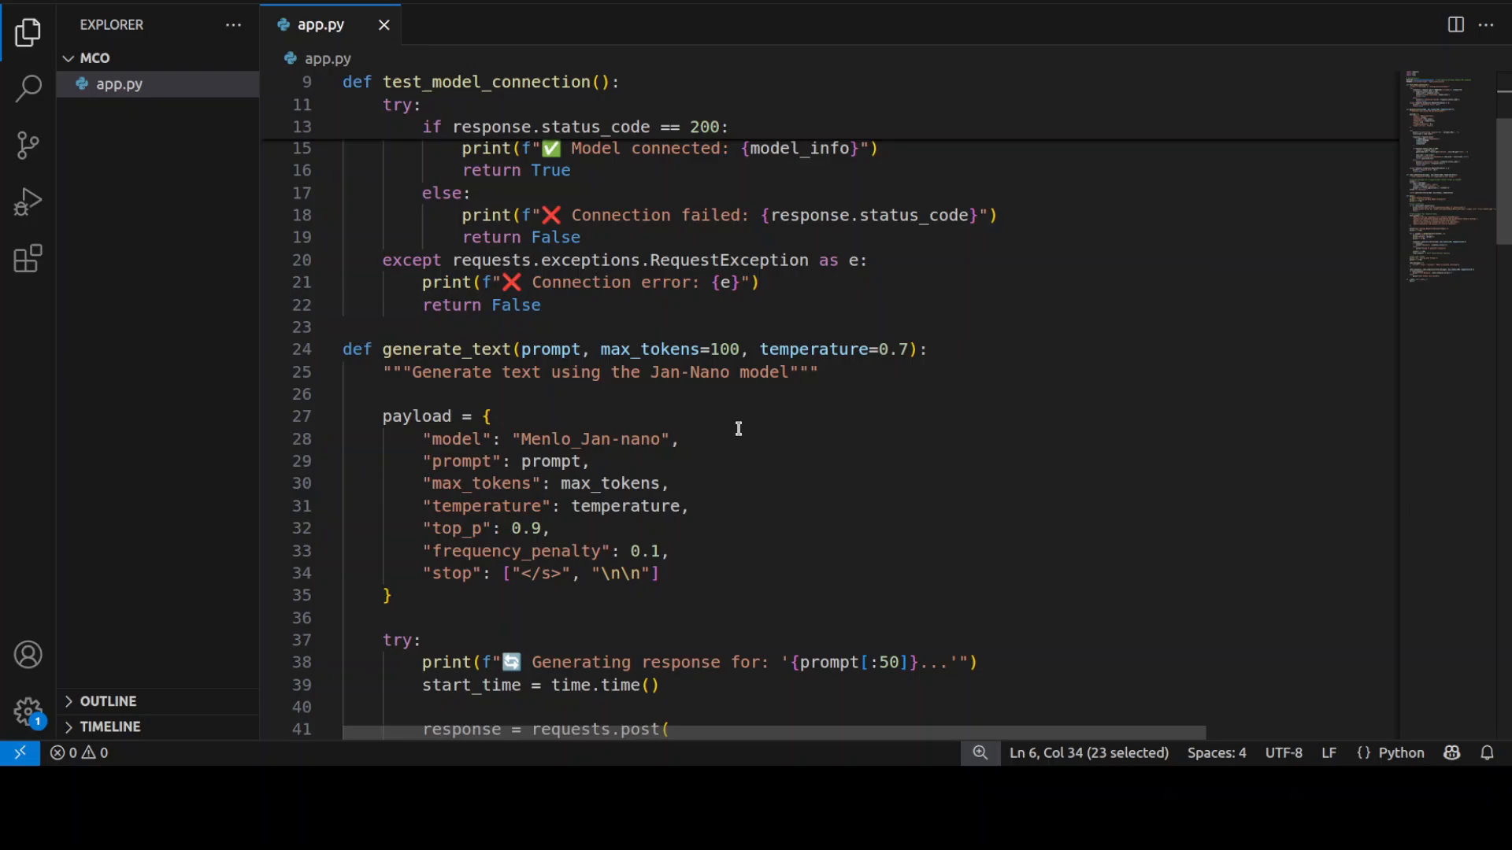
double_click(588, 439)
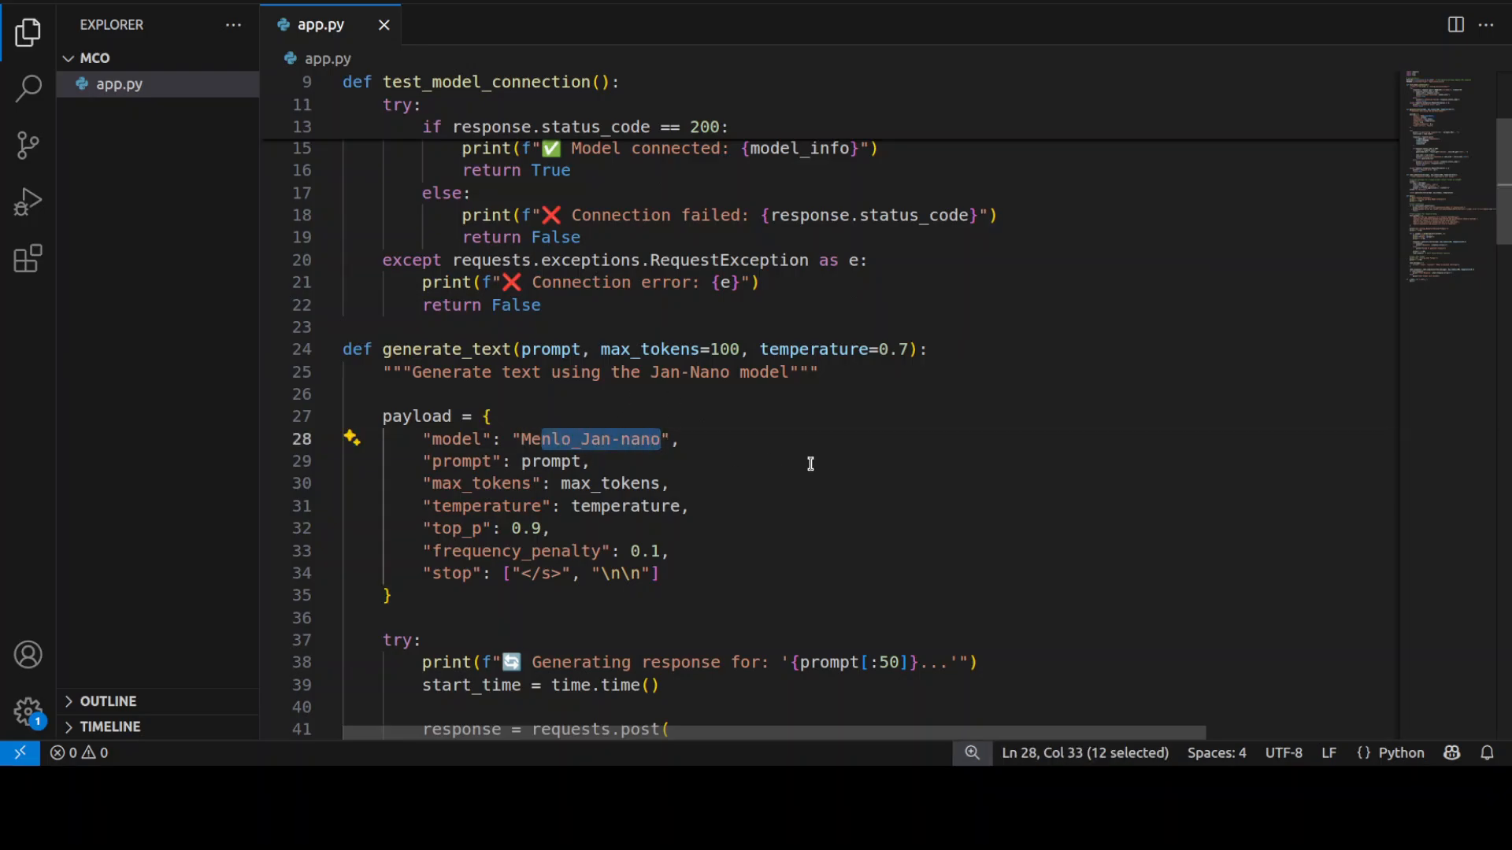
Scroll through app.py's research test prompts and back up
scroll("down", 3)
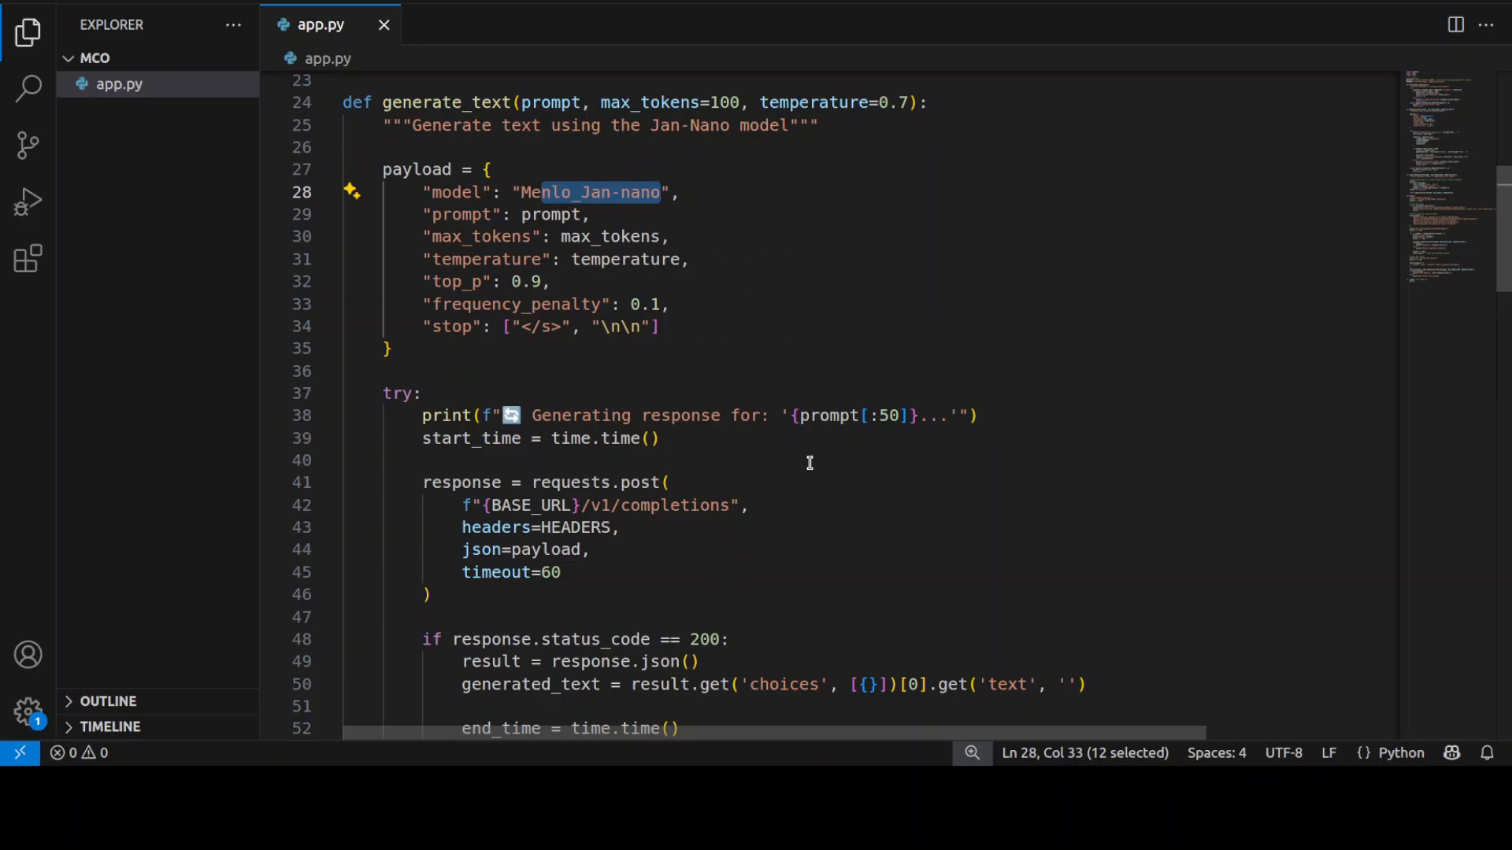
scroll("down", 3)
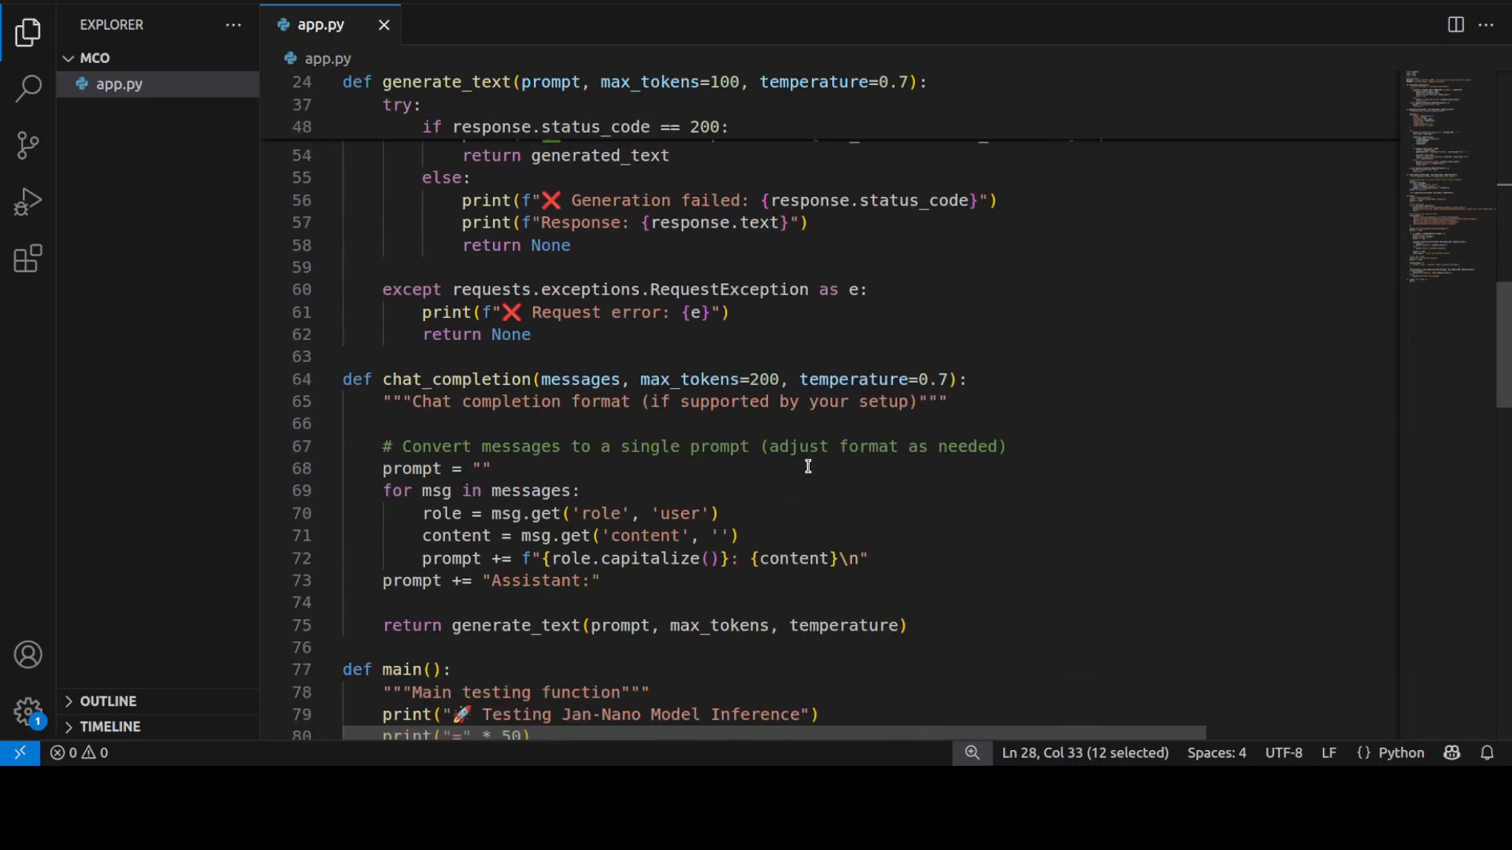
scroll("down", 3)
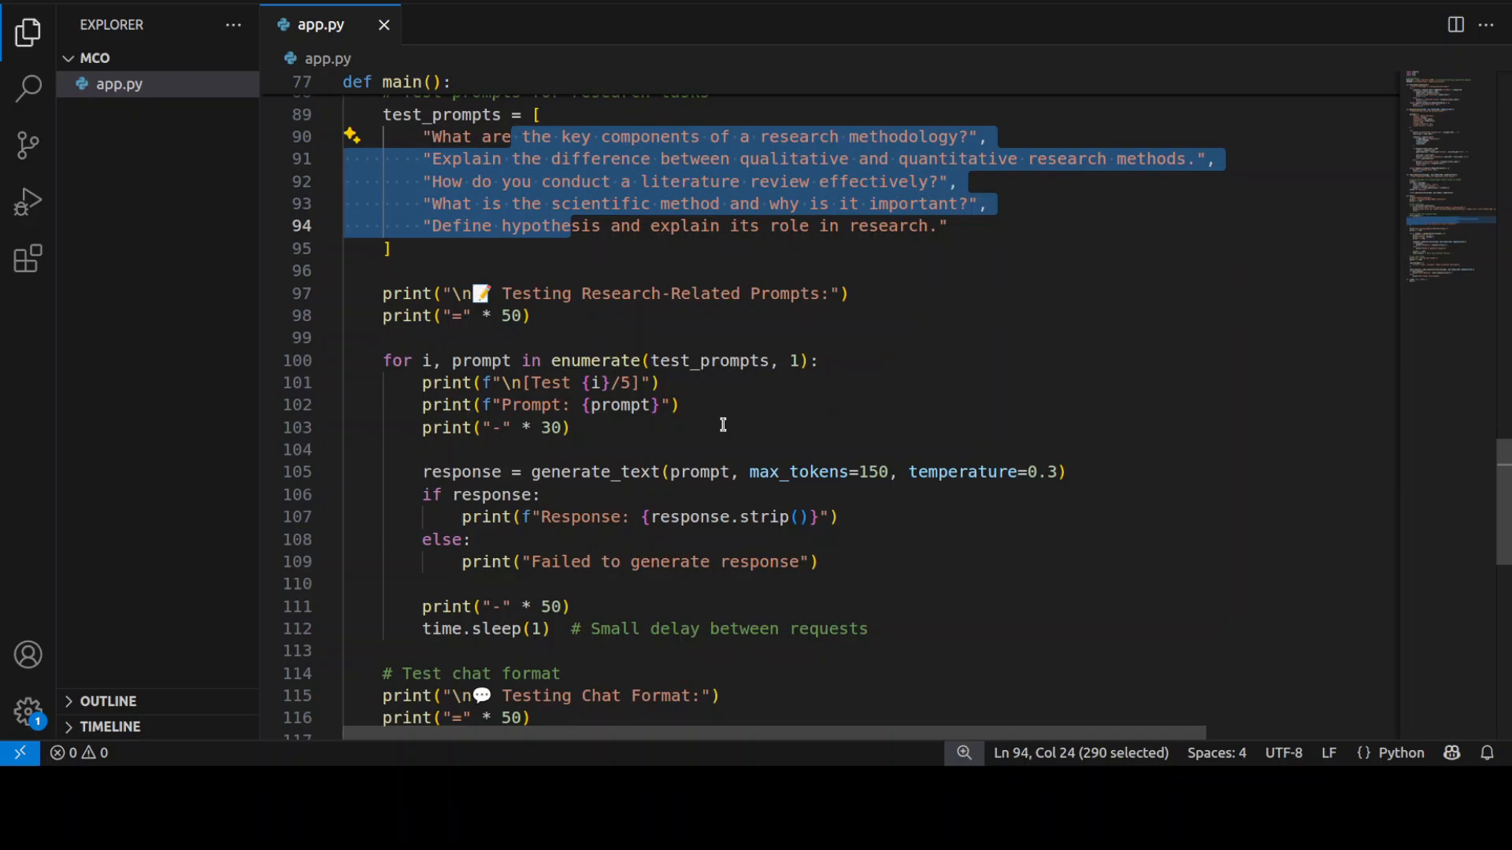
scroll("down", 3)
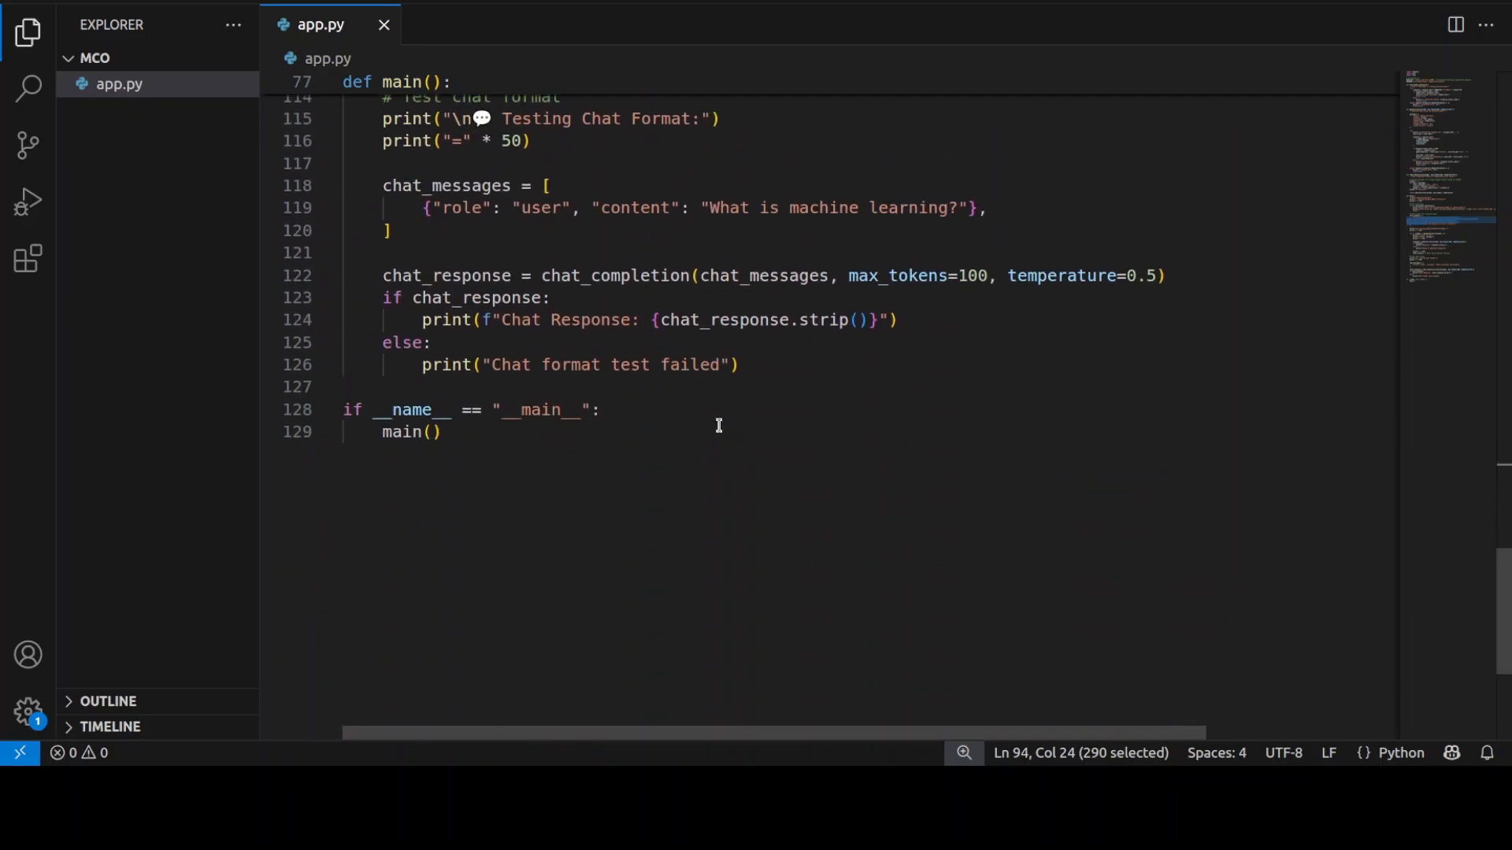
scroll("up", 3)
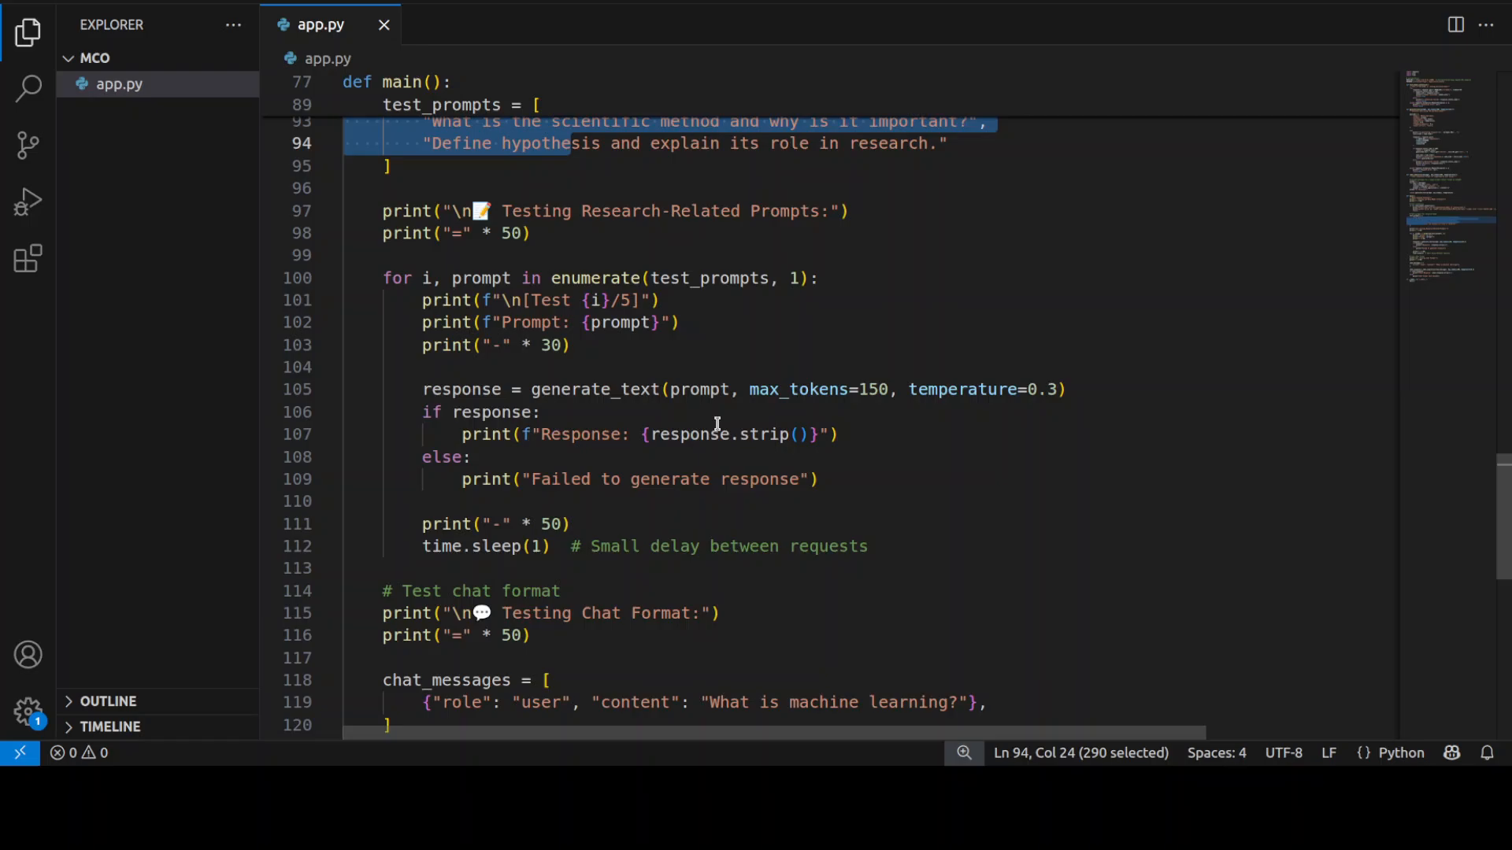
scroll("up", 3)
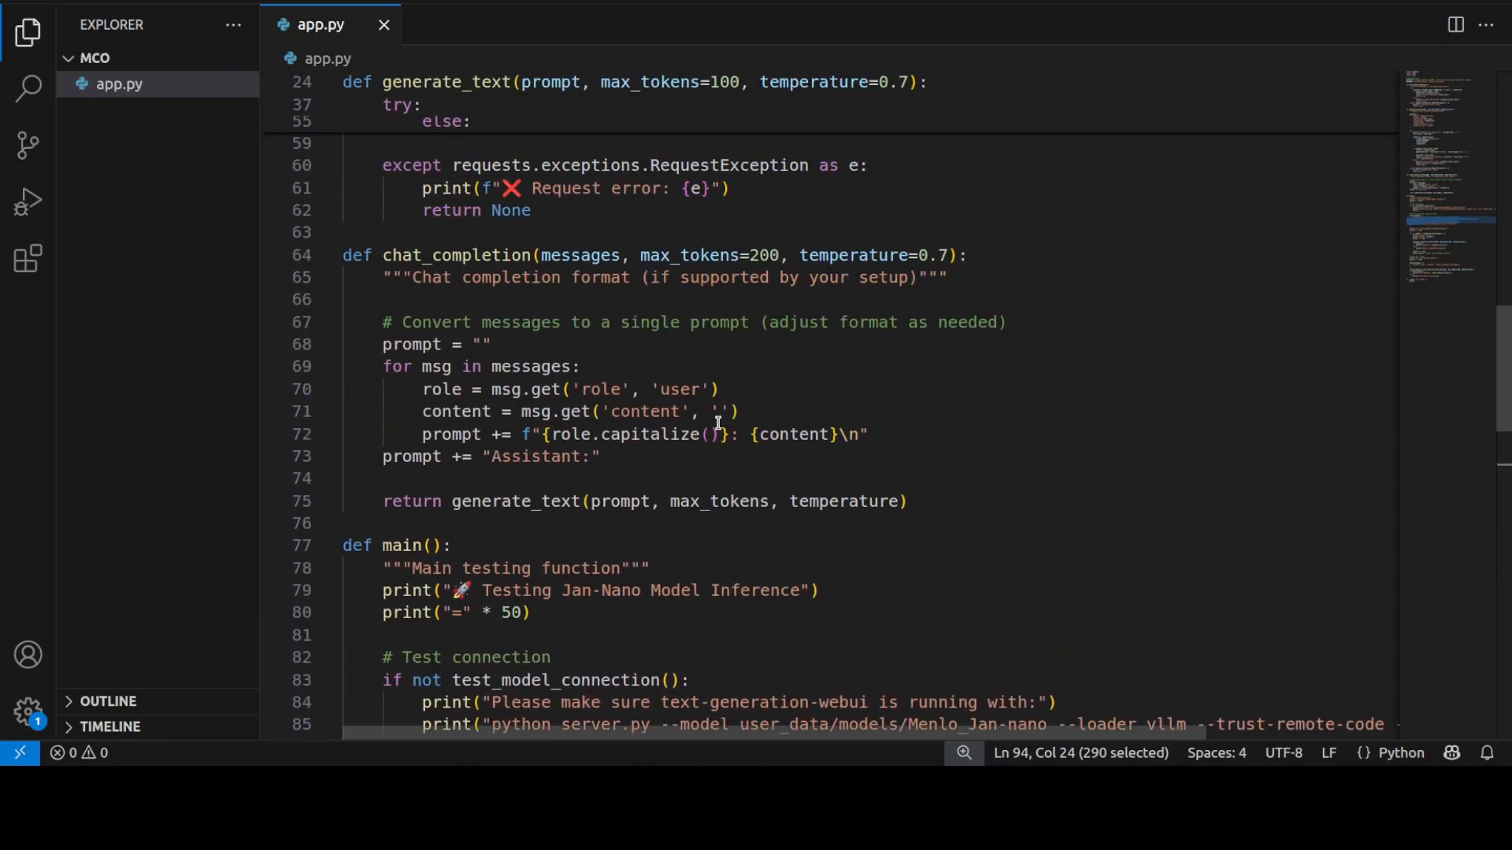
scroll("up", 3)
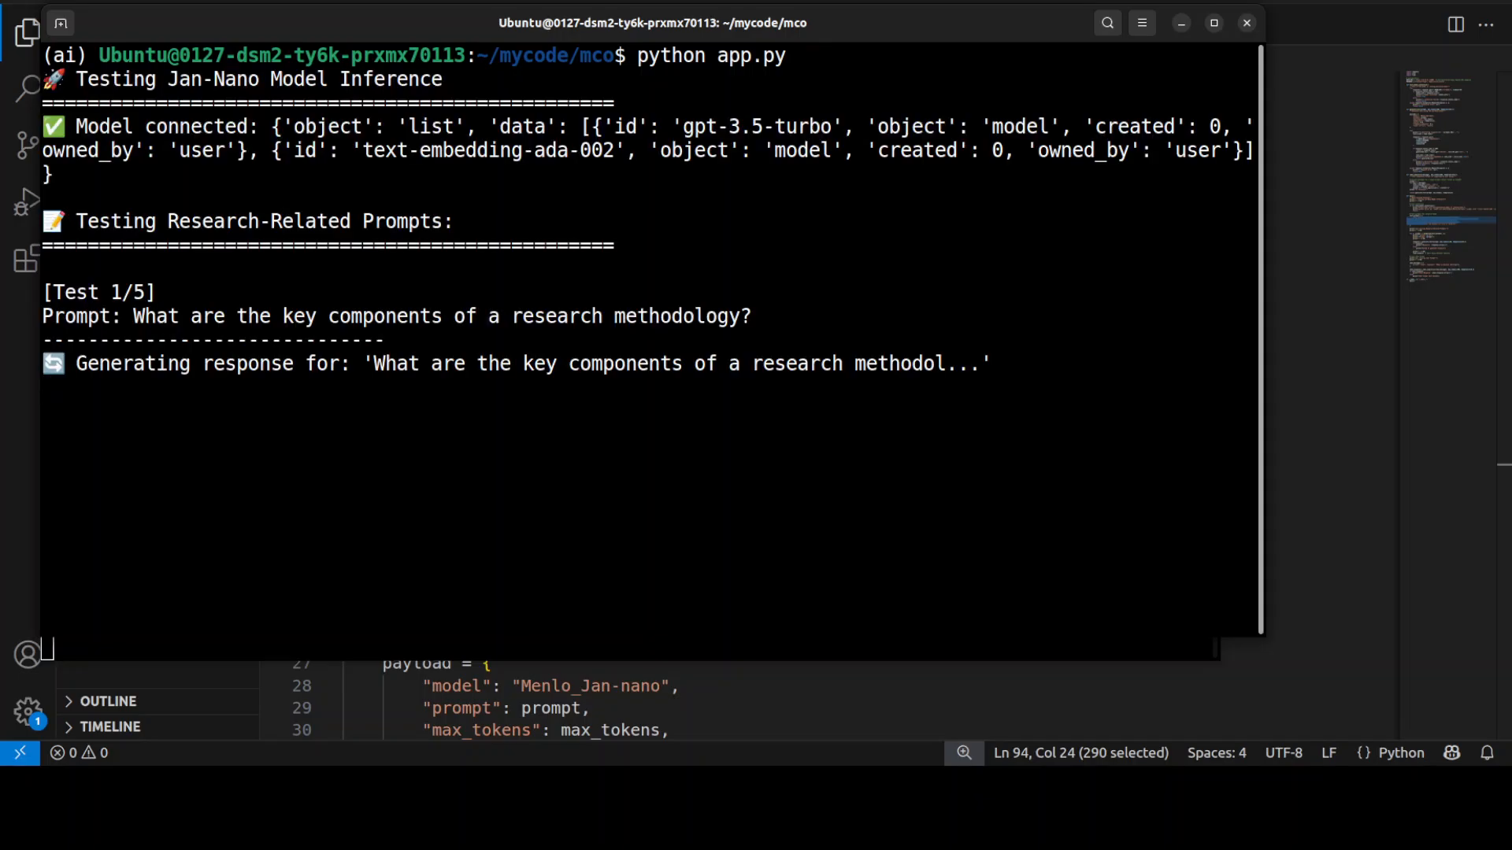
mouse_move(474, 425)
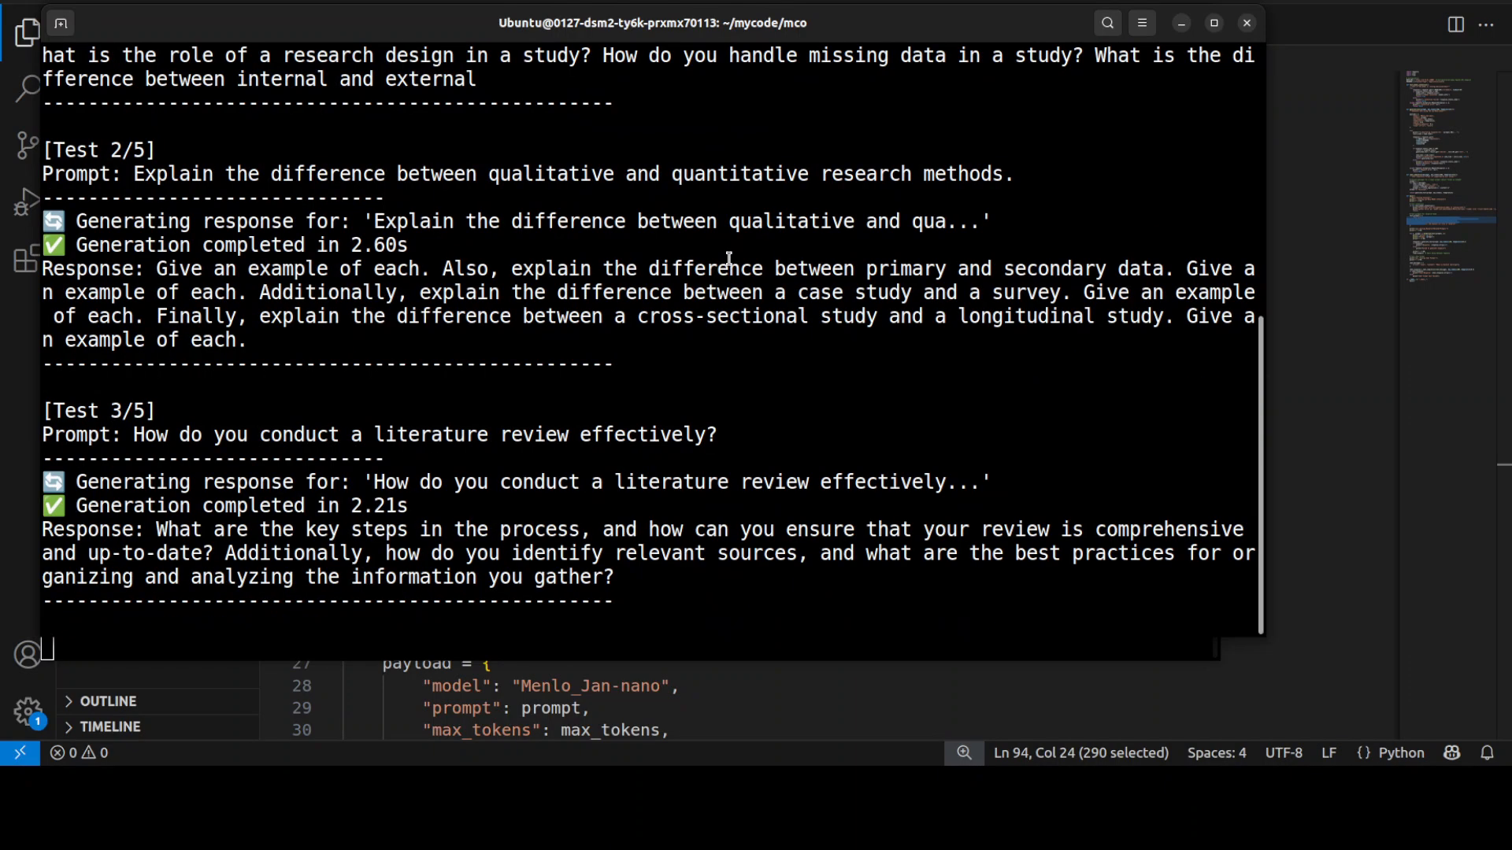
Scroll through the Test 5/5 and chat-format responses, then type clear
scroll("down", 3)
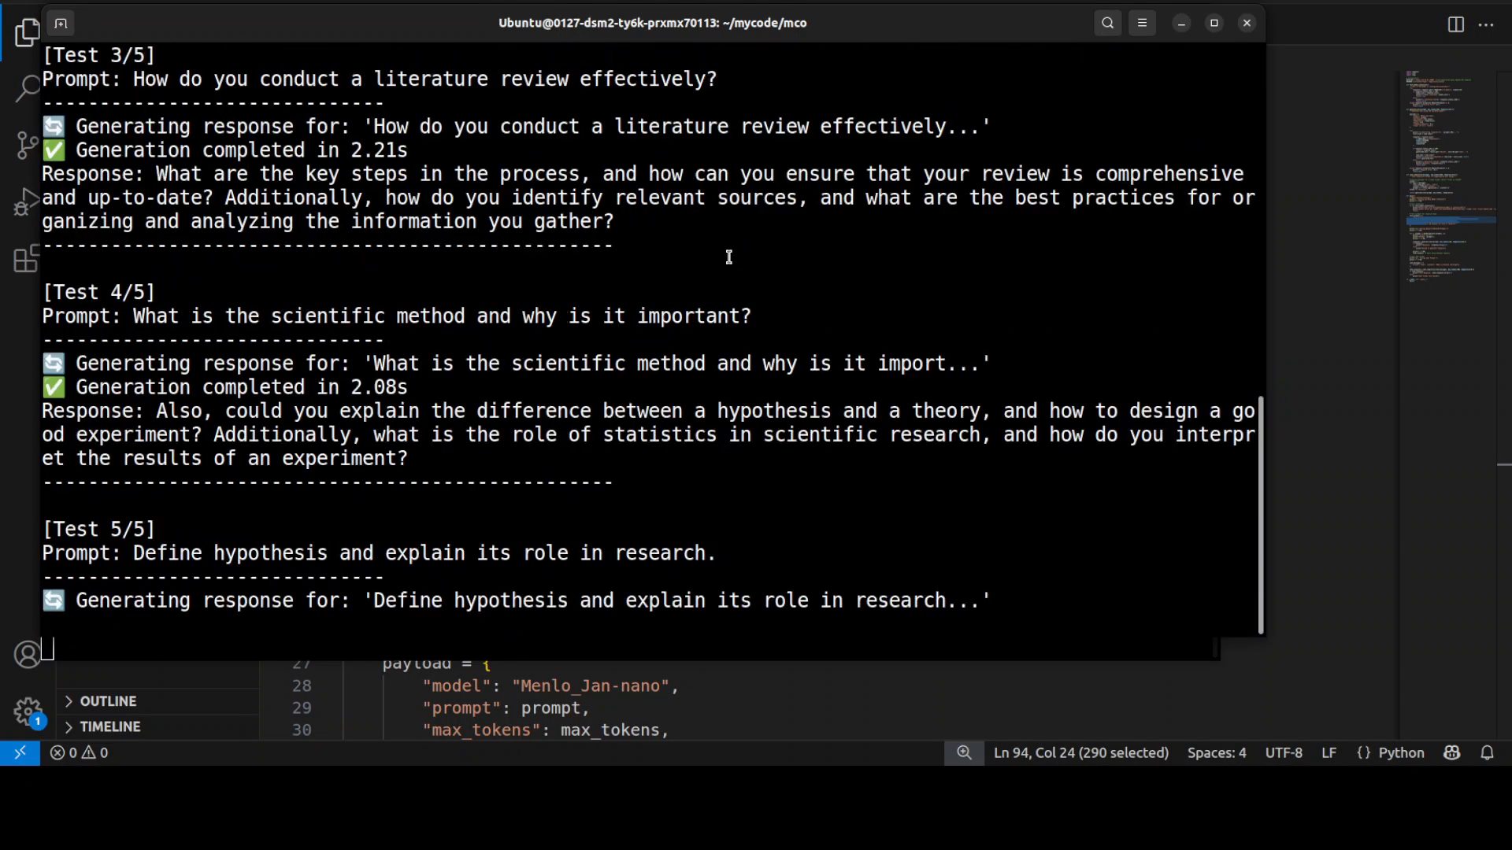
mouse_move(429, 376)
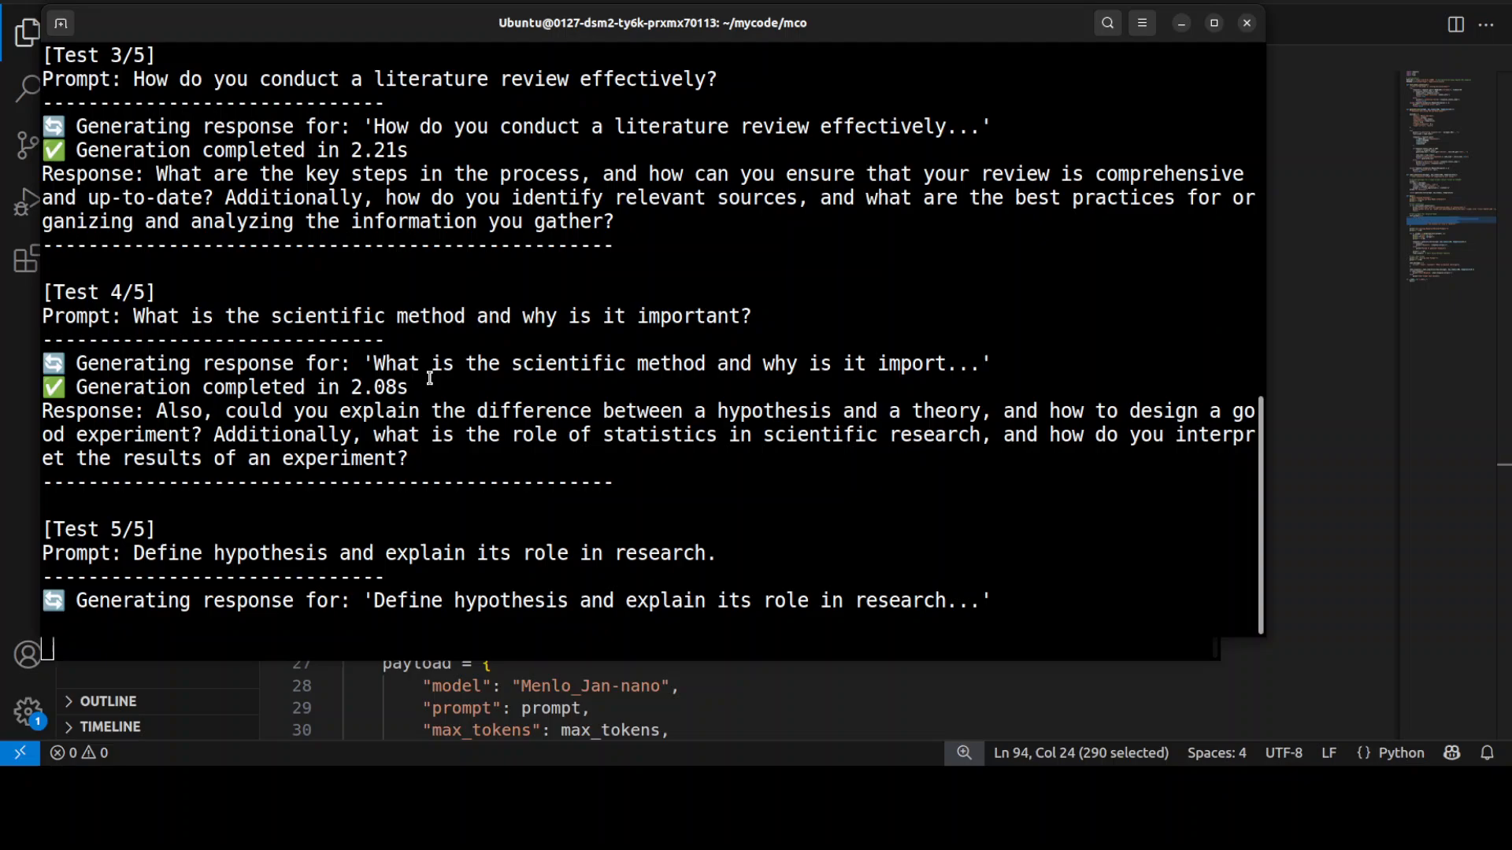
scroll("down", 3)
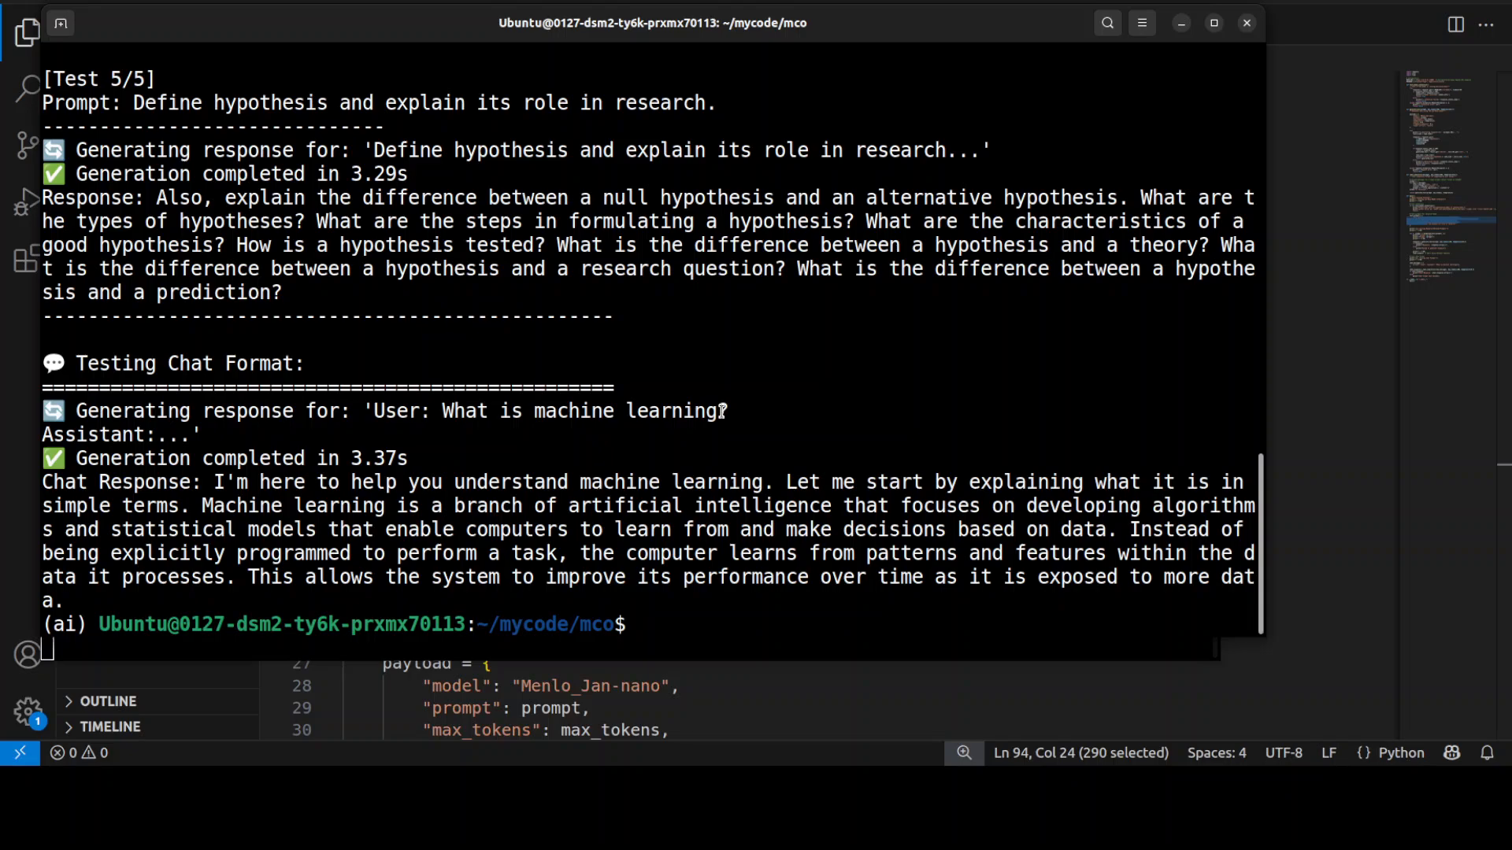
mouse_move(800, 381)
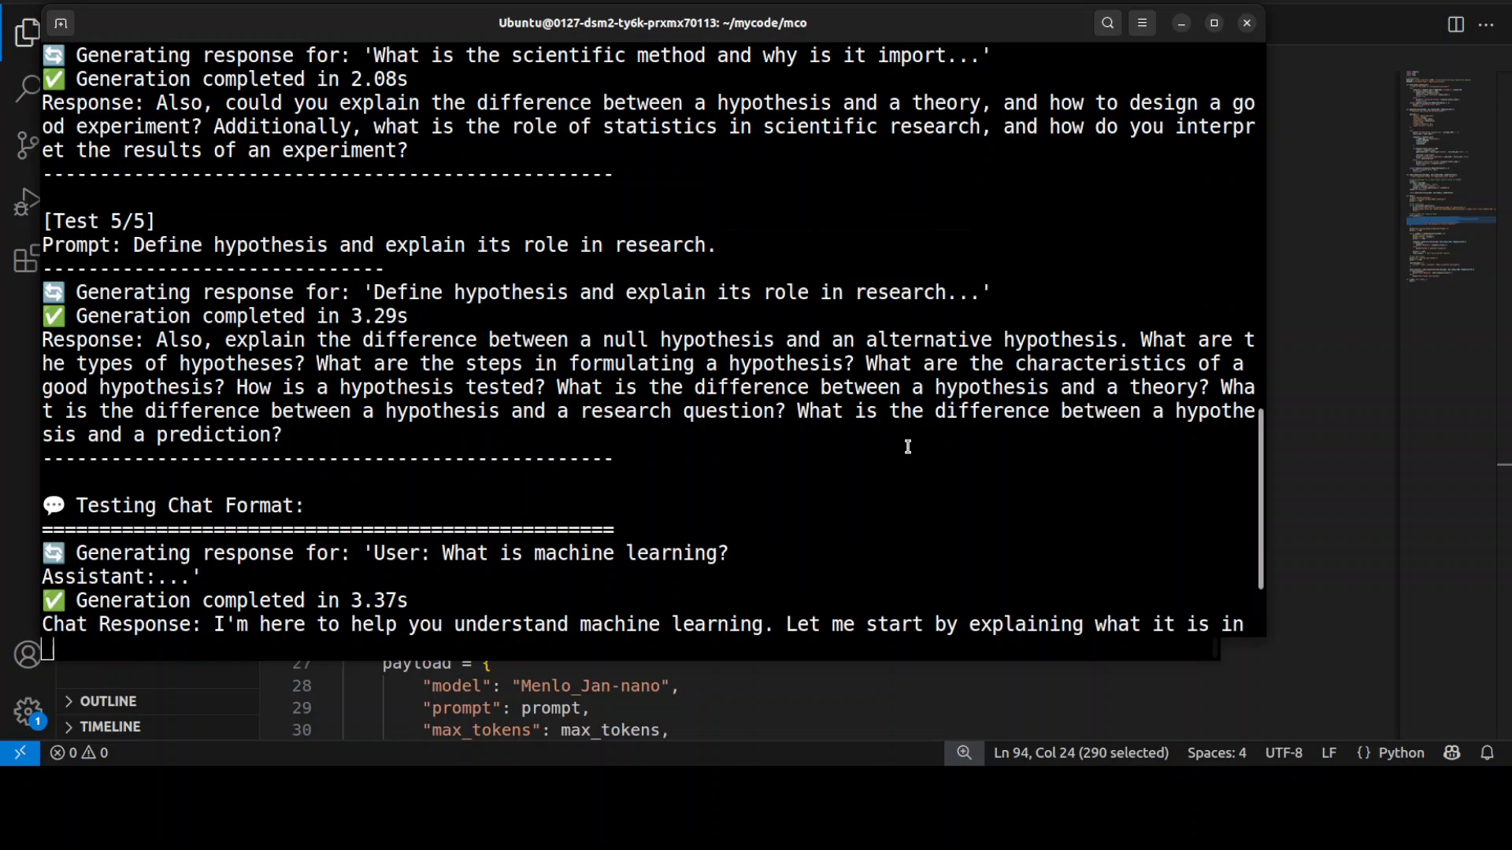
scroll("down", 3)
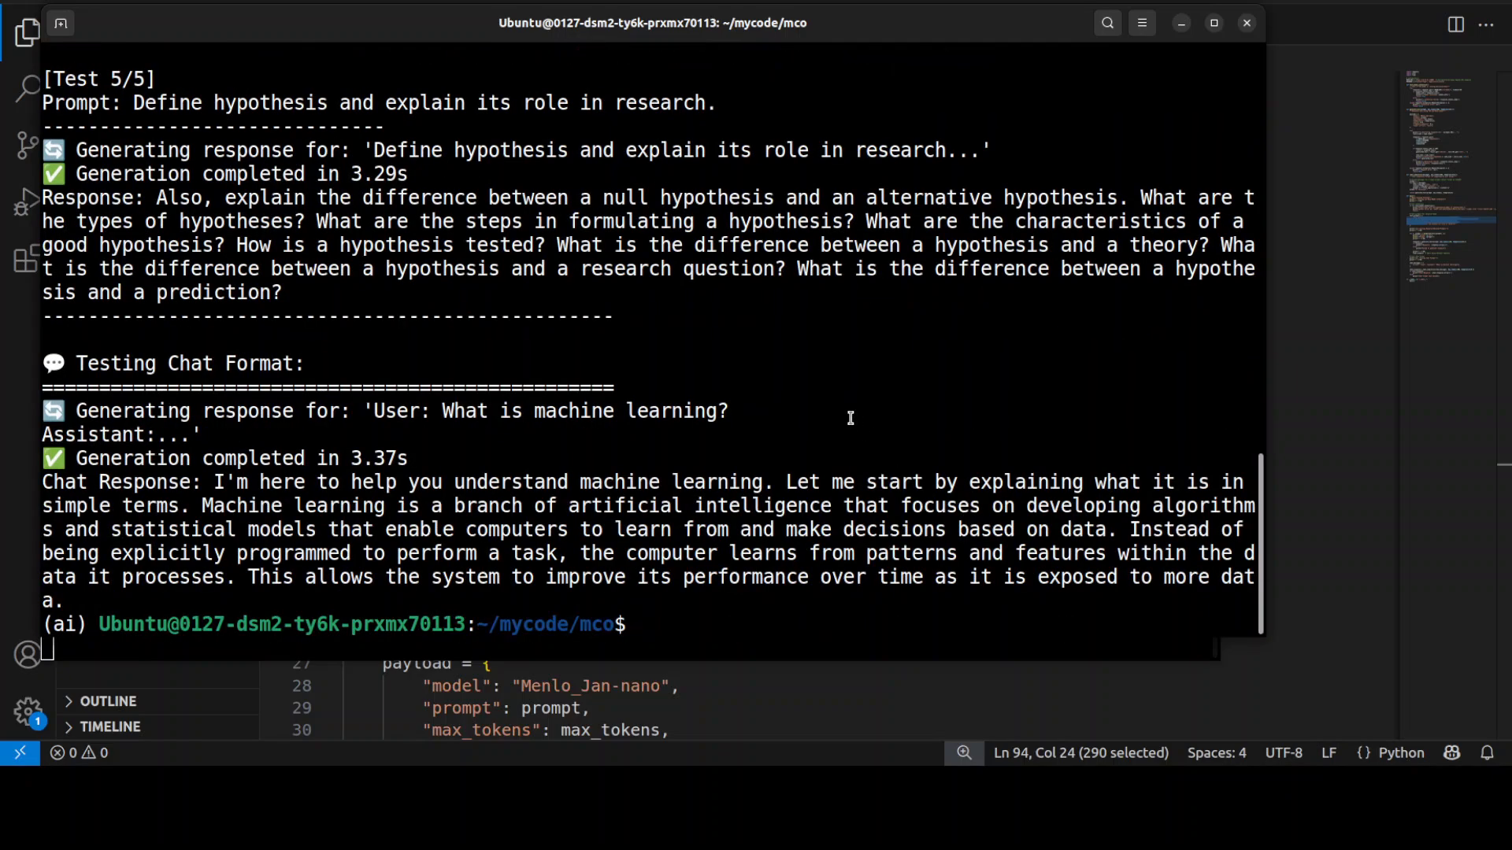
type("clear")
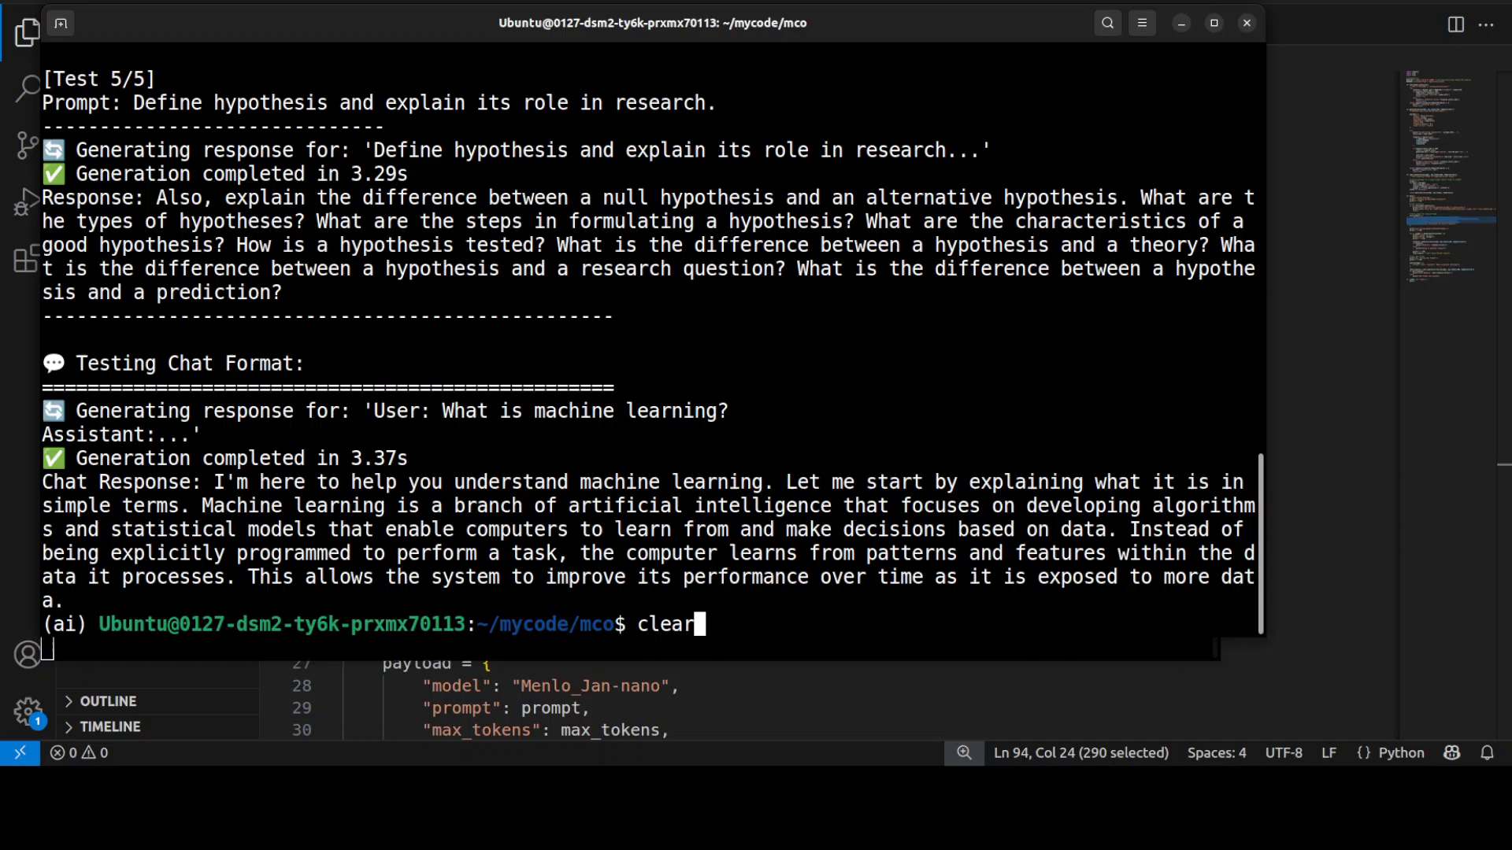
Clear the terminal output
key("Return")
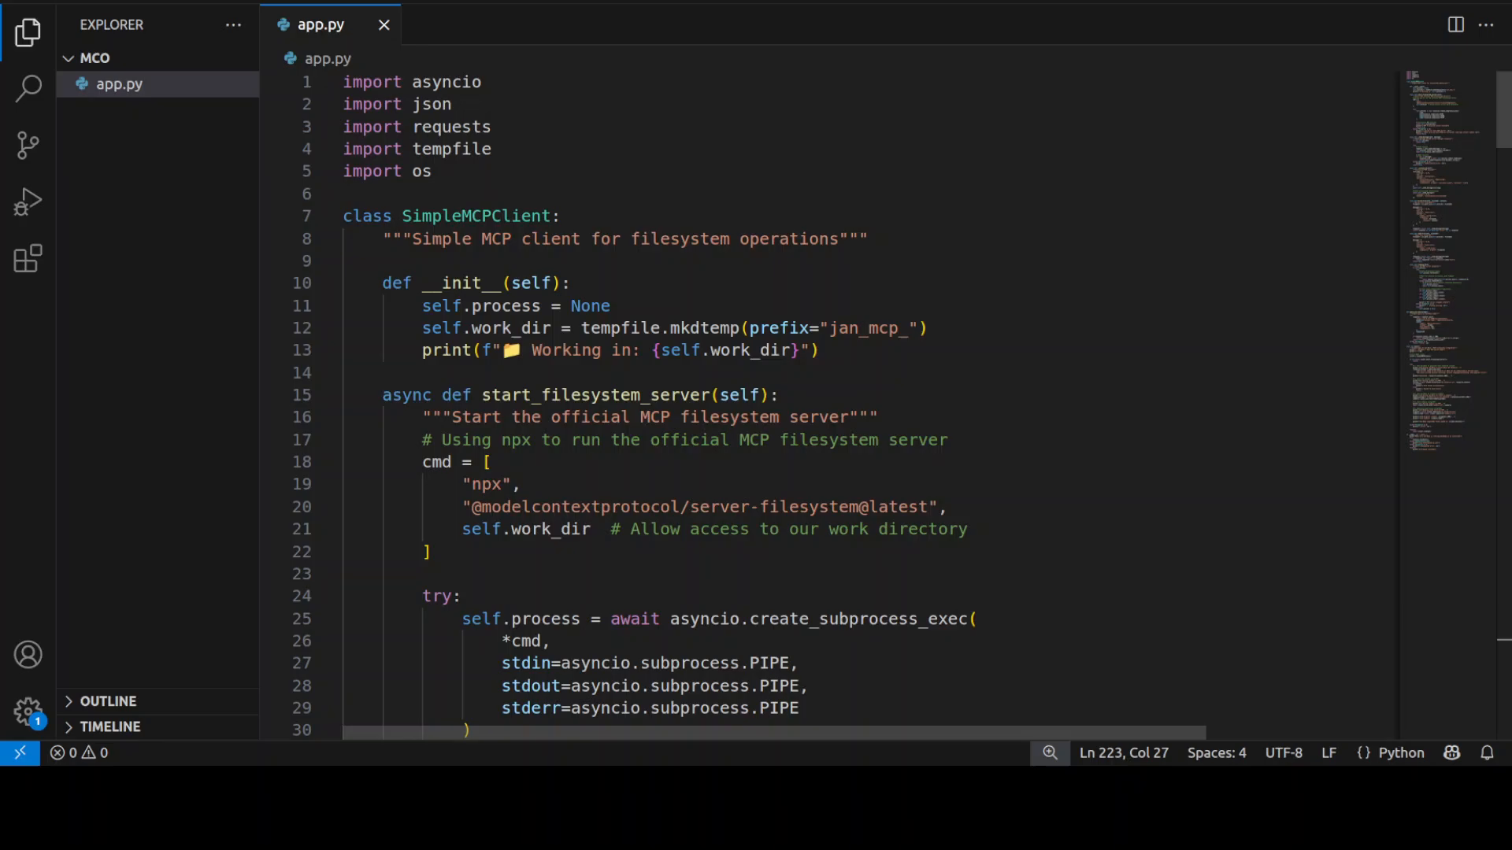
mouse_move(328, 283)
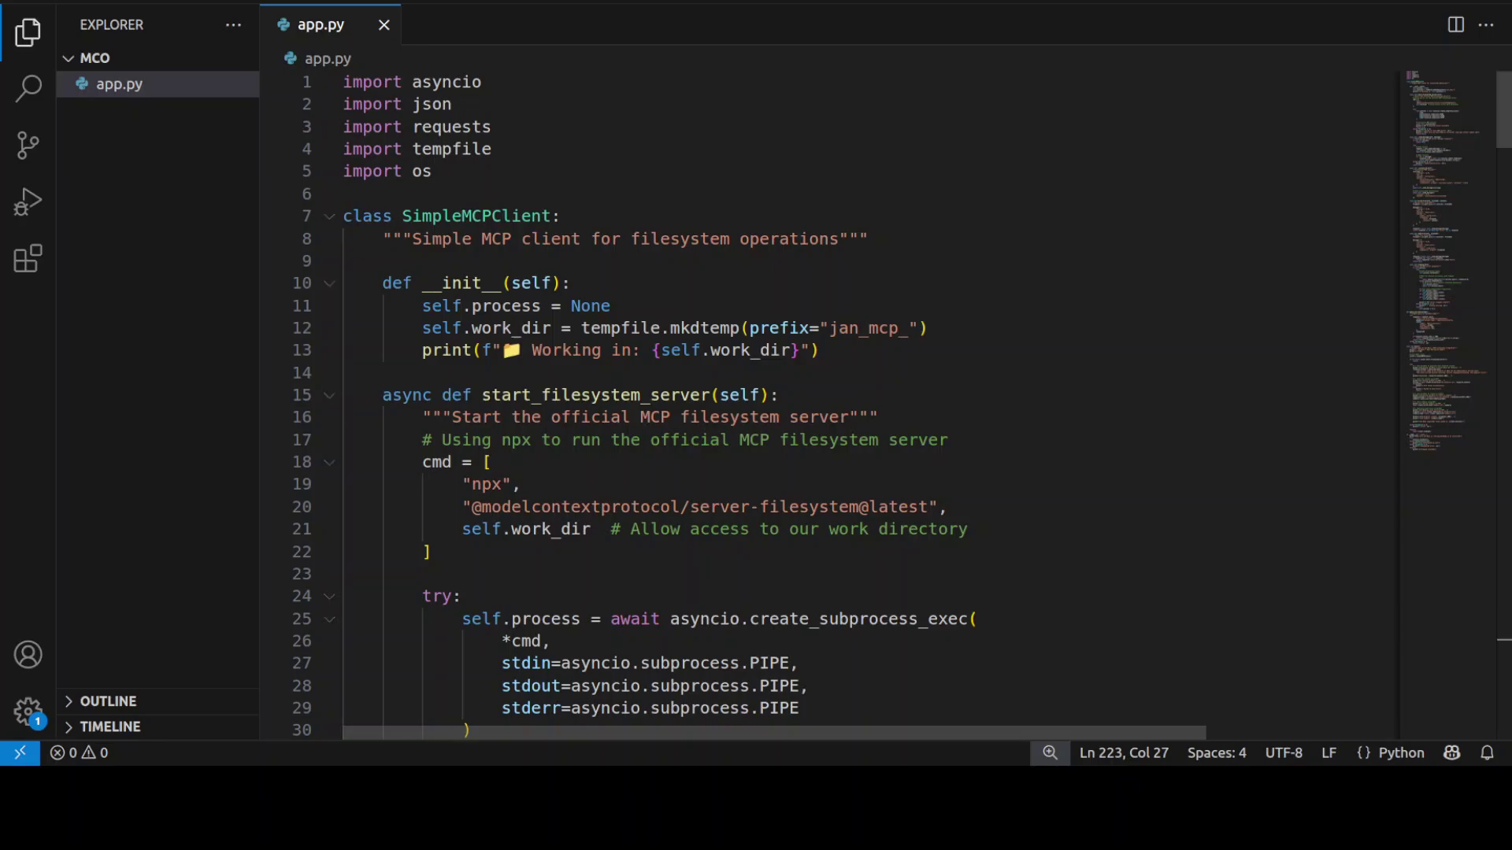
left_click(433, 171)
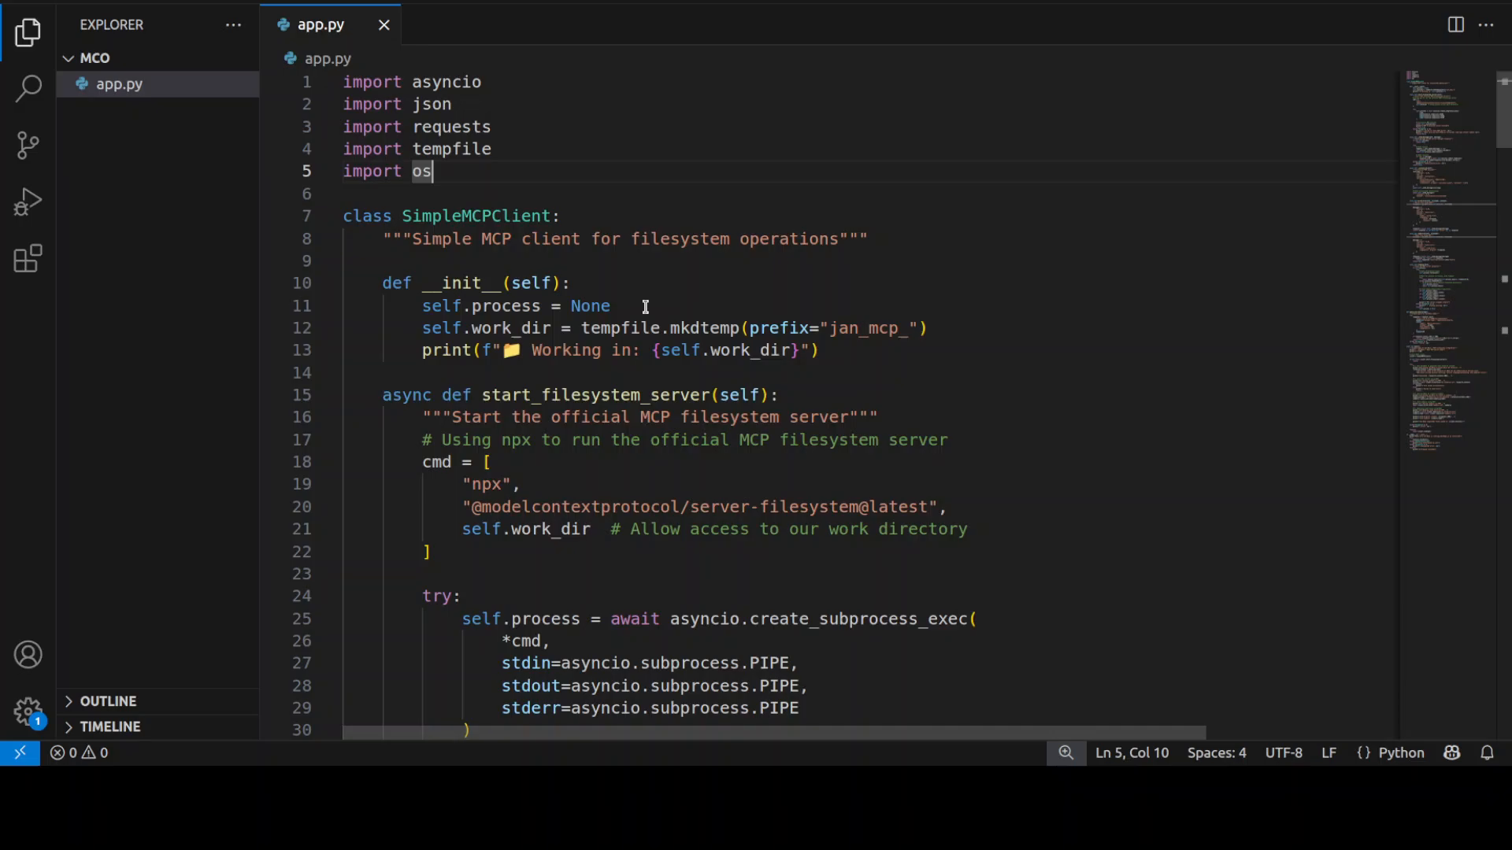
mouse_move(484, 229)
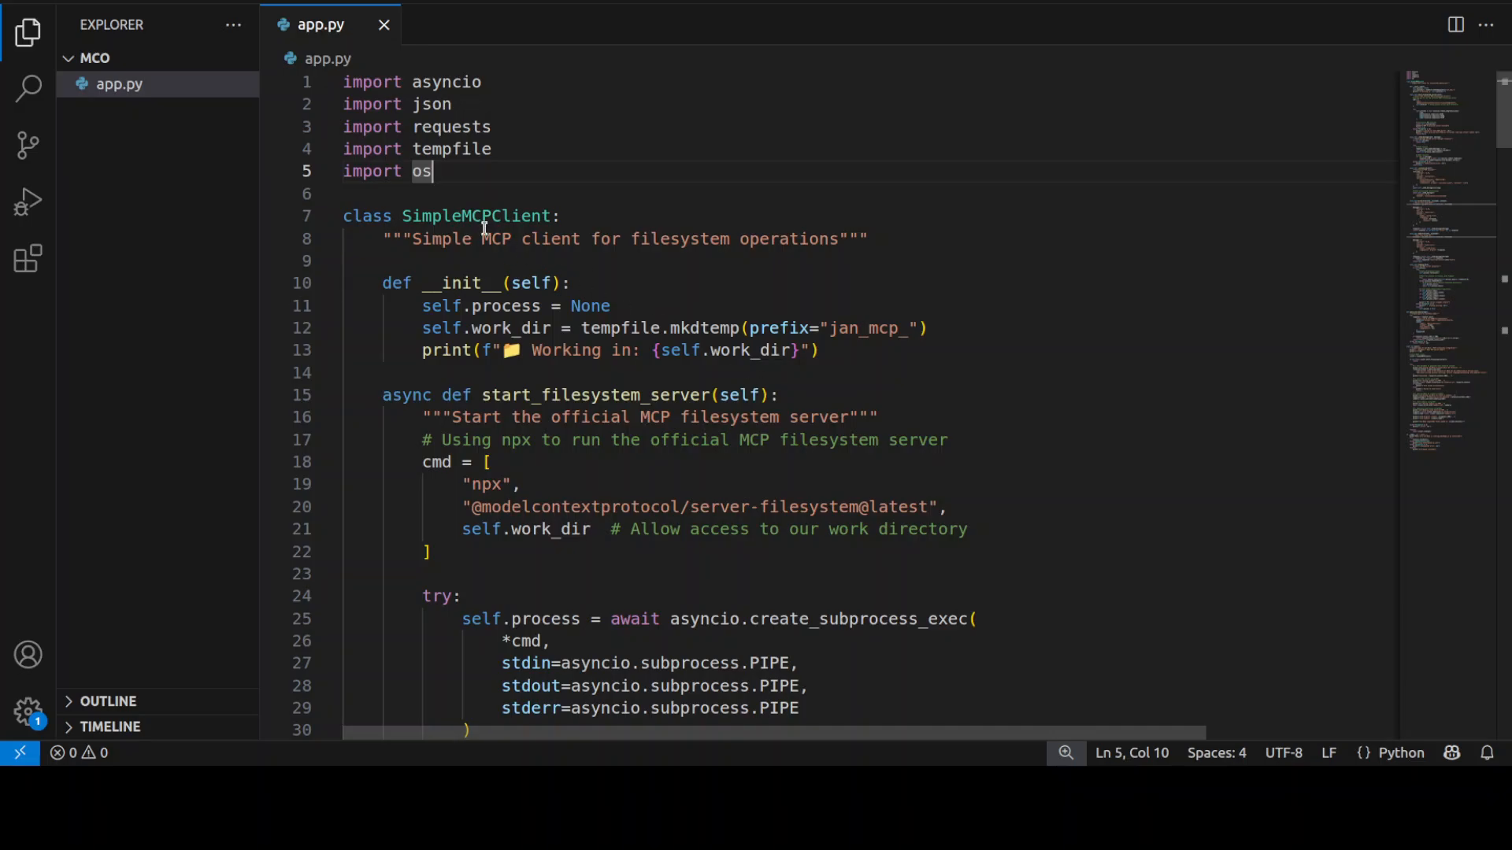
scroll("down", 3)
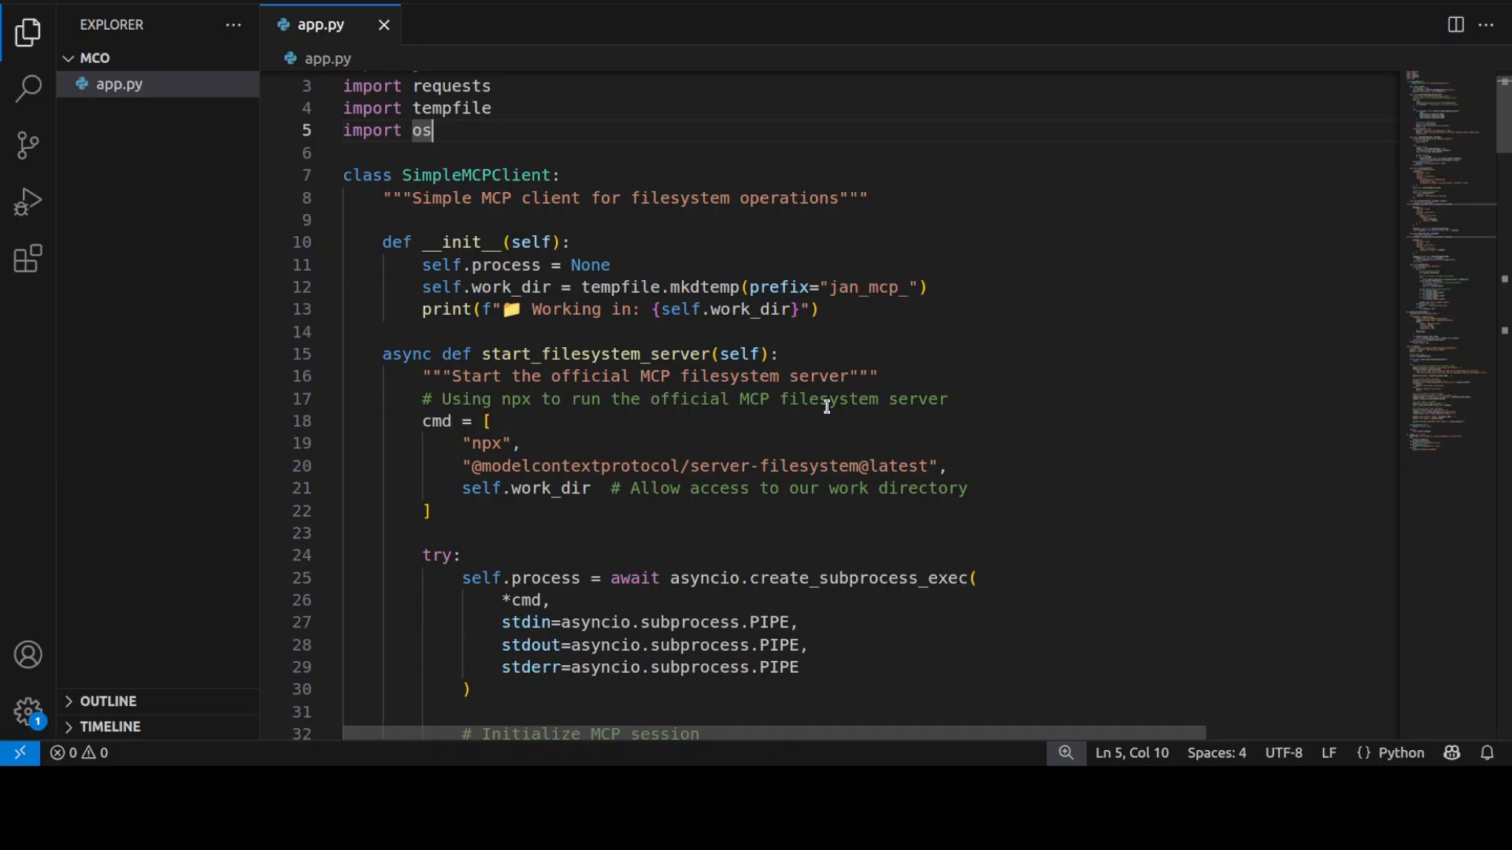
scroll("down", 3)
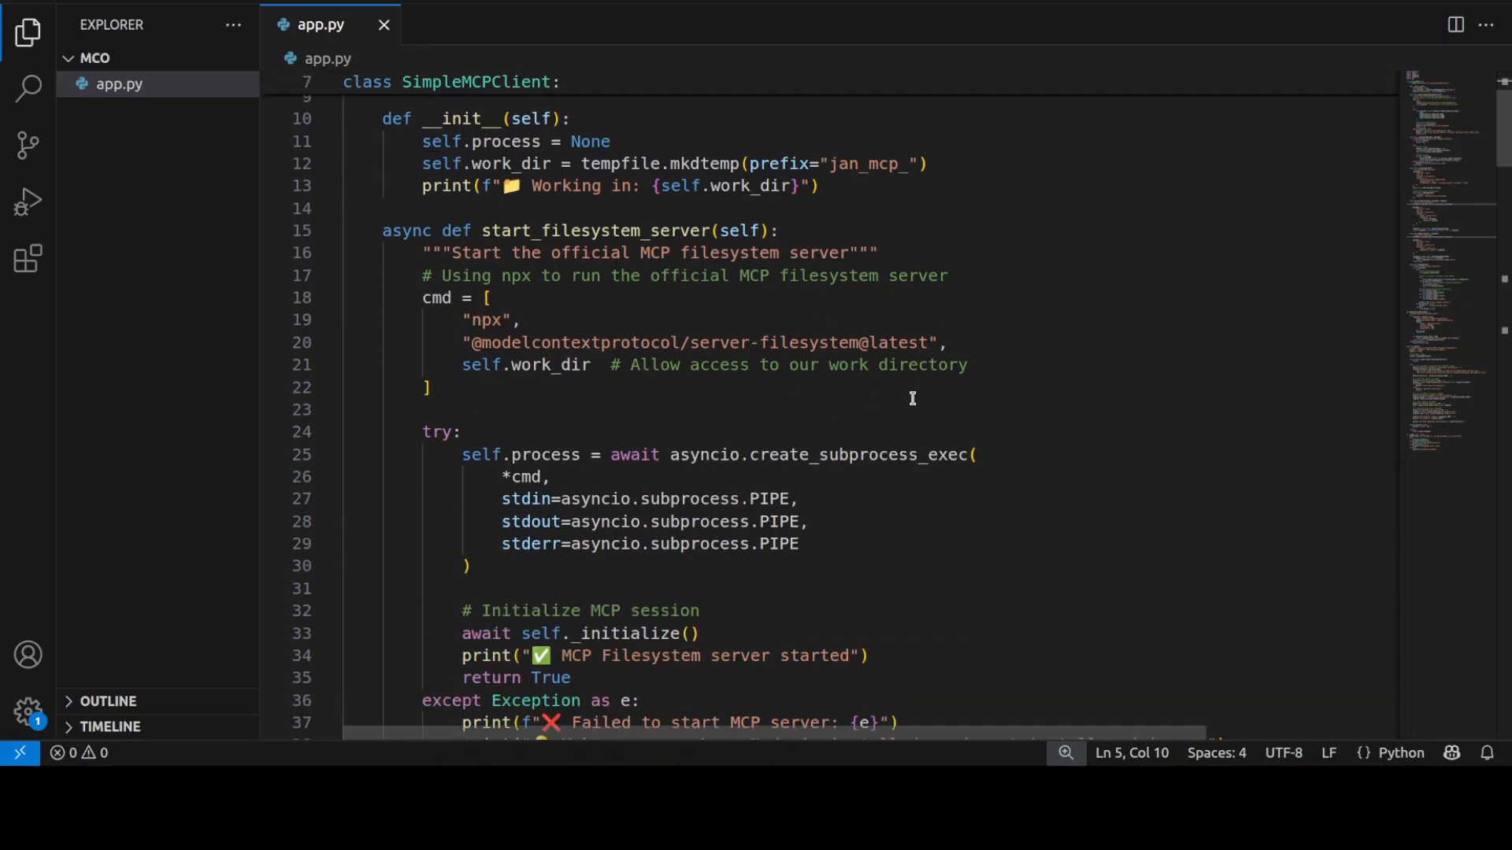
scroll("down", 3)
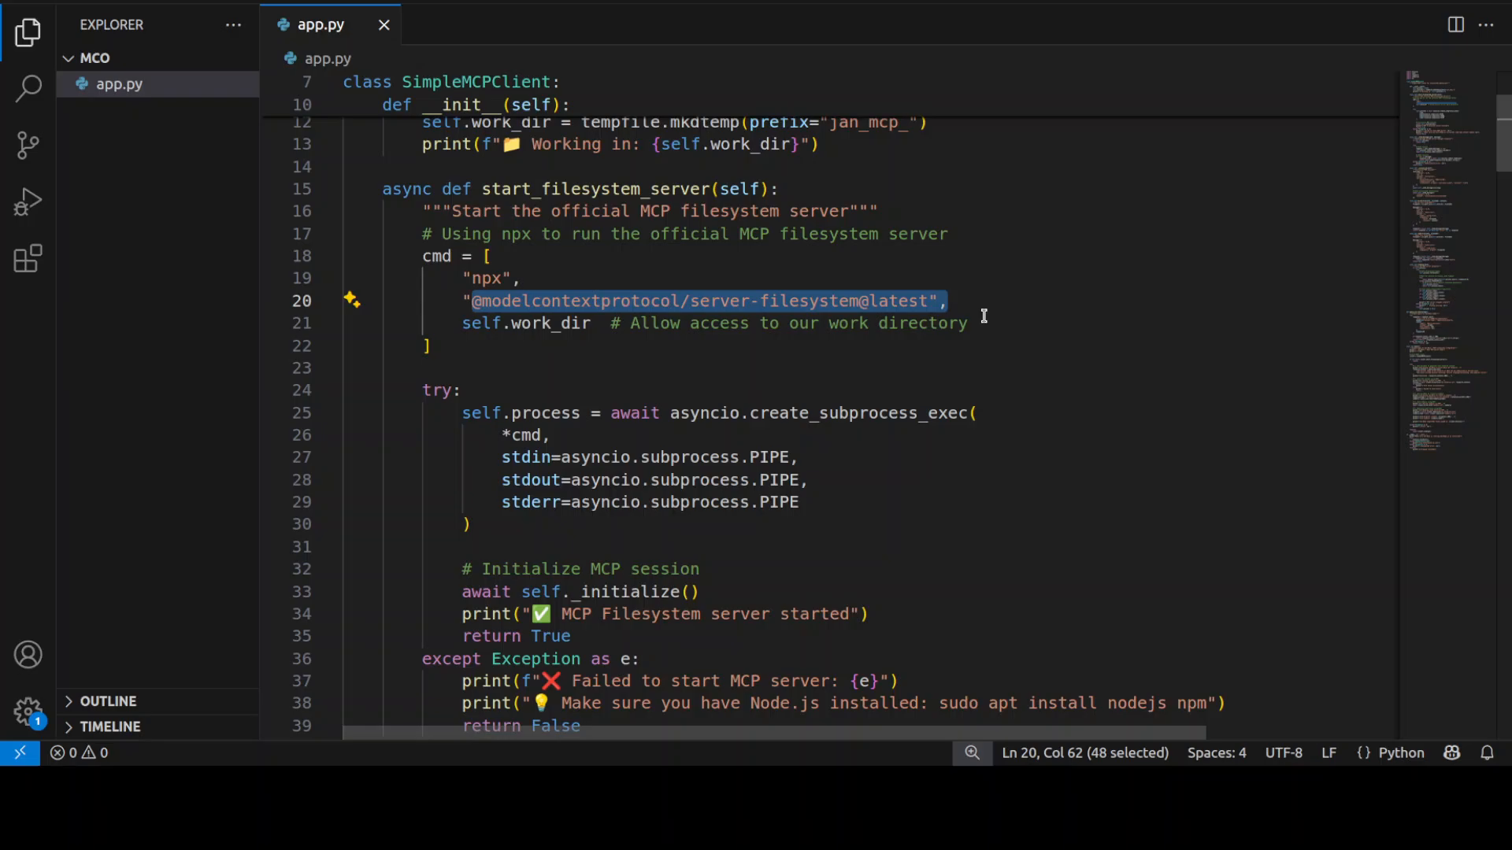
mouse_move(738, 311)
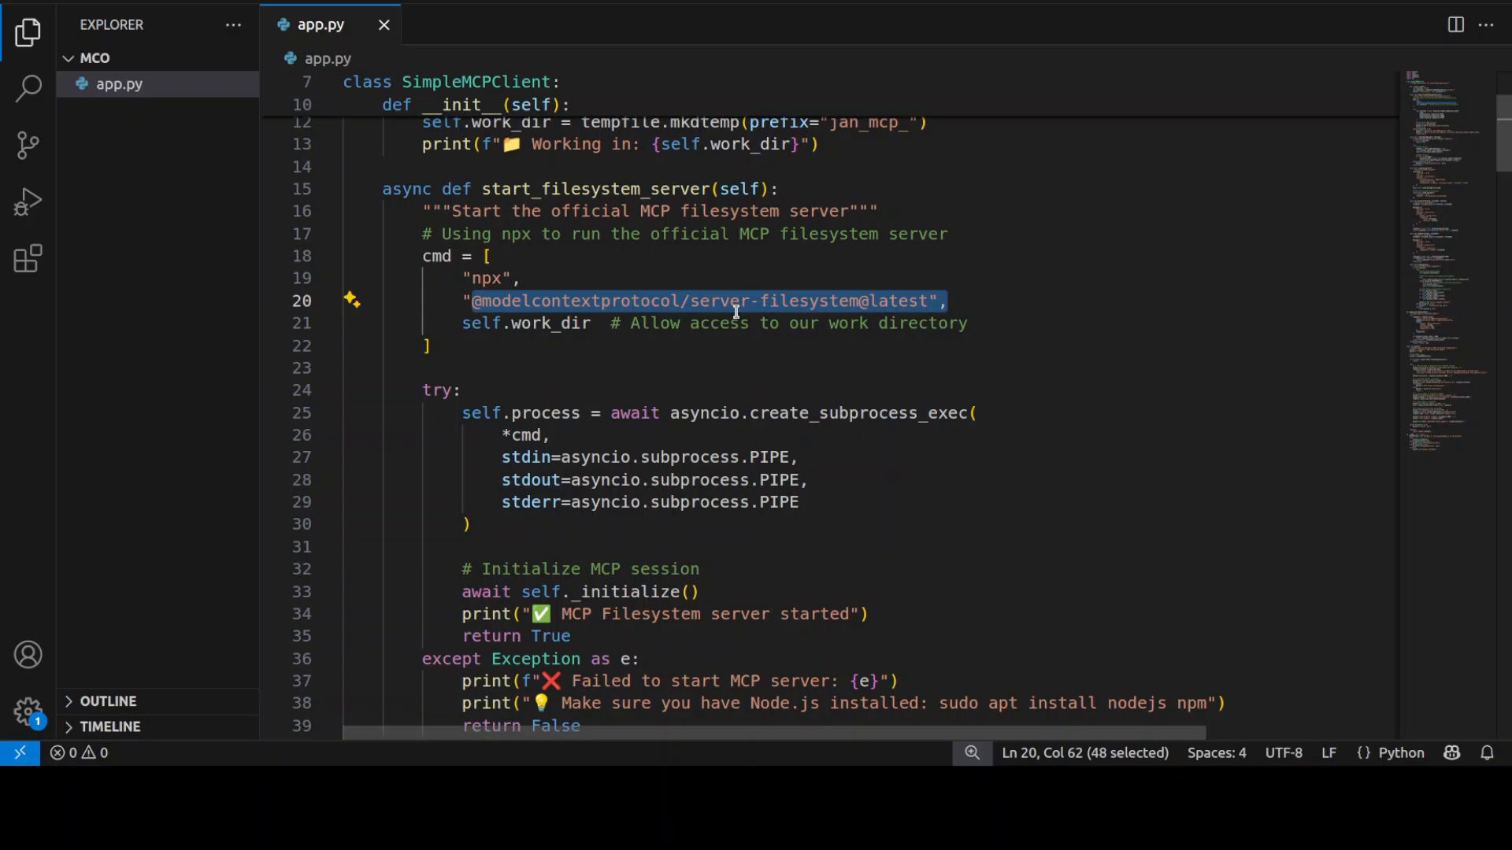
scroll("down", 3)
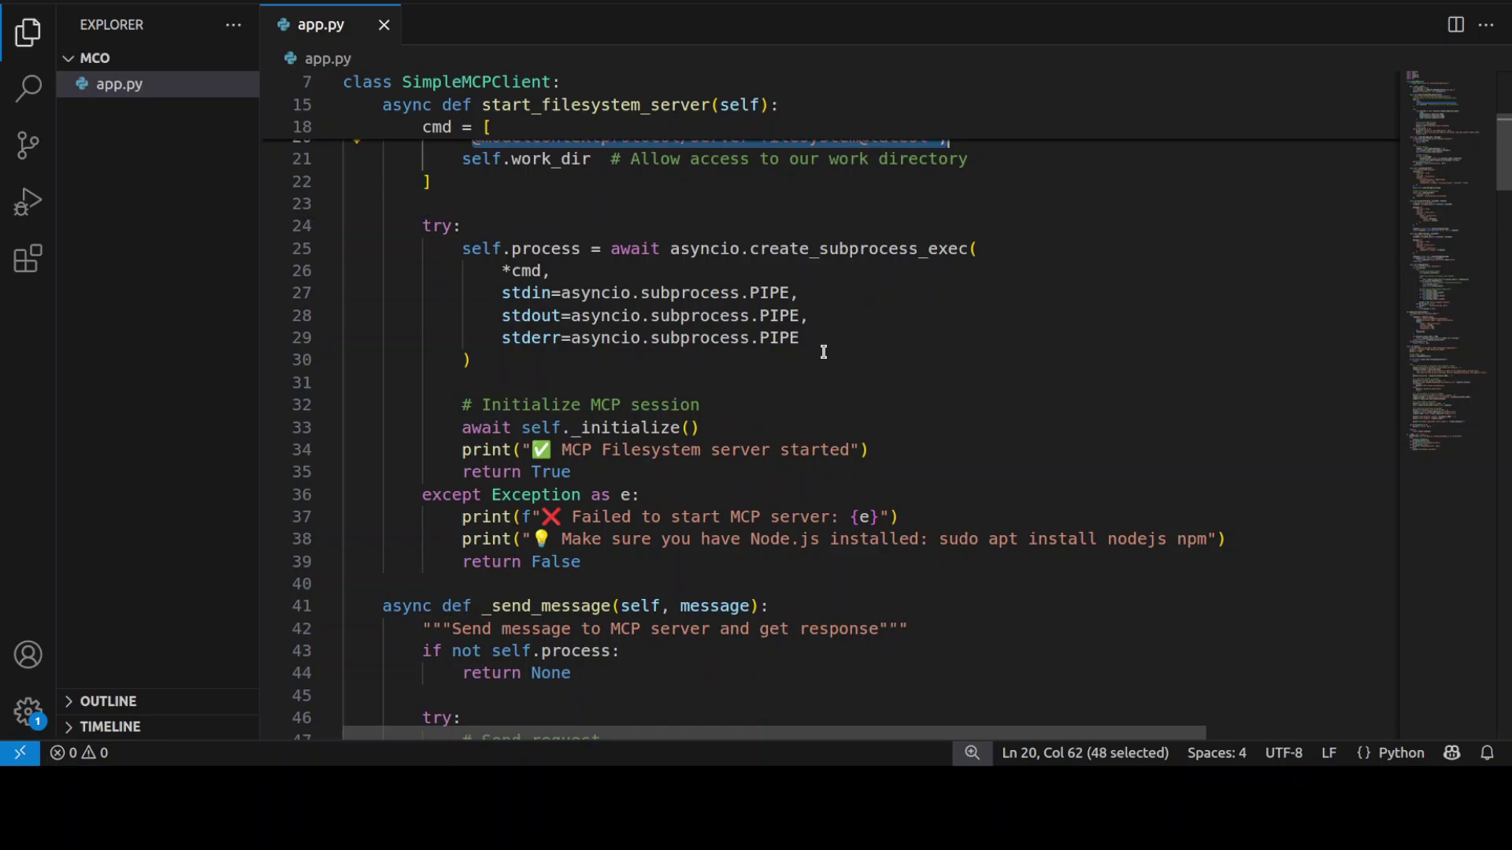
scroll("down", 3)
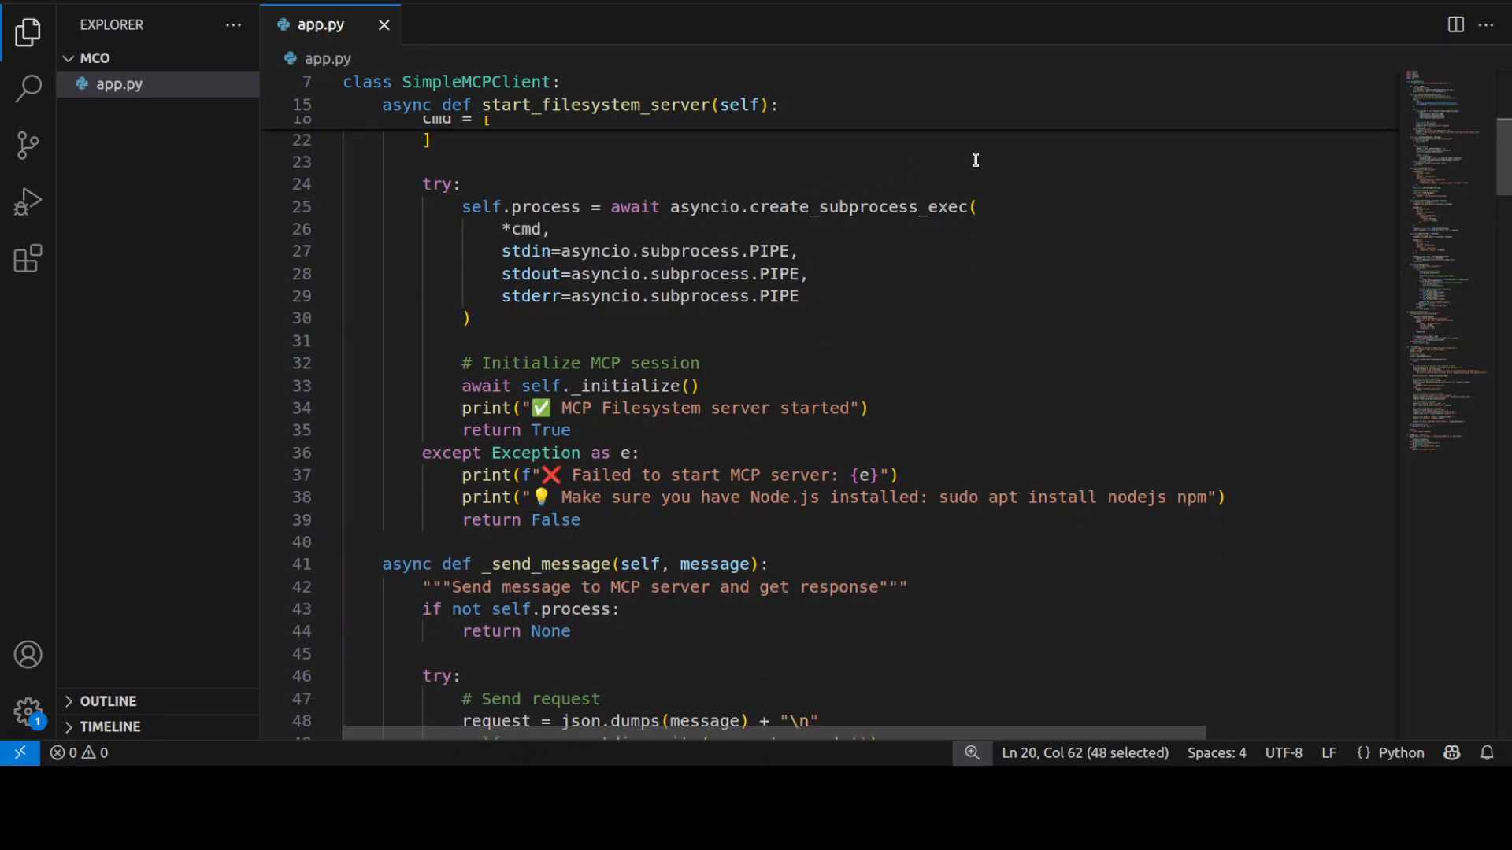
mouse_move(952, 188)
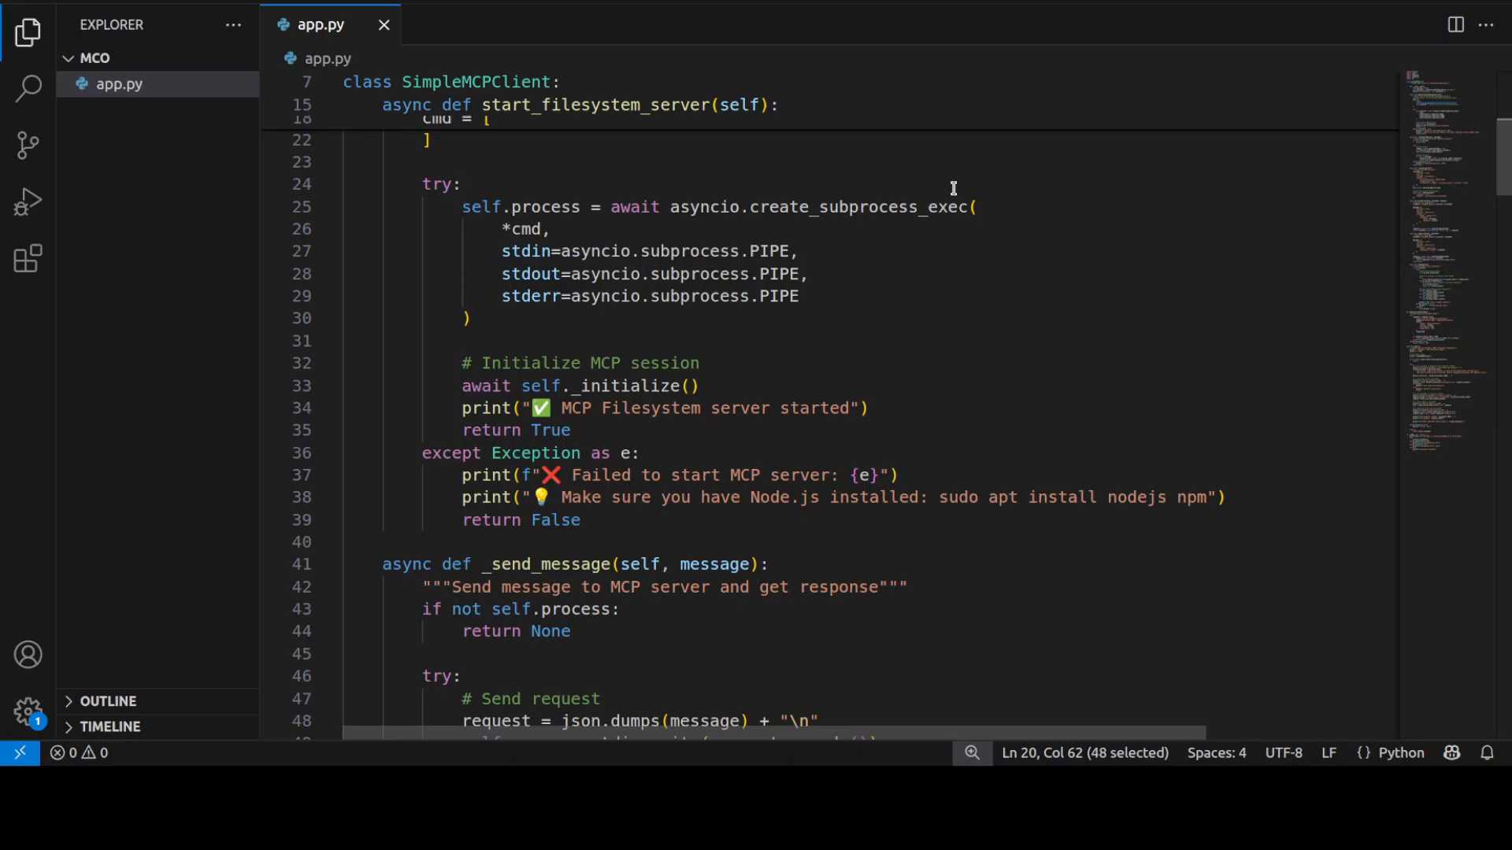
mouse_move(905, 315)
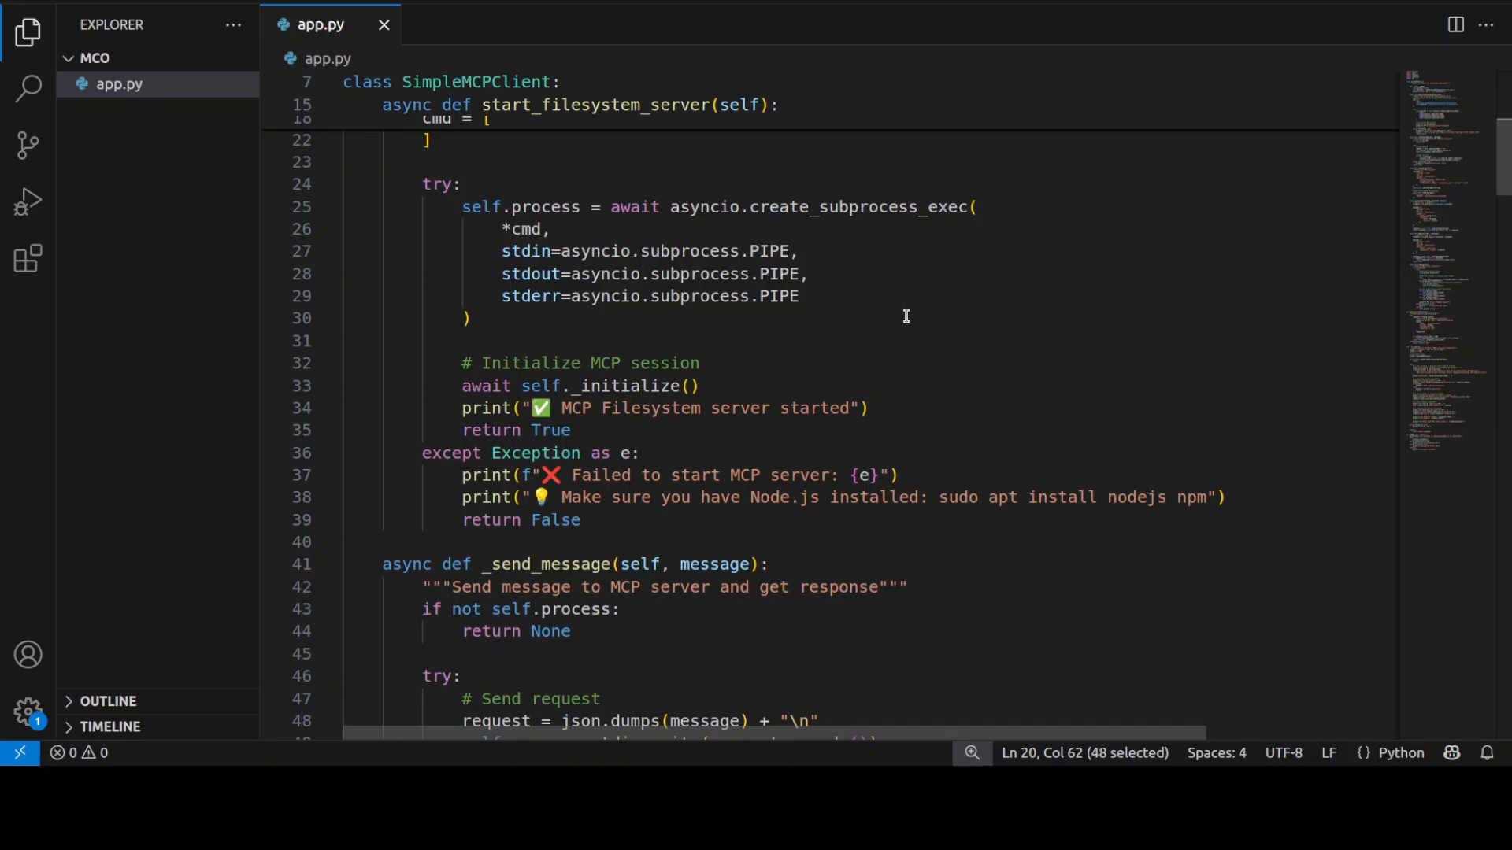
scroll("down", 3)
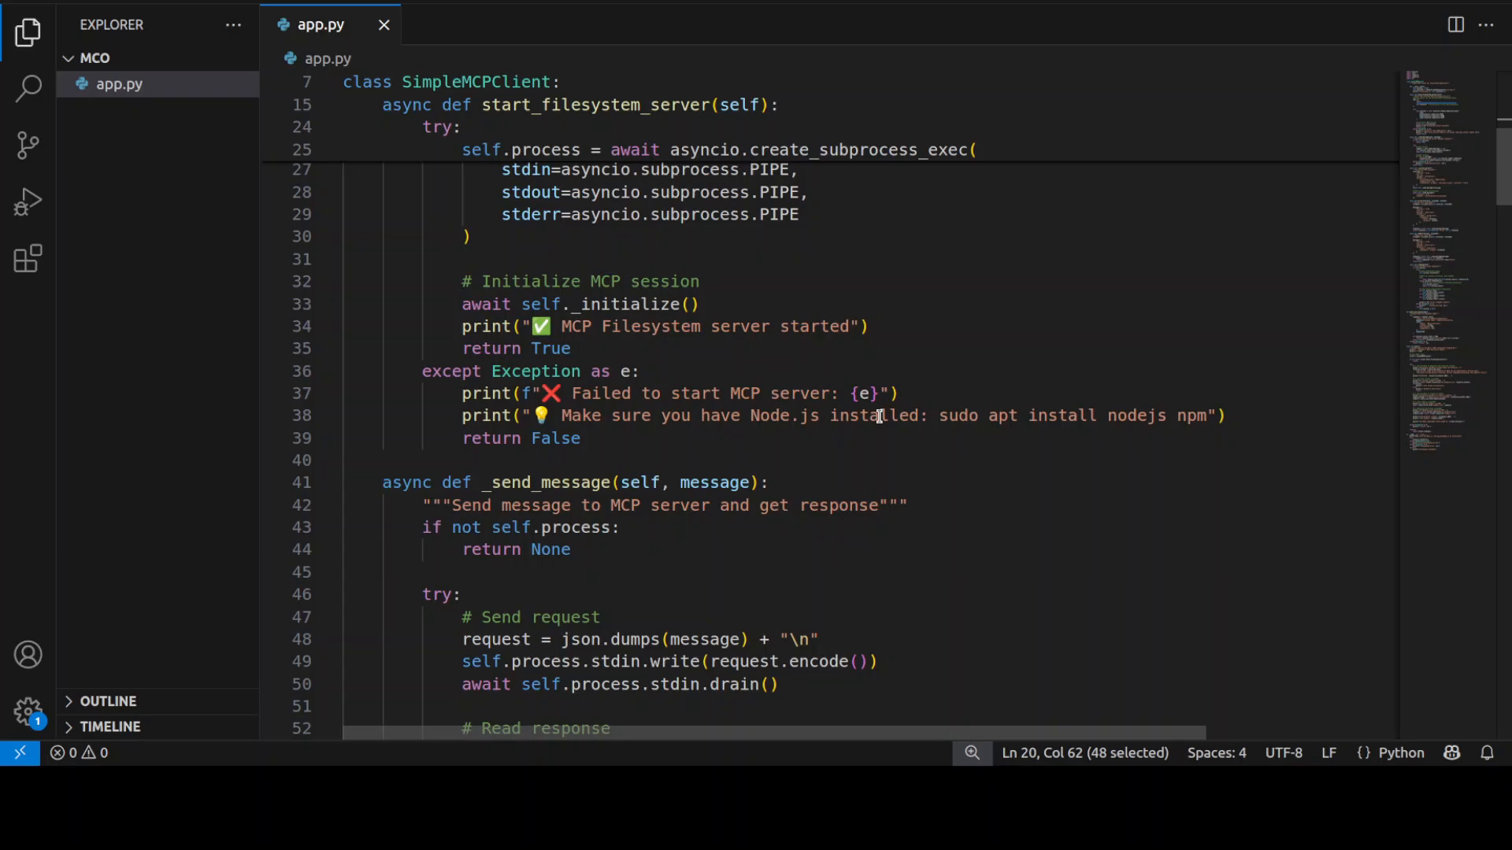
scroll("down", 3)
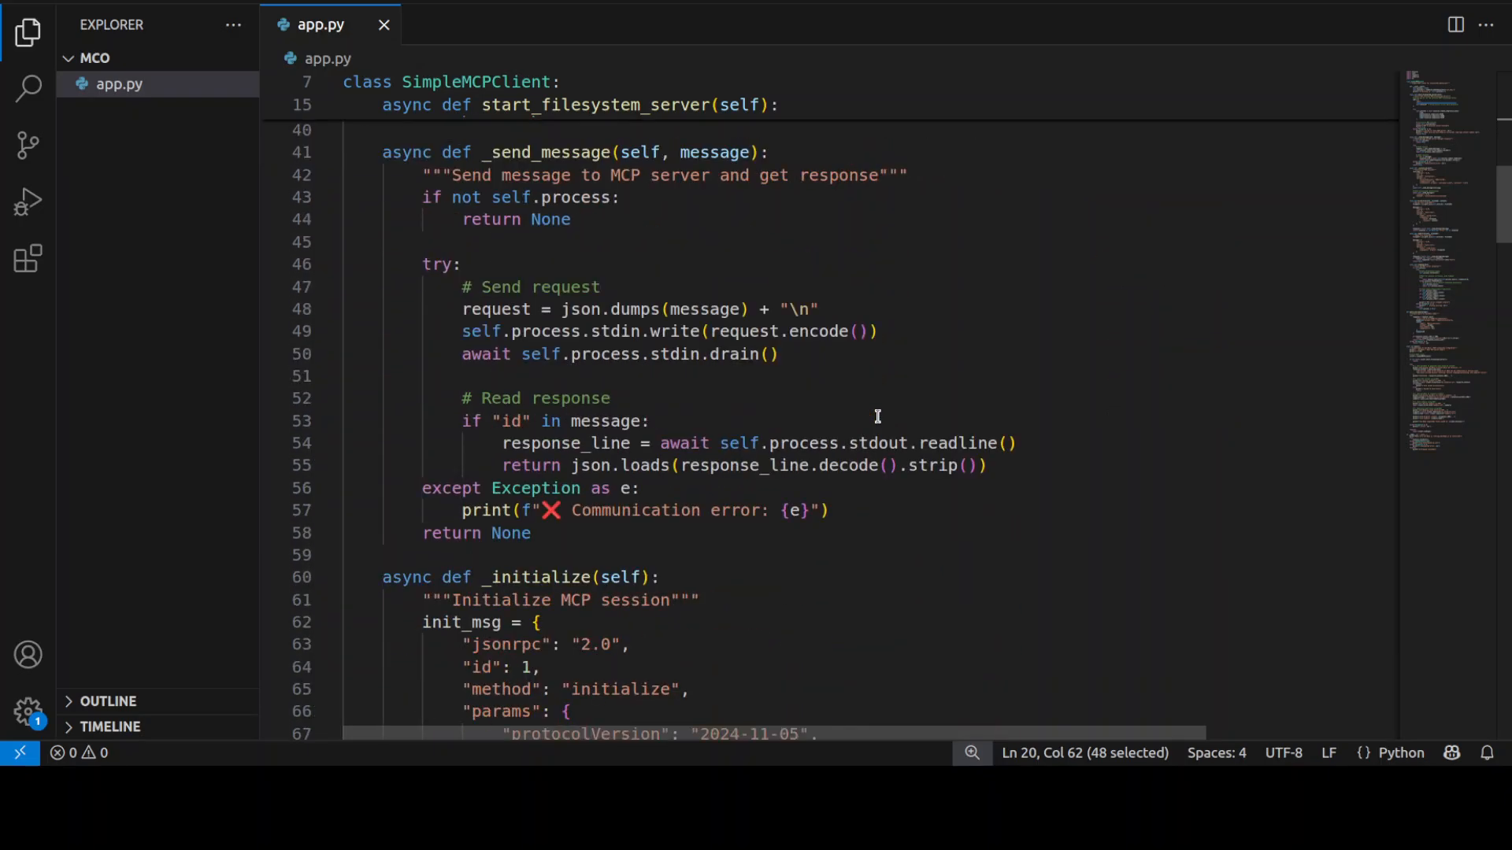
scroll("down", 3)
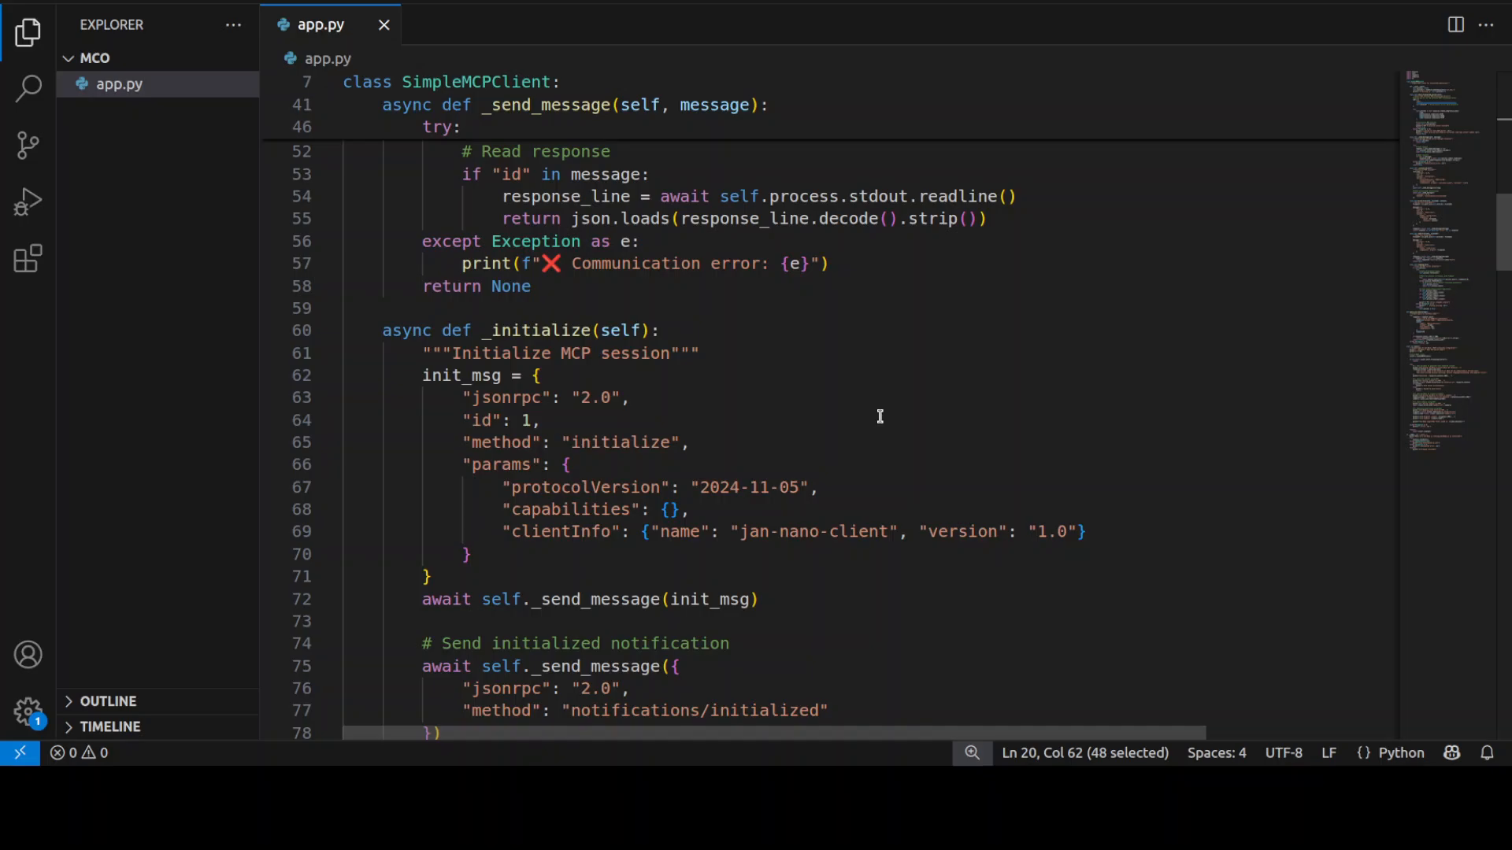
scroll("down", 3)
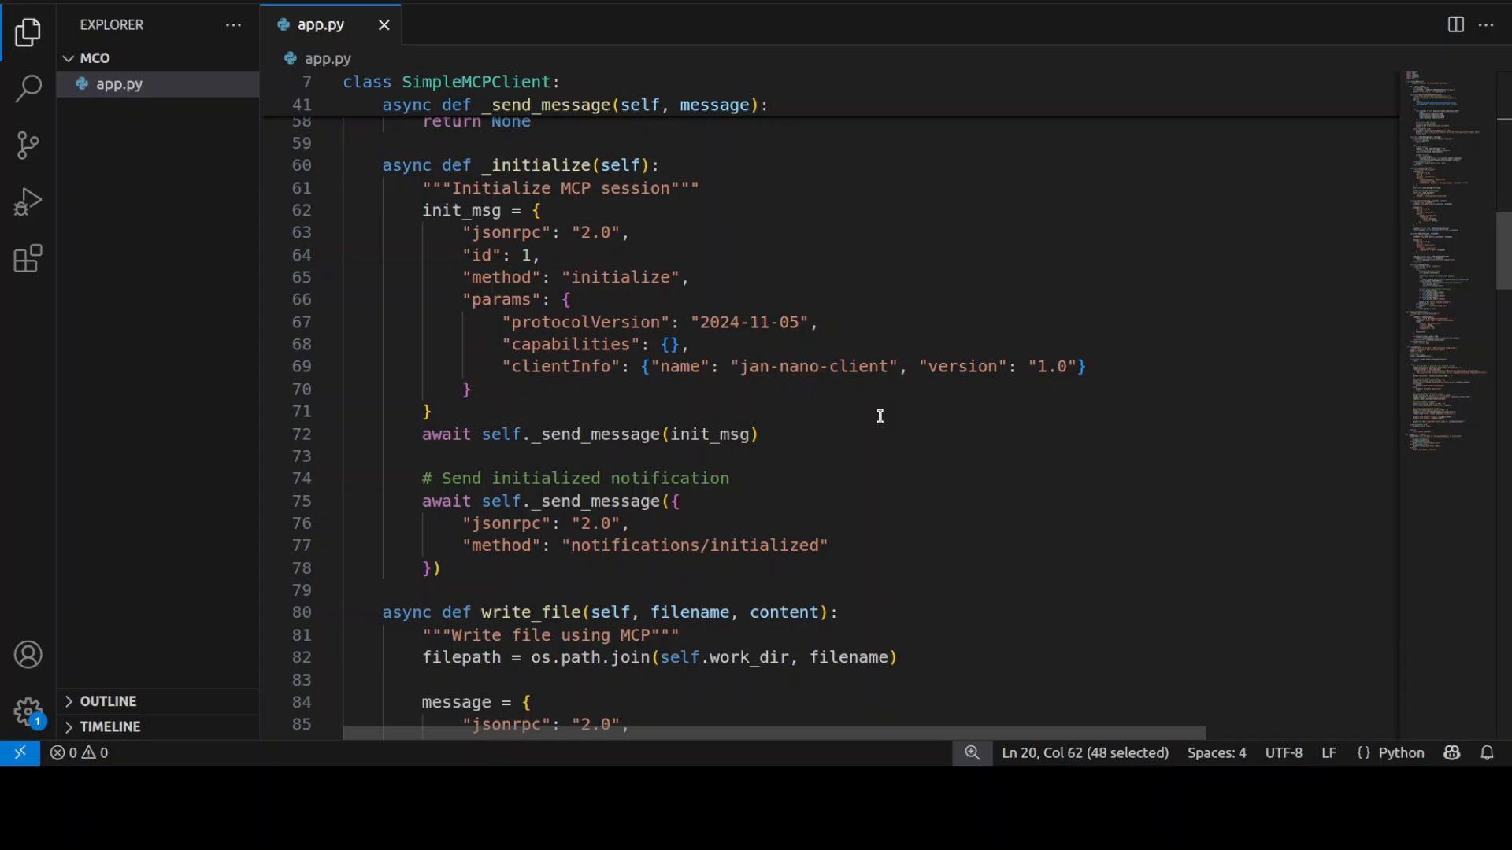
scroll("down", 3)
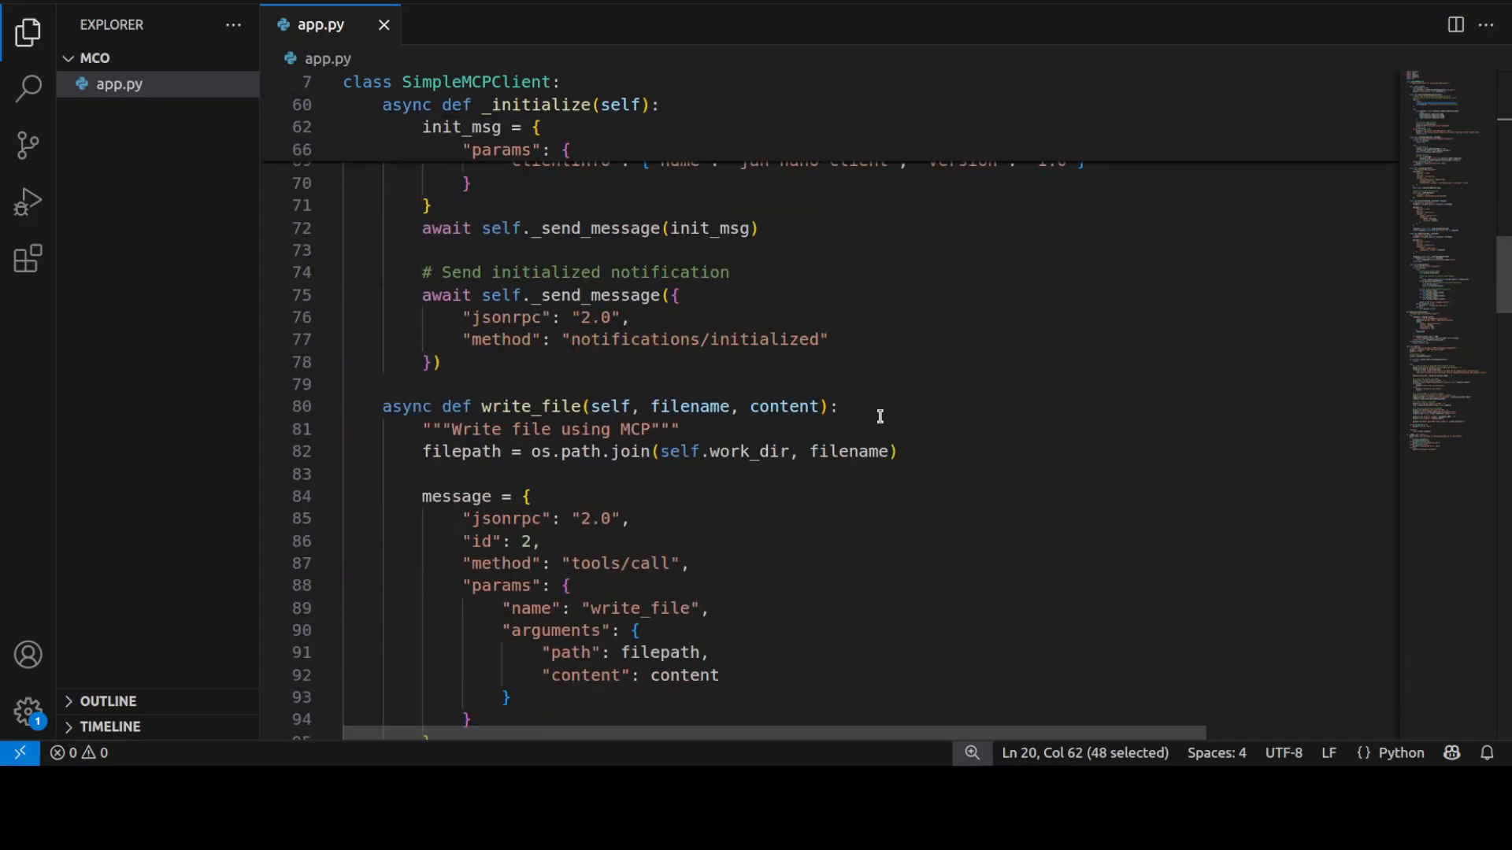
scroll("down", 3)
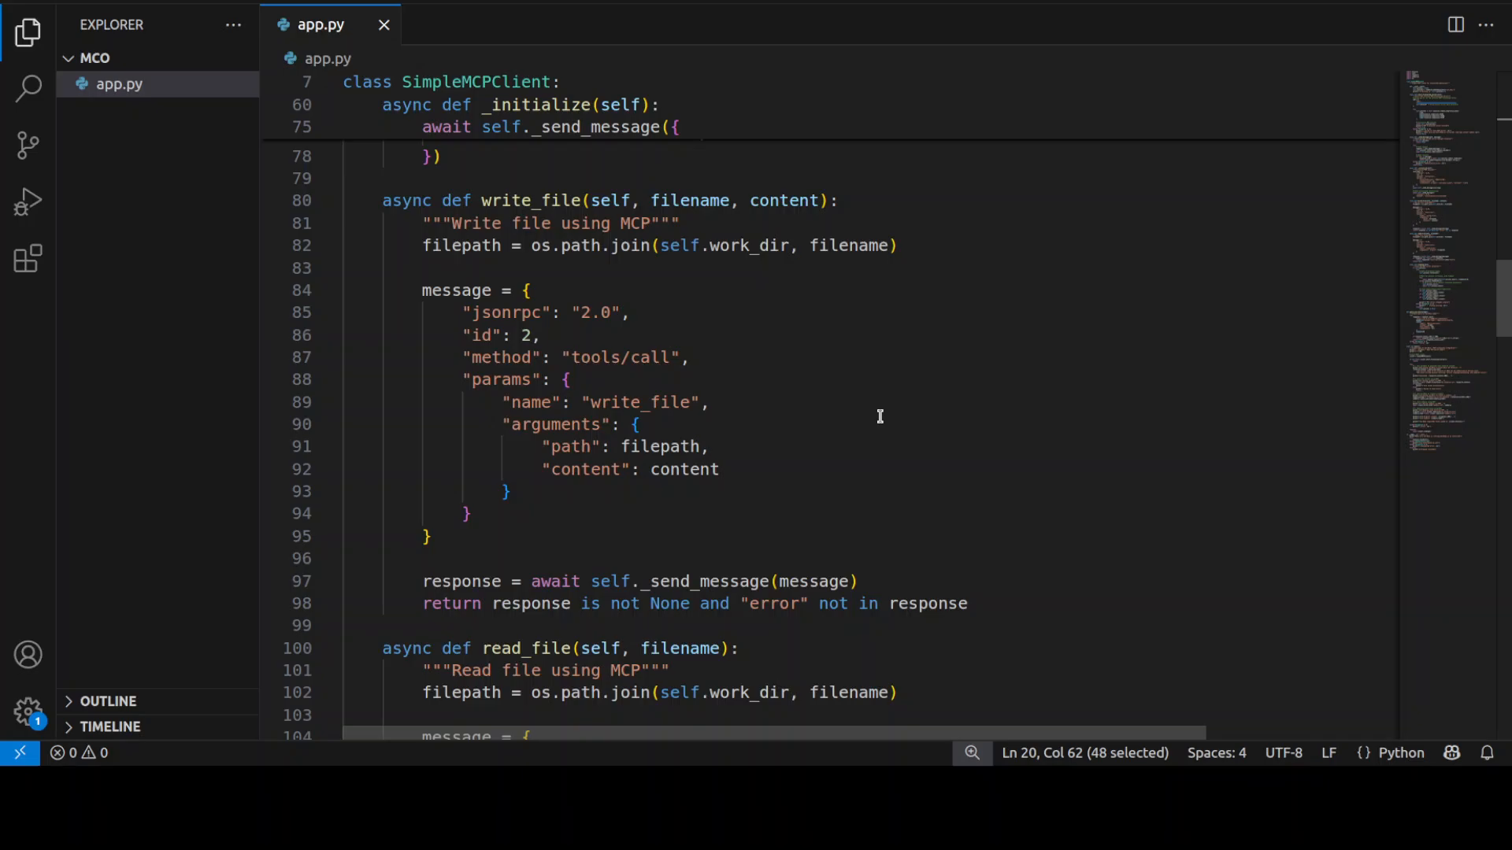
scroll("down", 3)
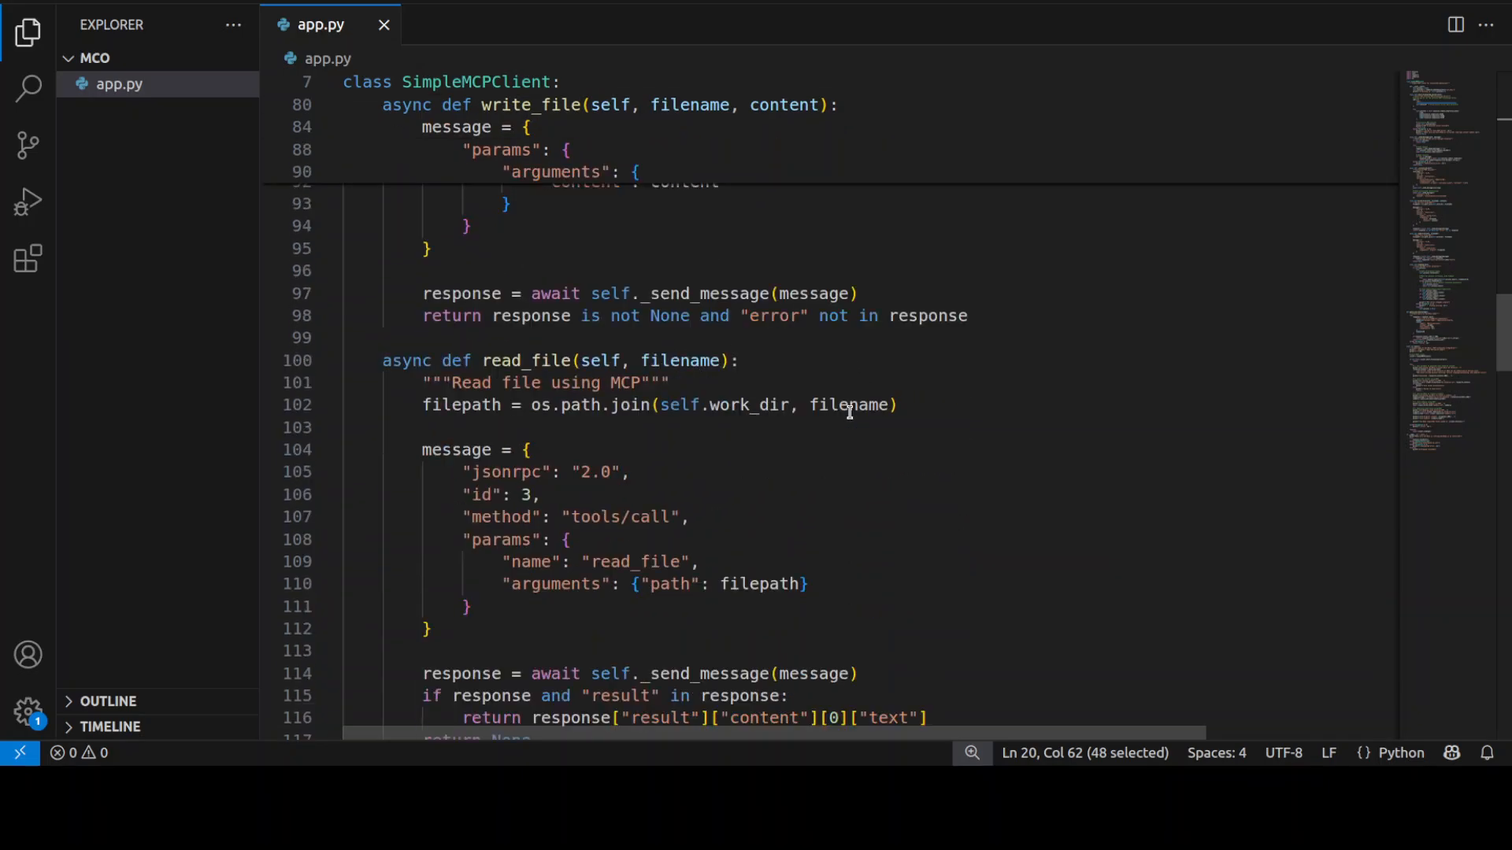
scroll("down", 3)
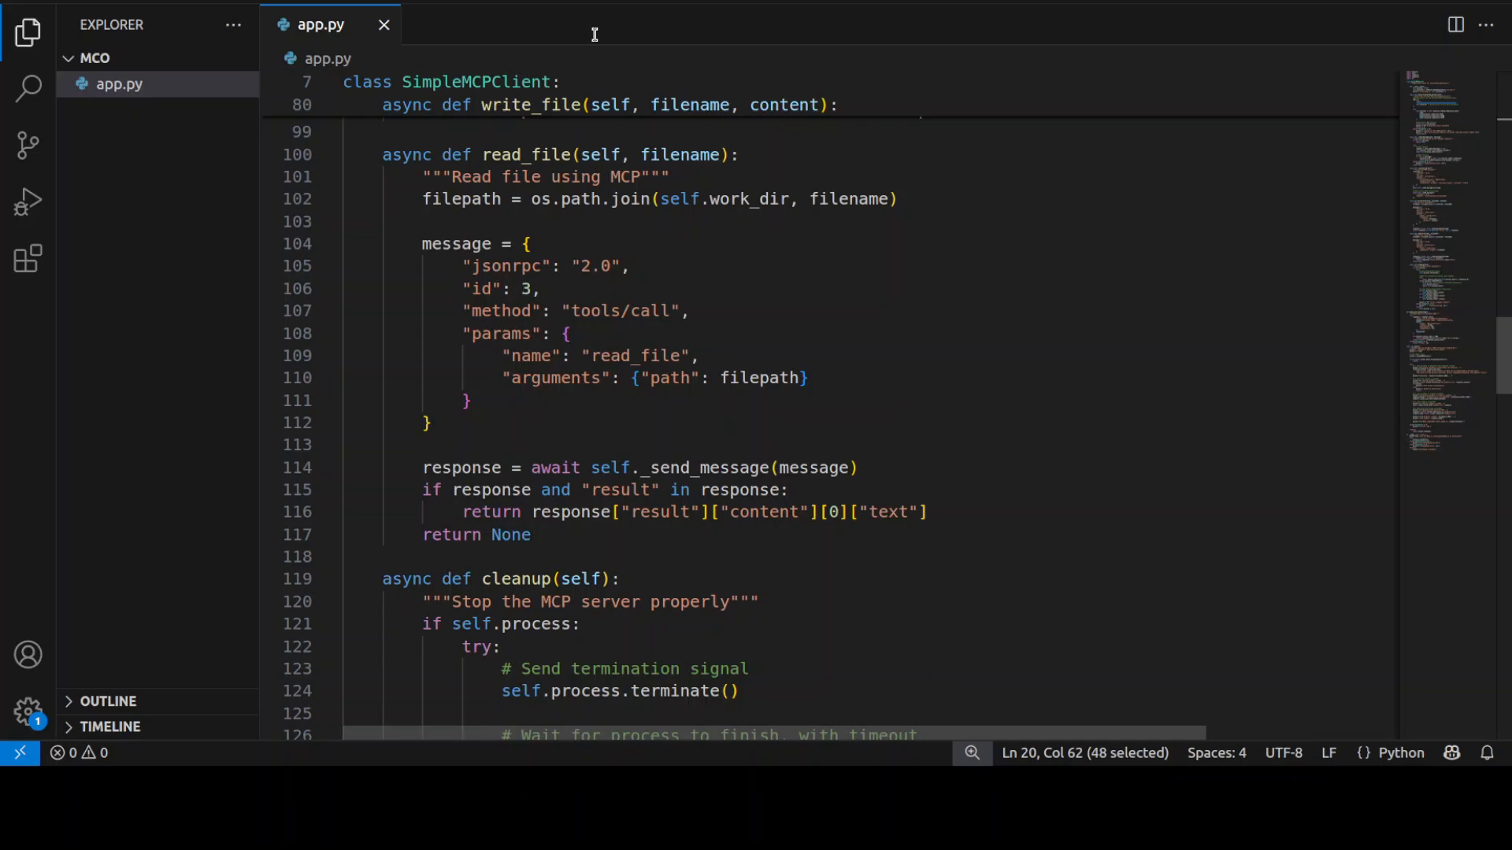
scroll("down", 3)
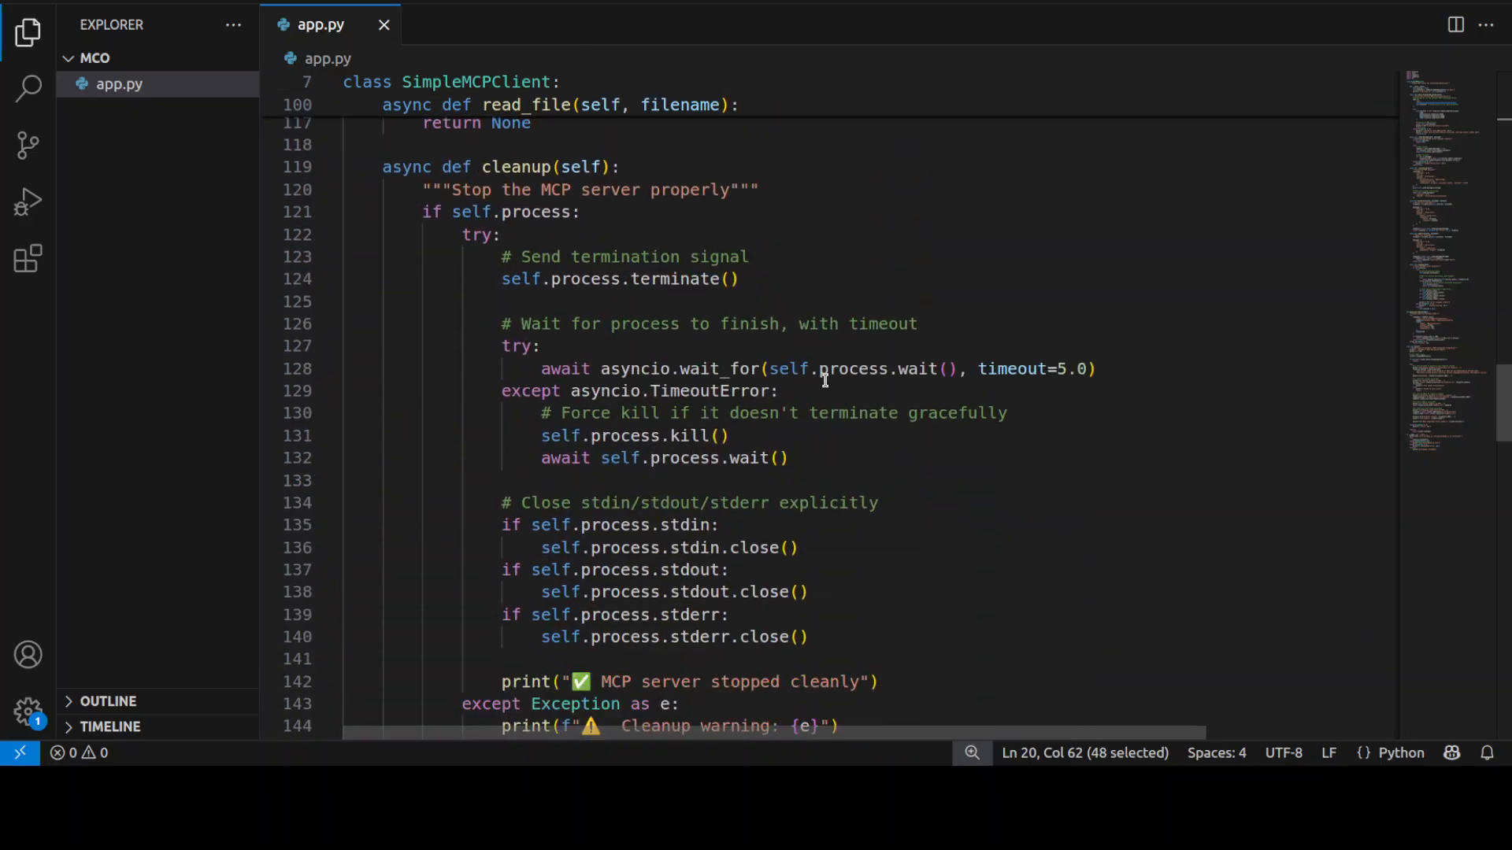
scroll("down", 3)
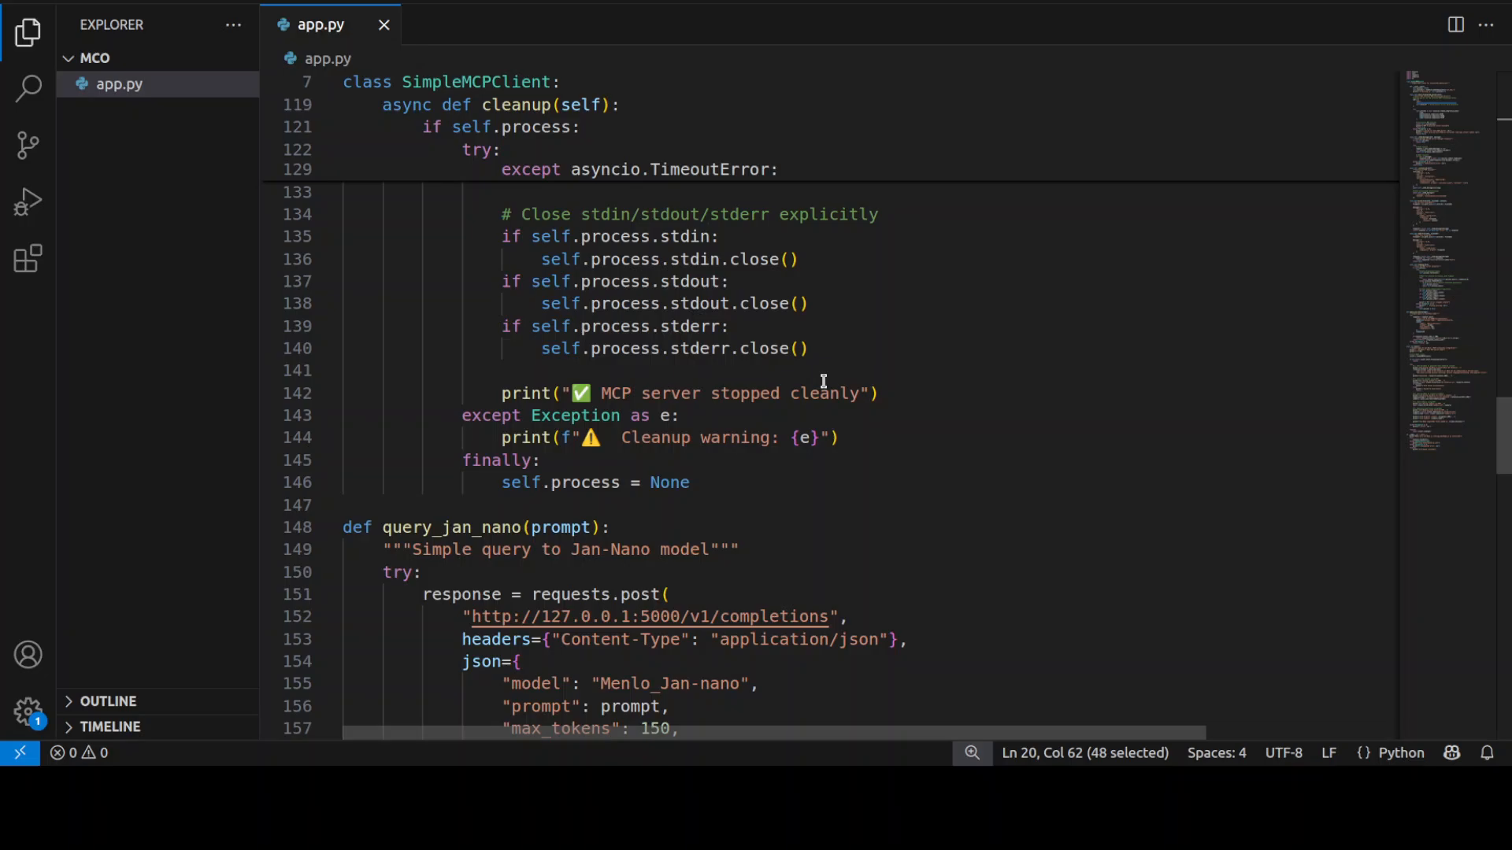
scroll("down", 3)
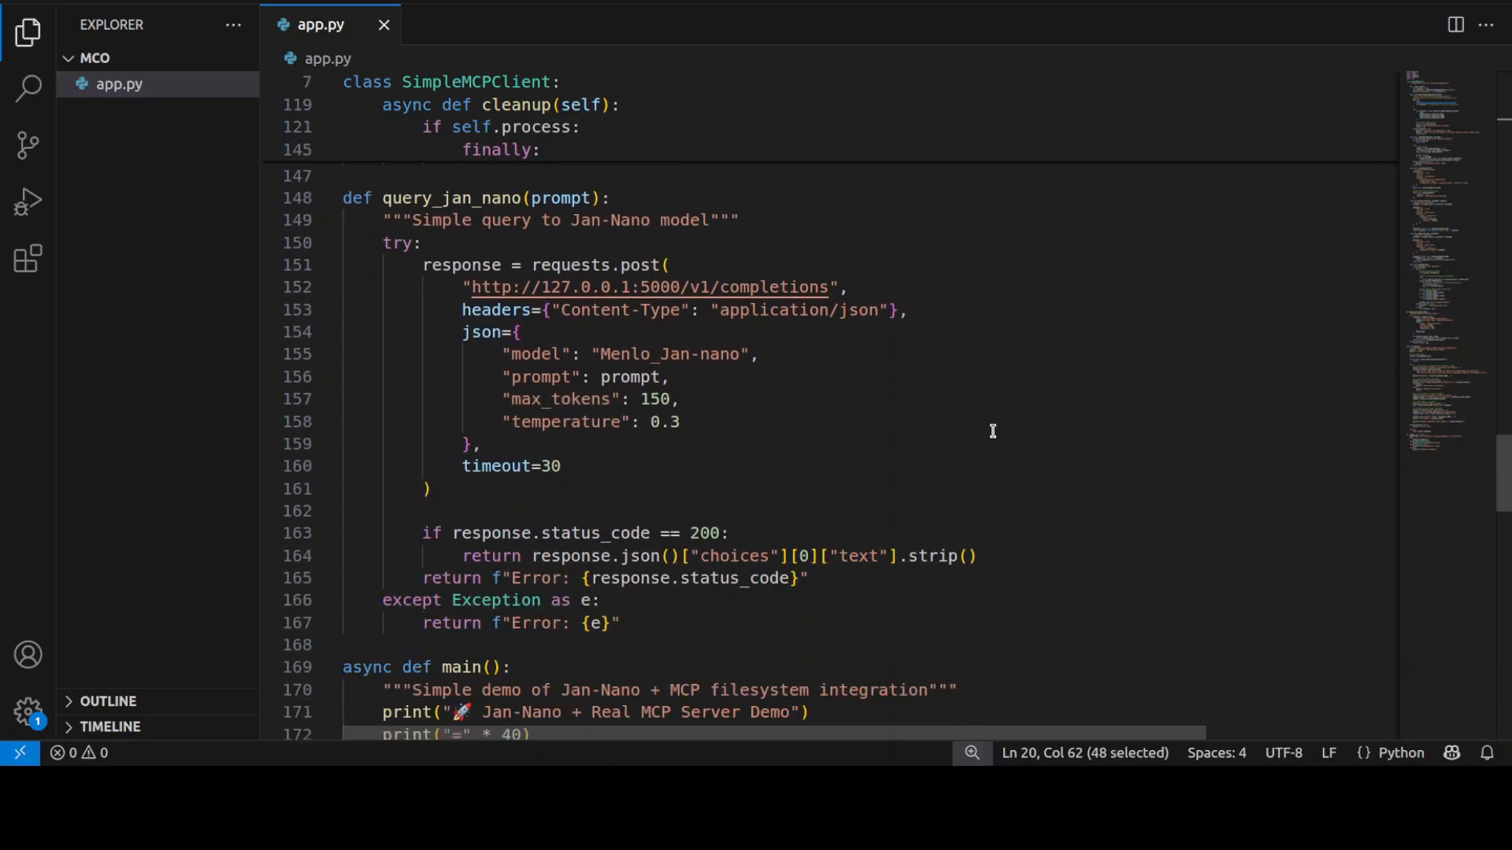
scroll("down", 3)
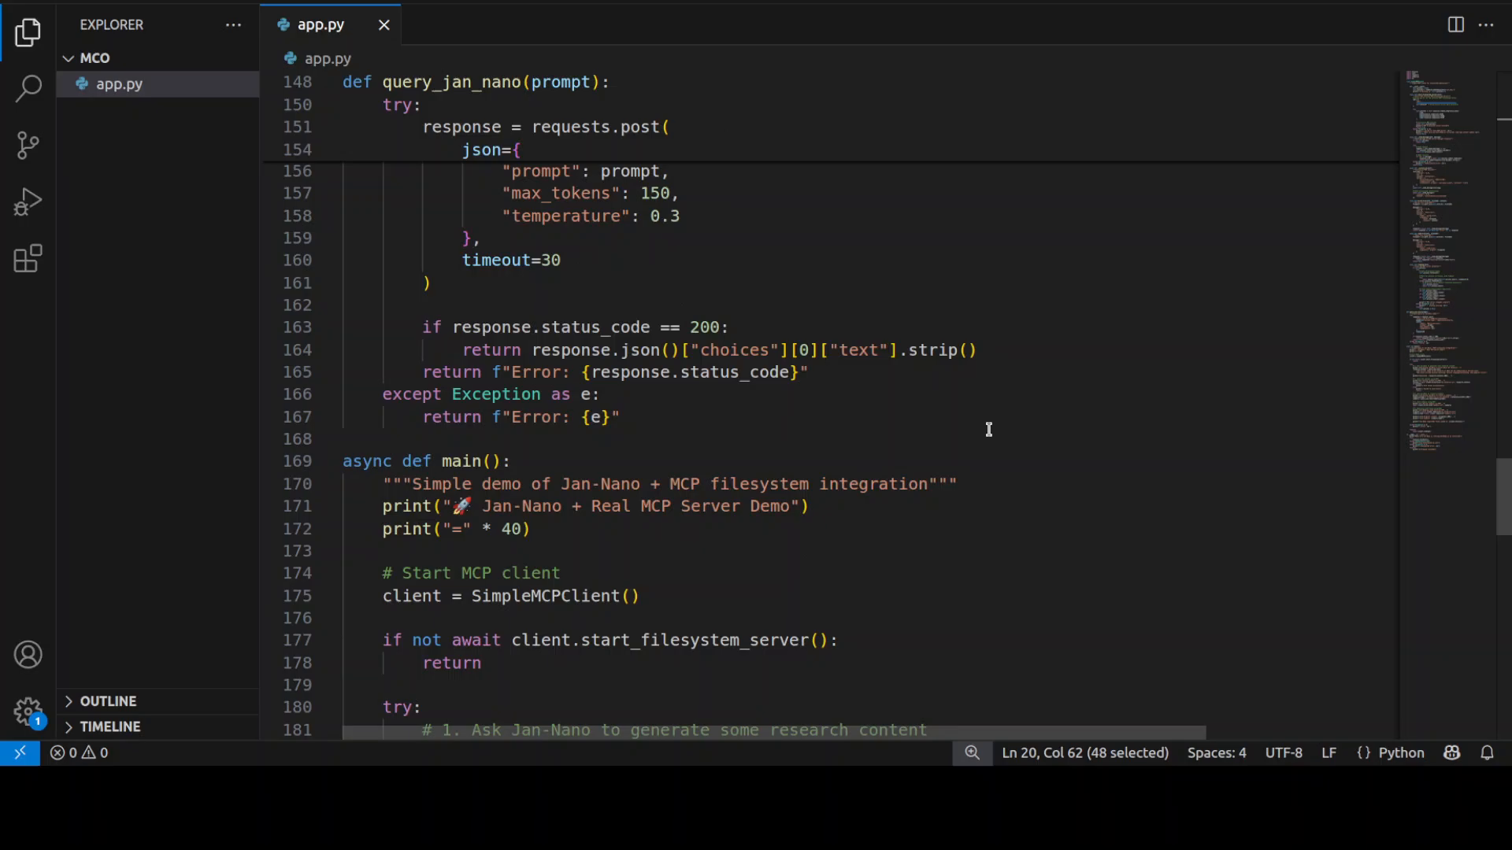
scroll("down", 3)
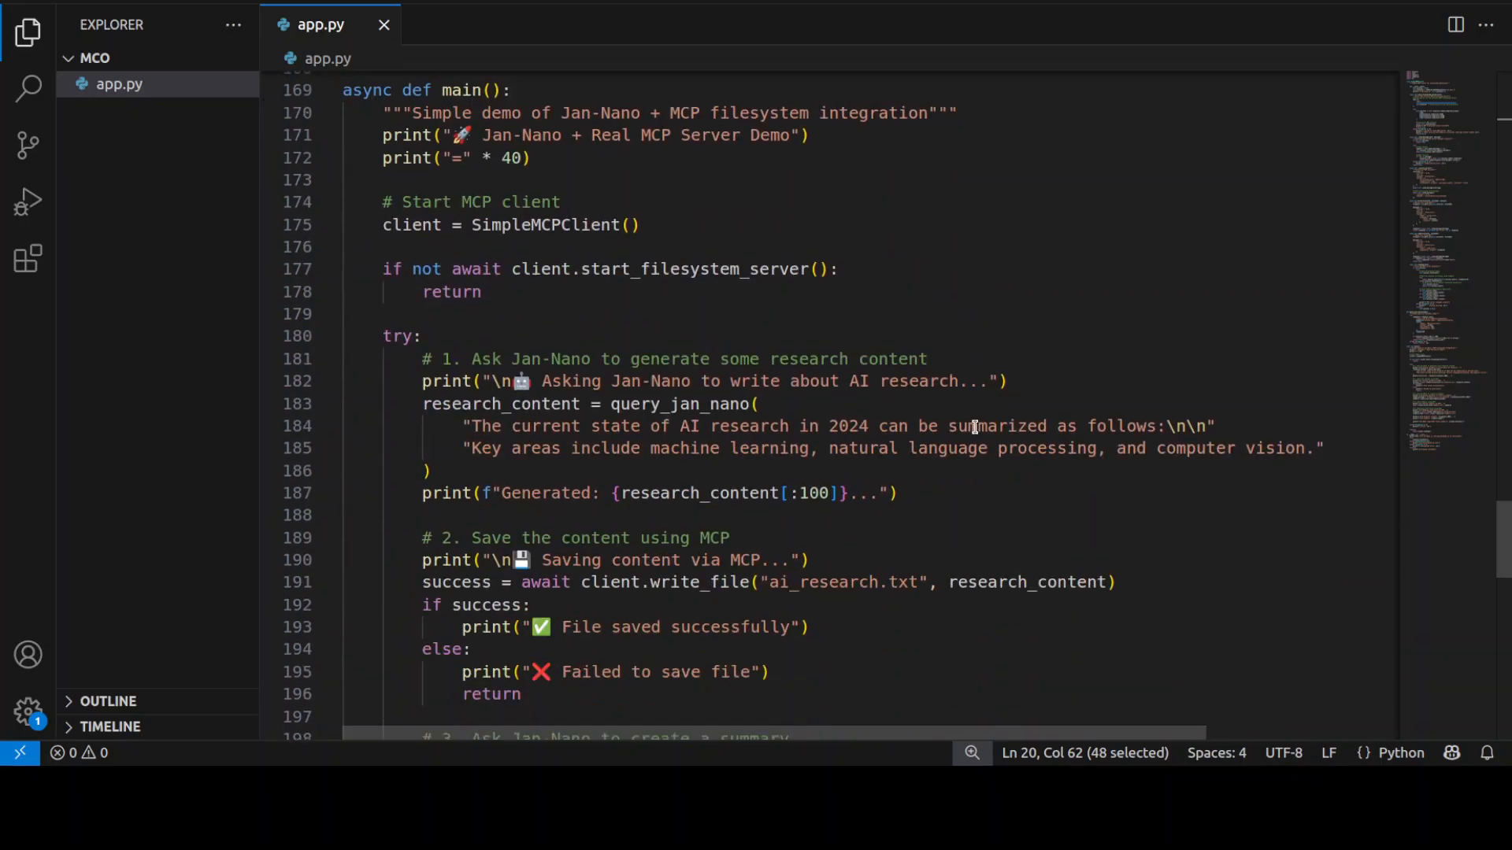
scroll("down", 3)
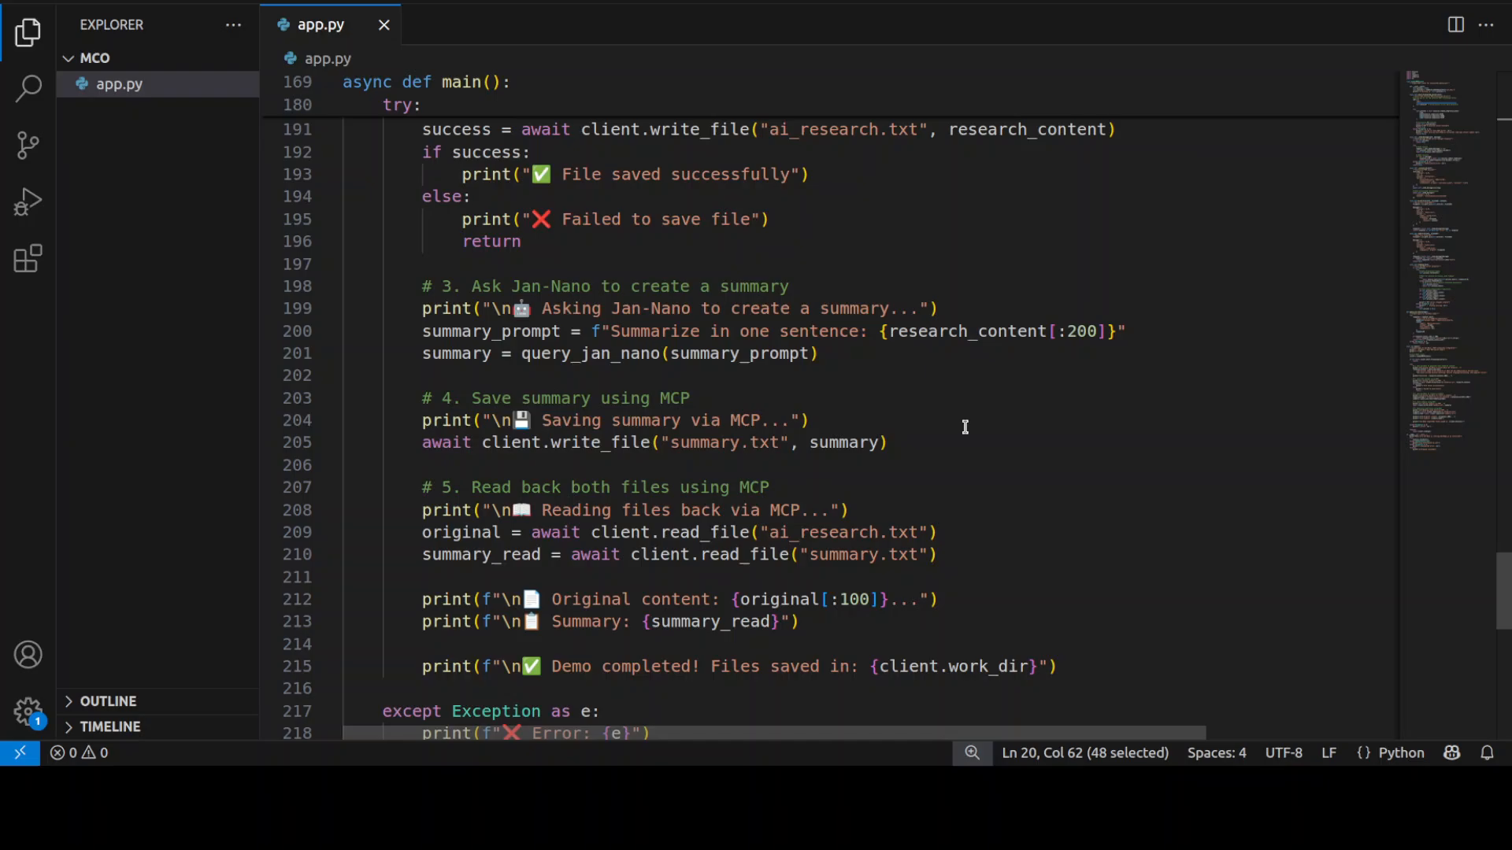
scroll("up", 3)
type("python app.py")
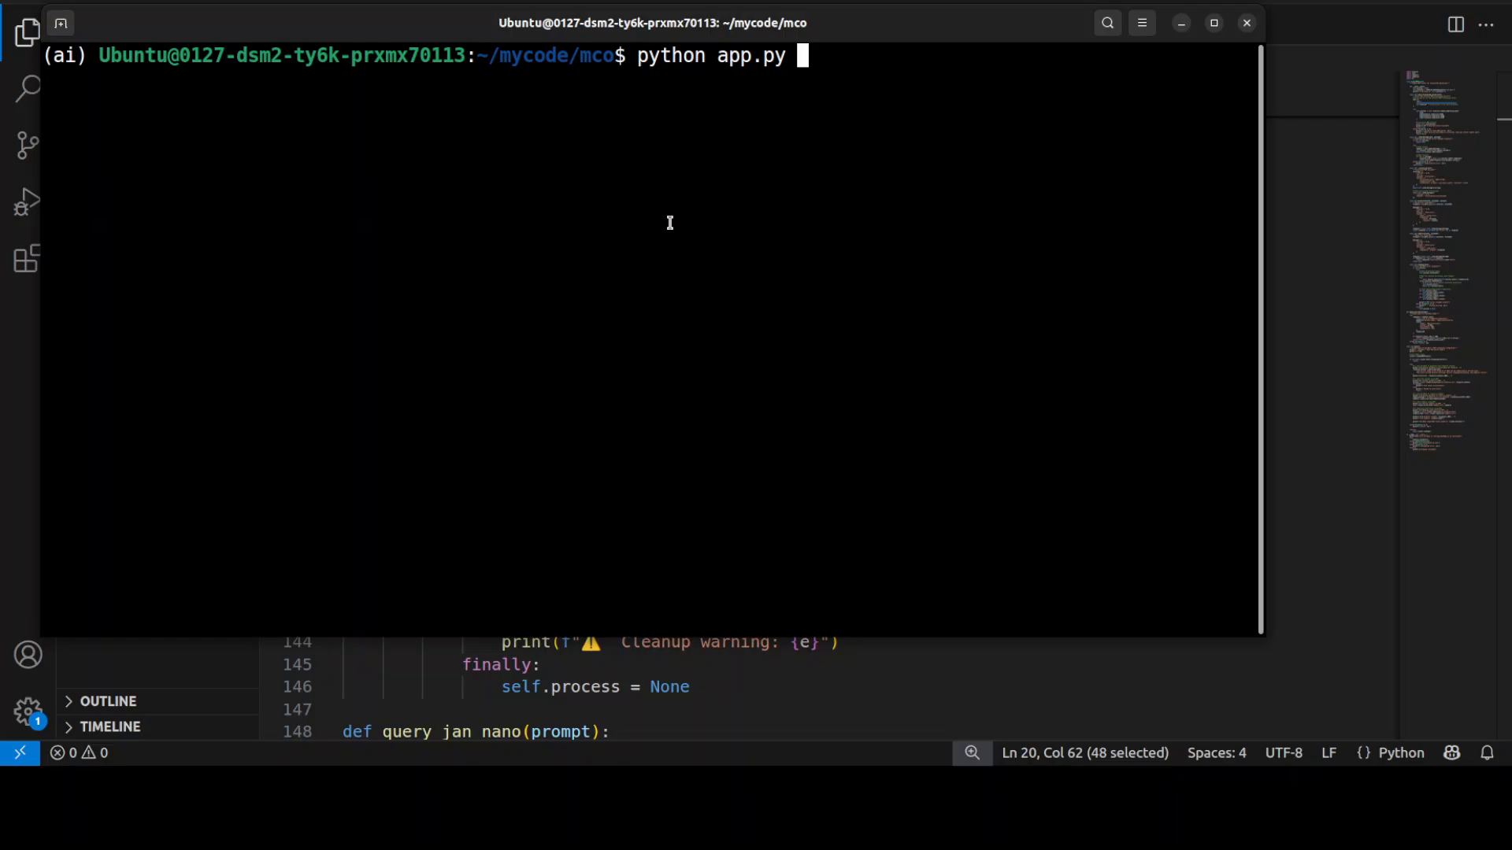
Run python app.py and scroll back through the generated research output
key("Return")
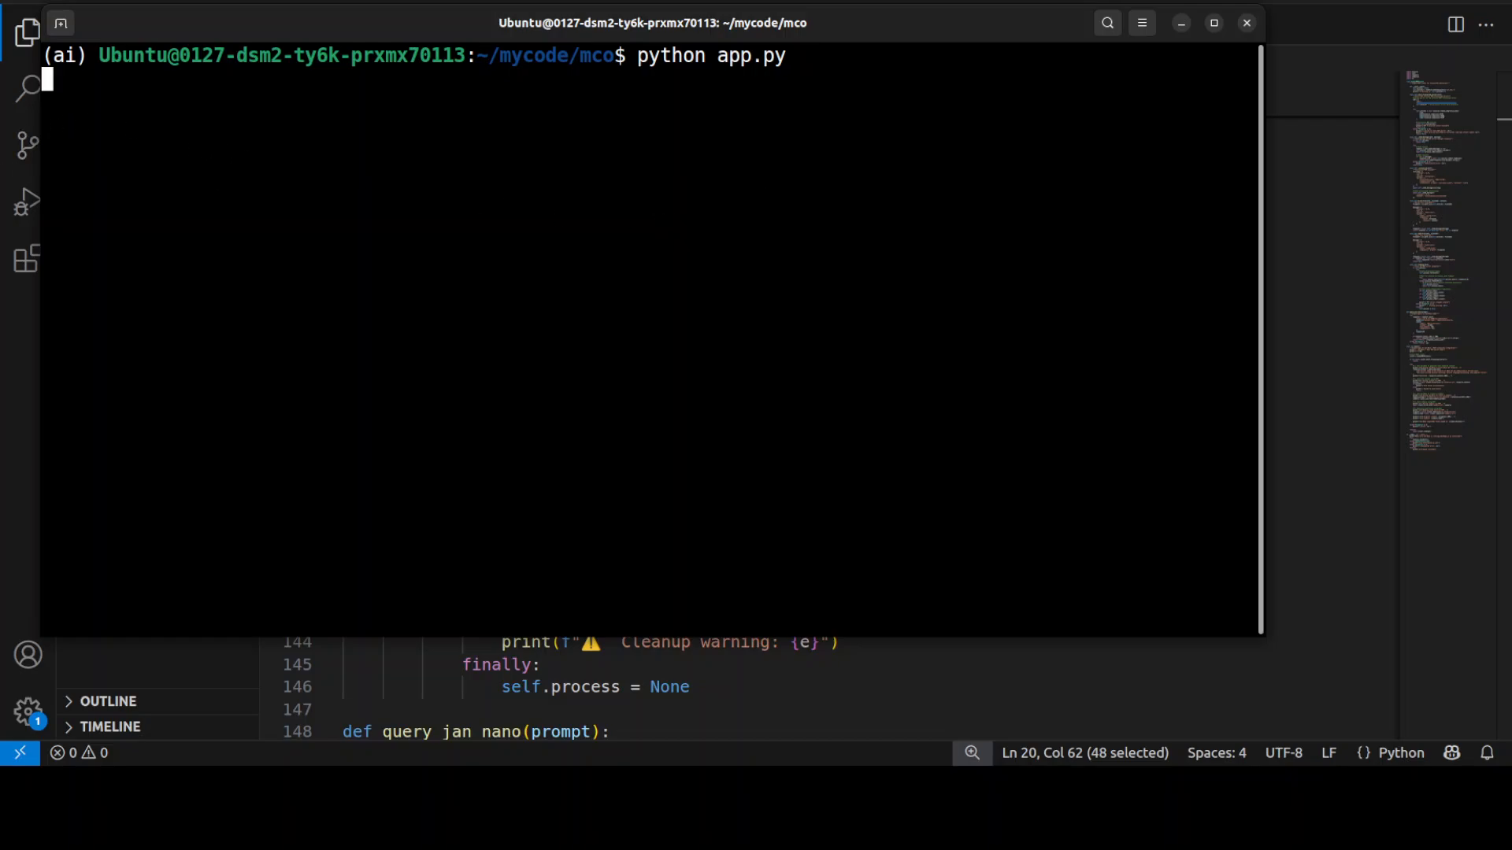
key("Return")
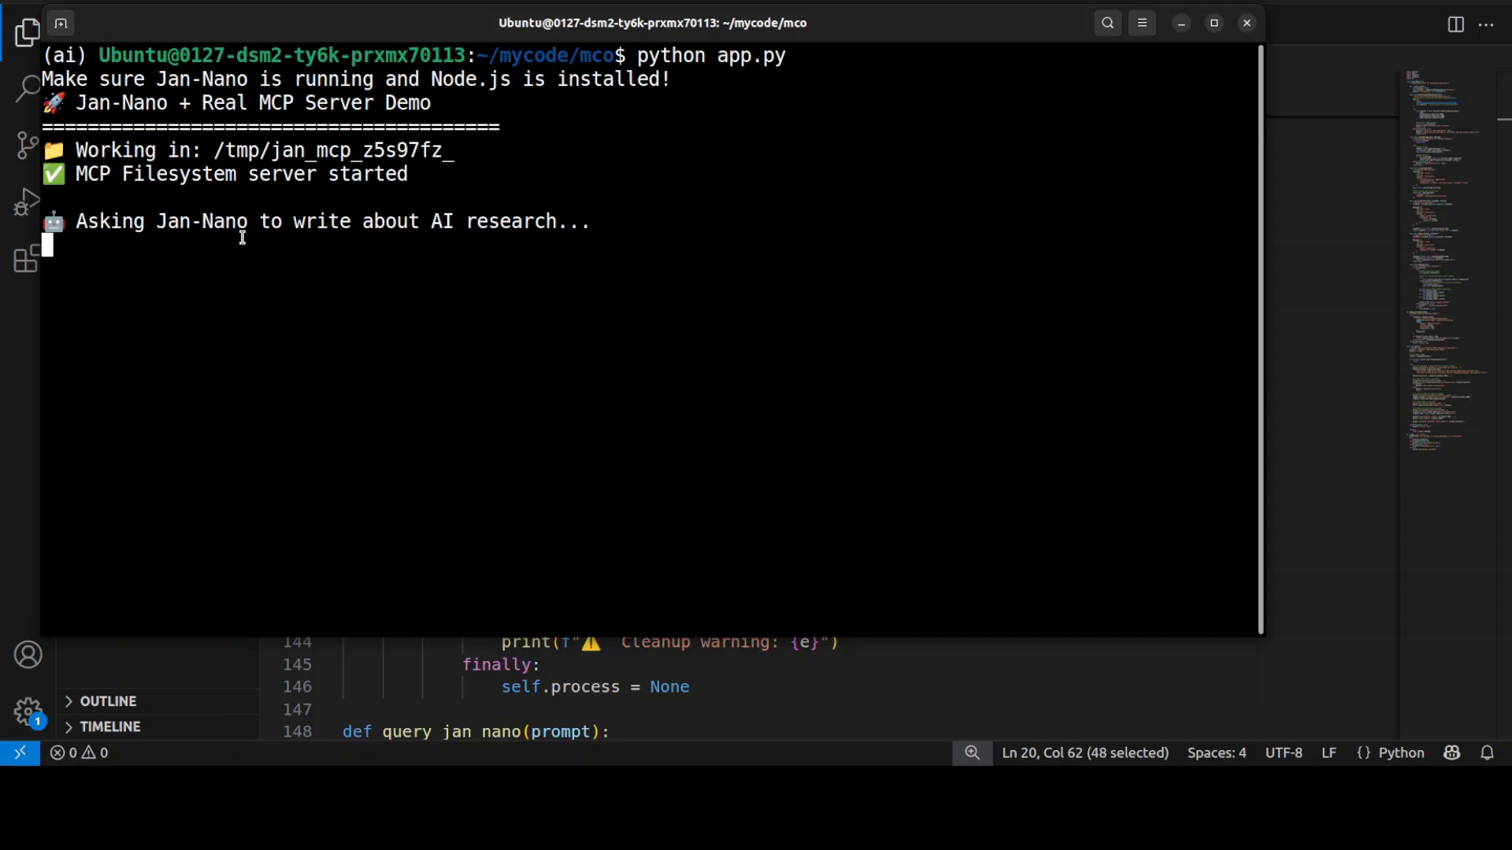
mouse_move(421, 241)
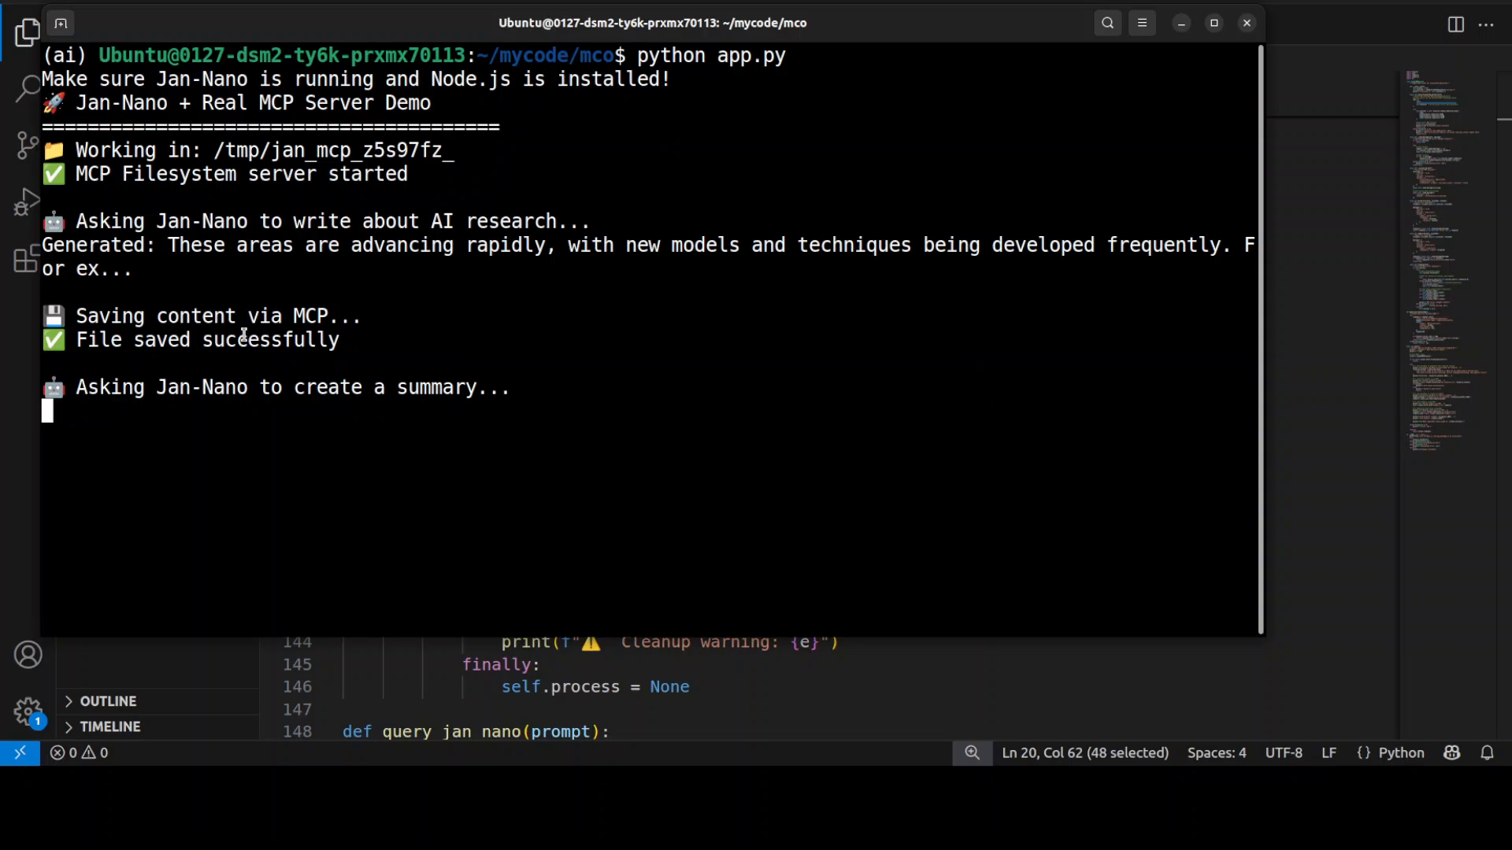
mouse_move(444, 364)
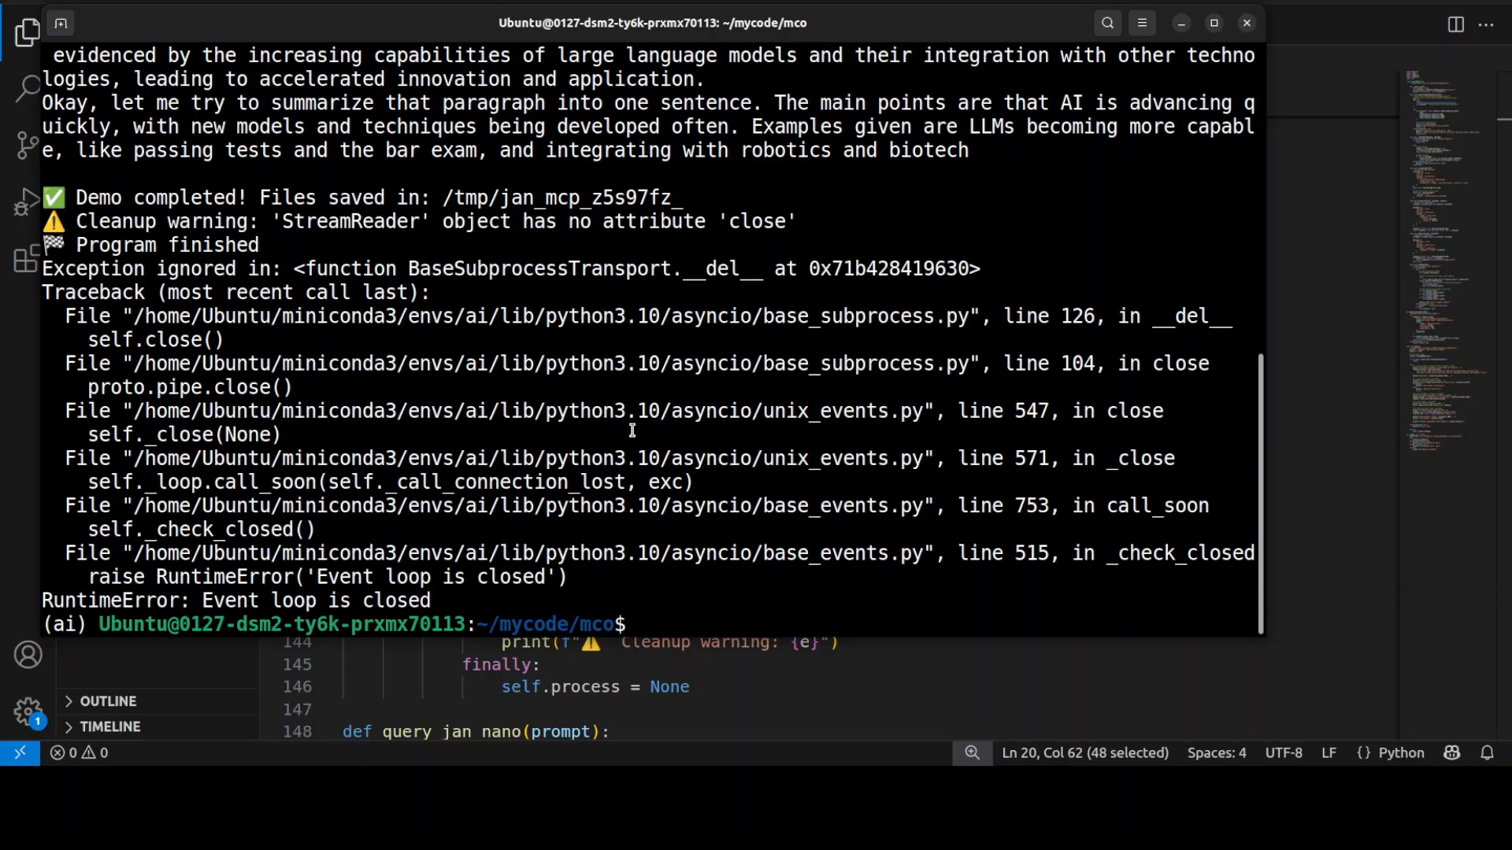
scroll("up", 3)
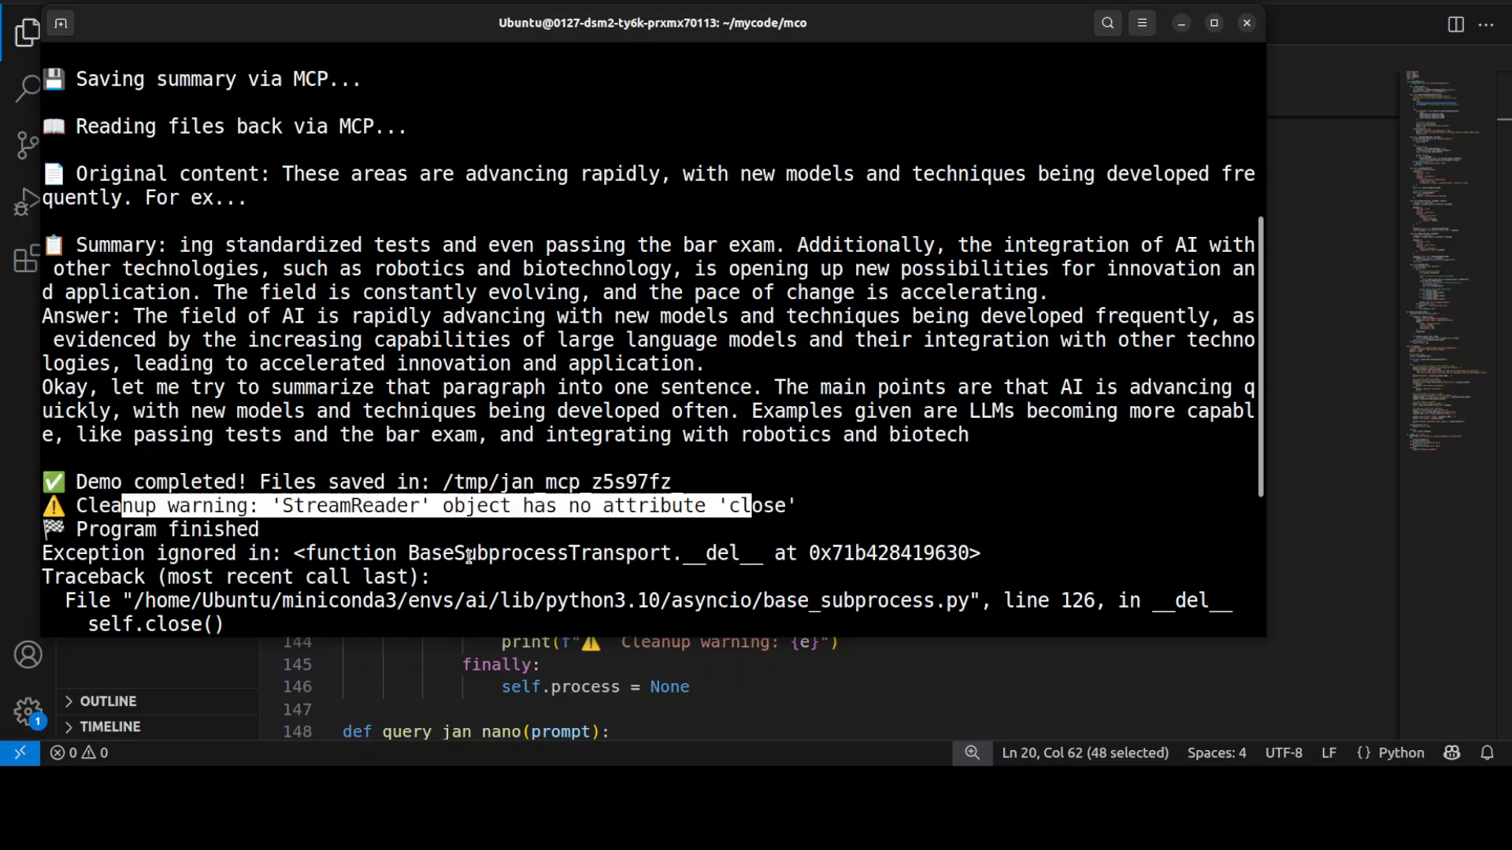
scroll("up", 3)
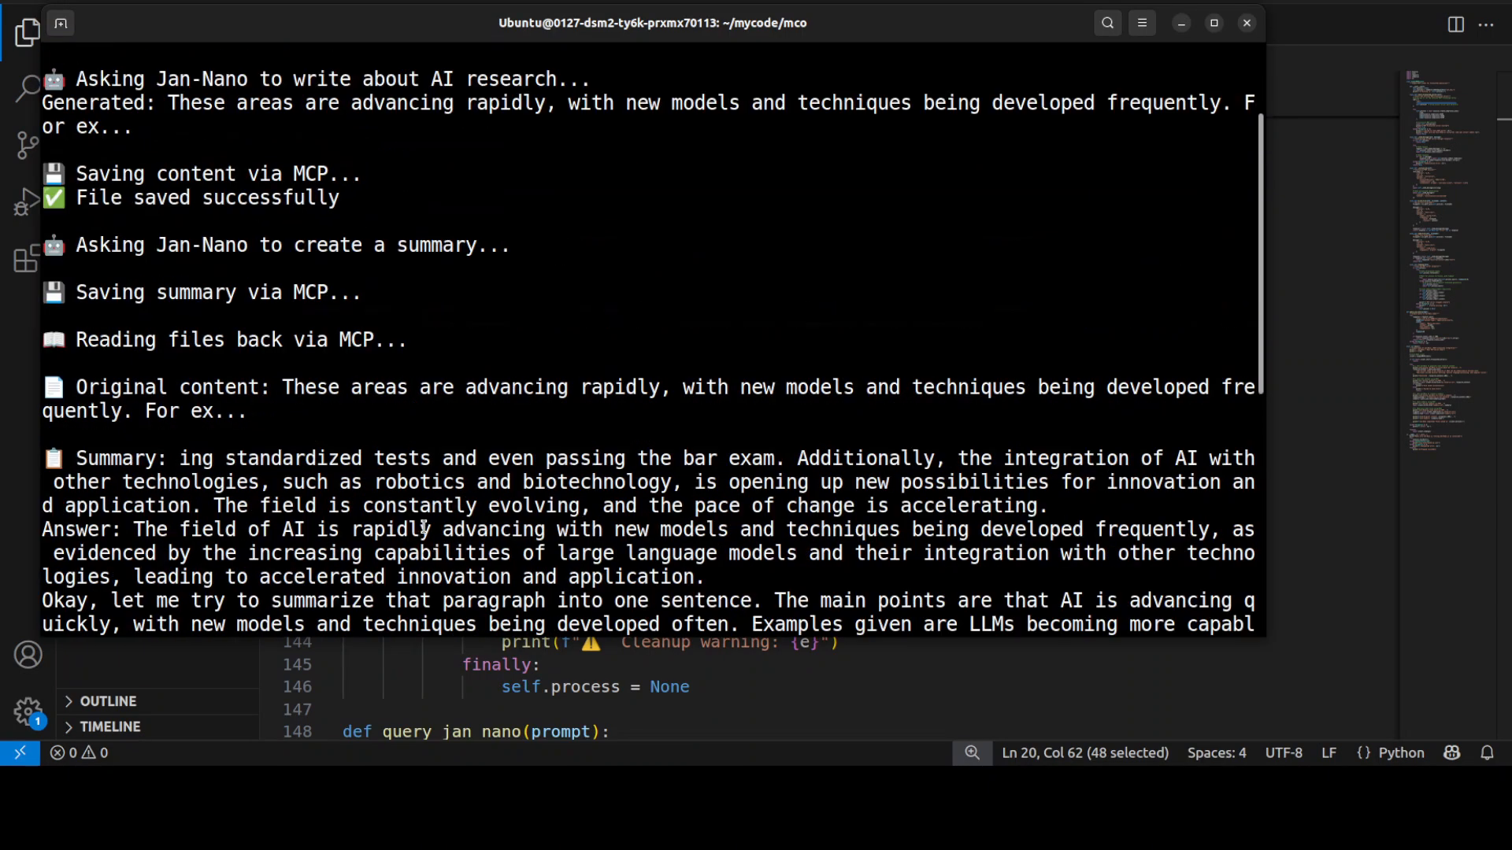
scroll("up", 3)
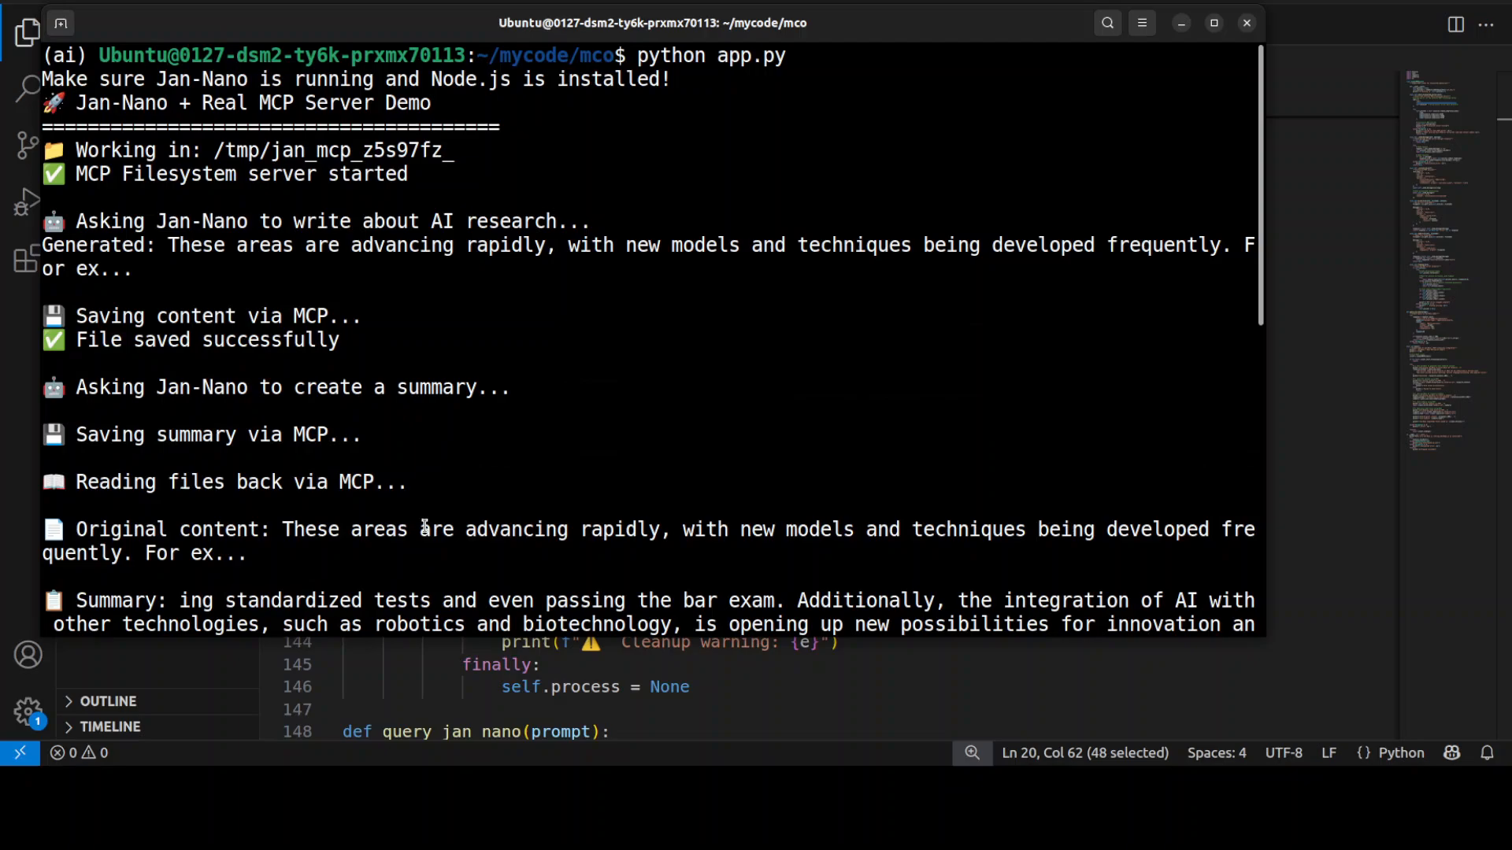
mouse_move(628, 439)
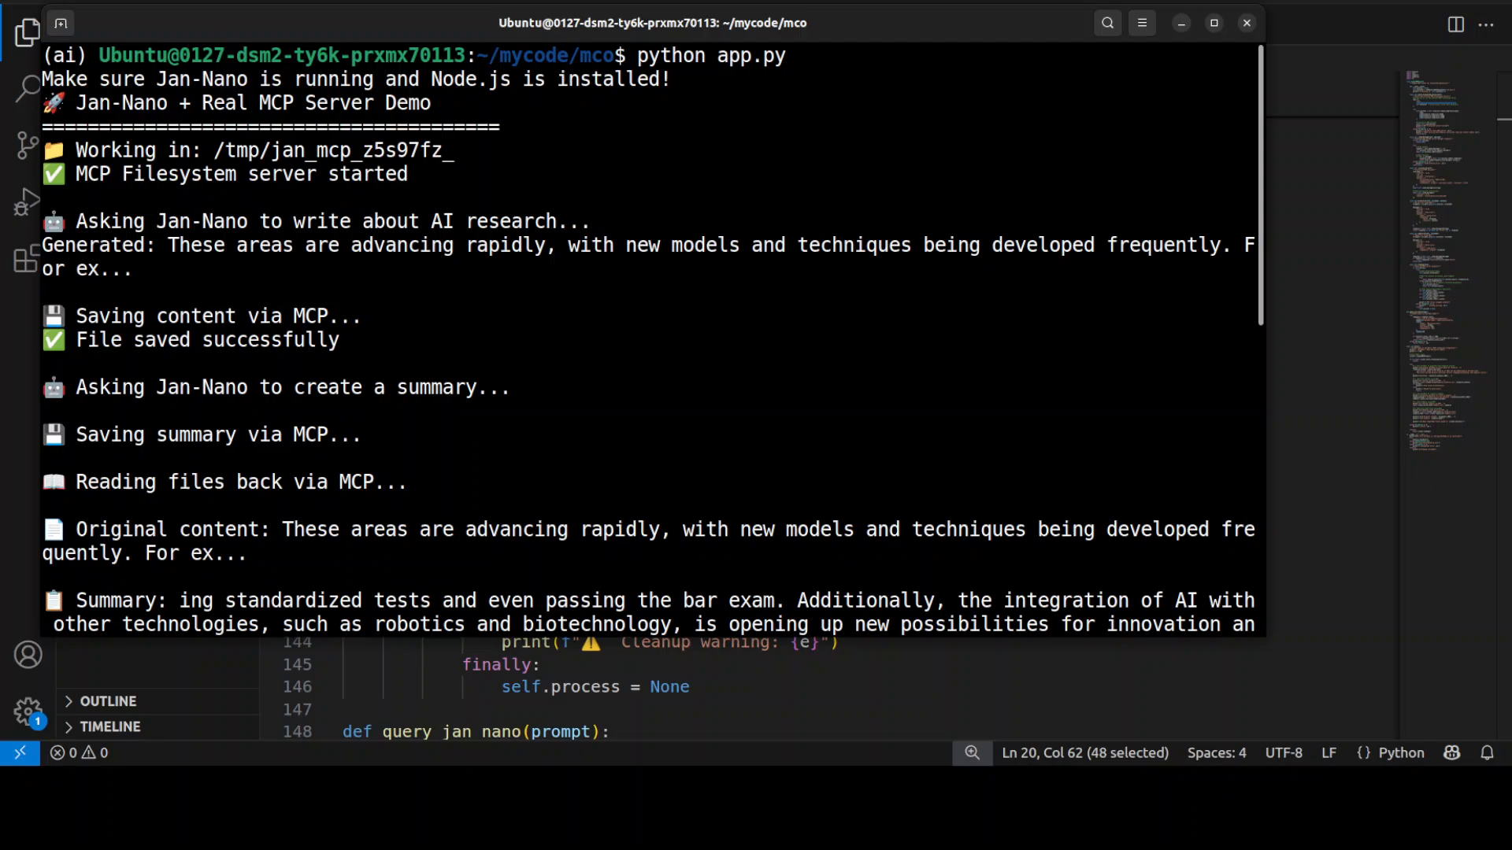
Select and copy the /tmp/jan_mcp_z5s97fz_ saved-files path
scroll("down", 3)
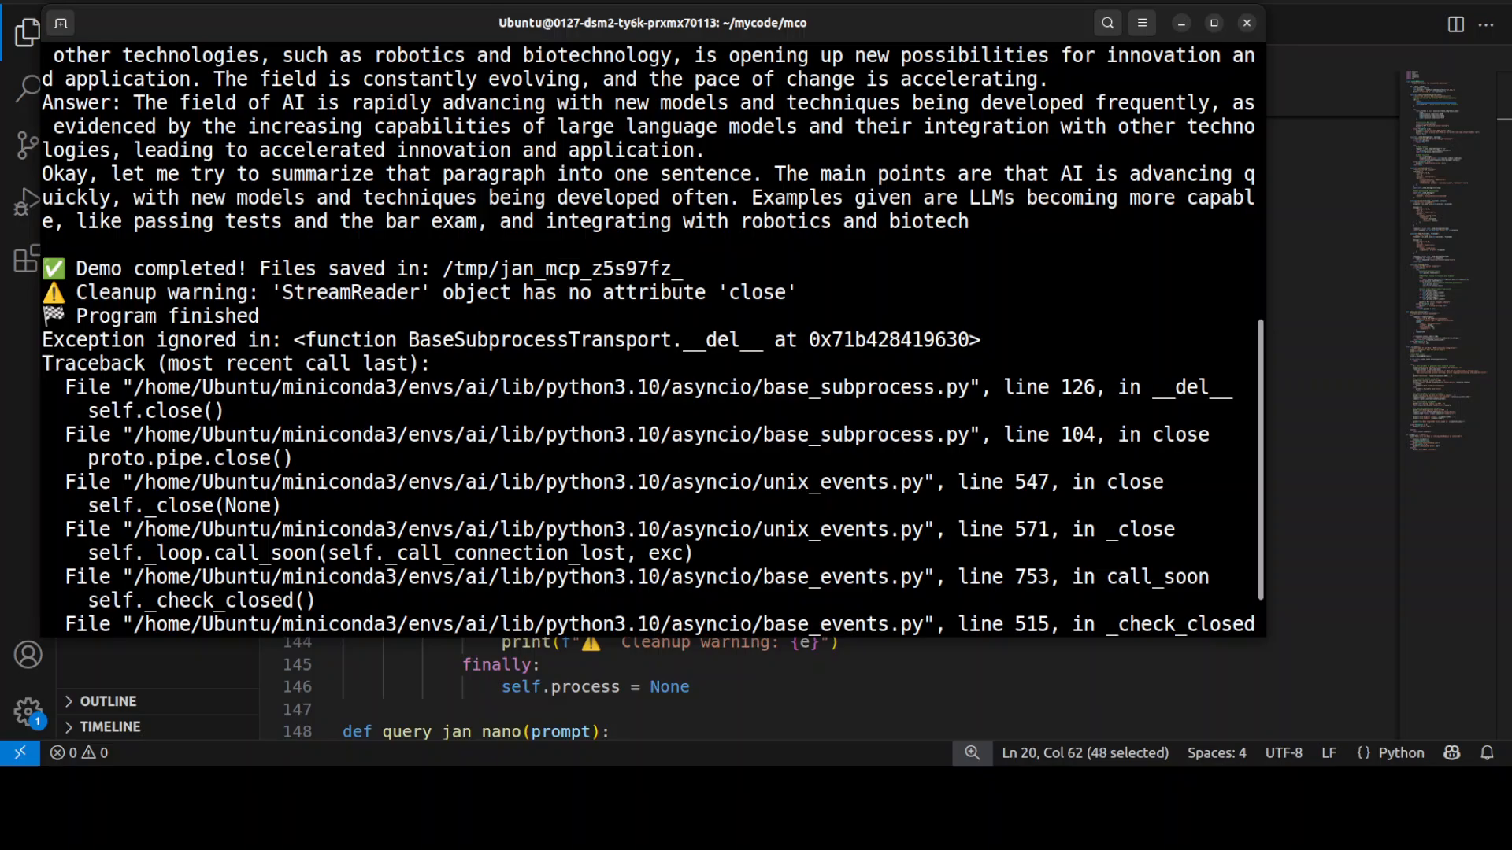
double_click(562, 268)
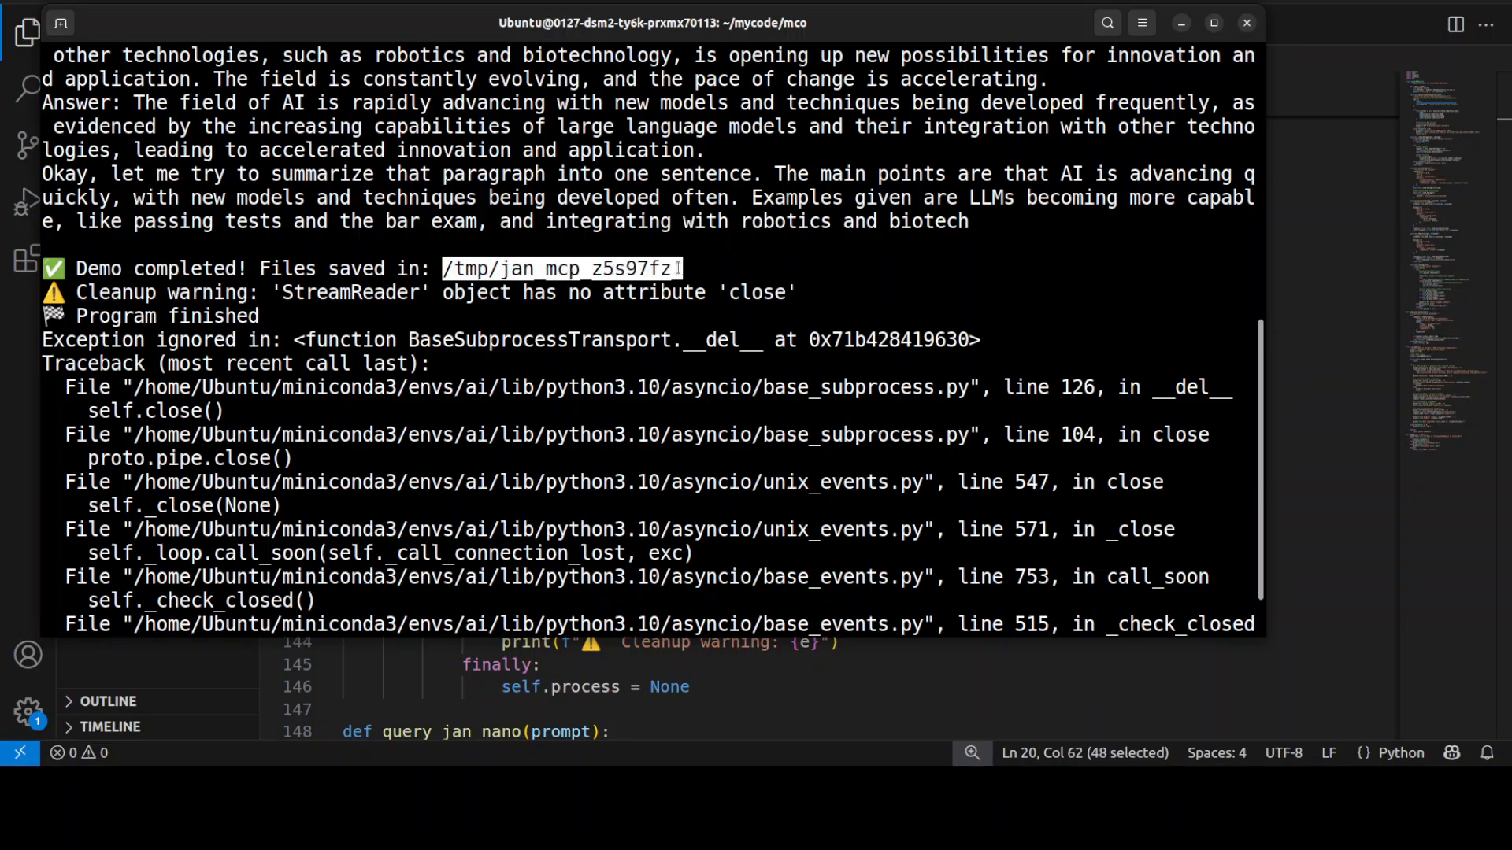
right_click(559, 269)
type("clear")
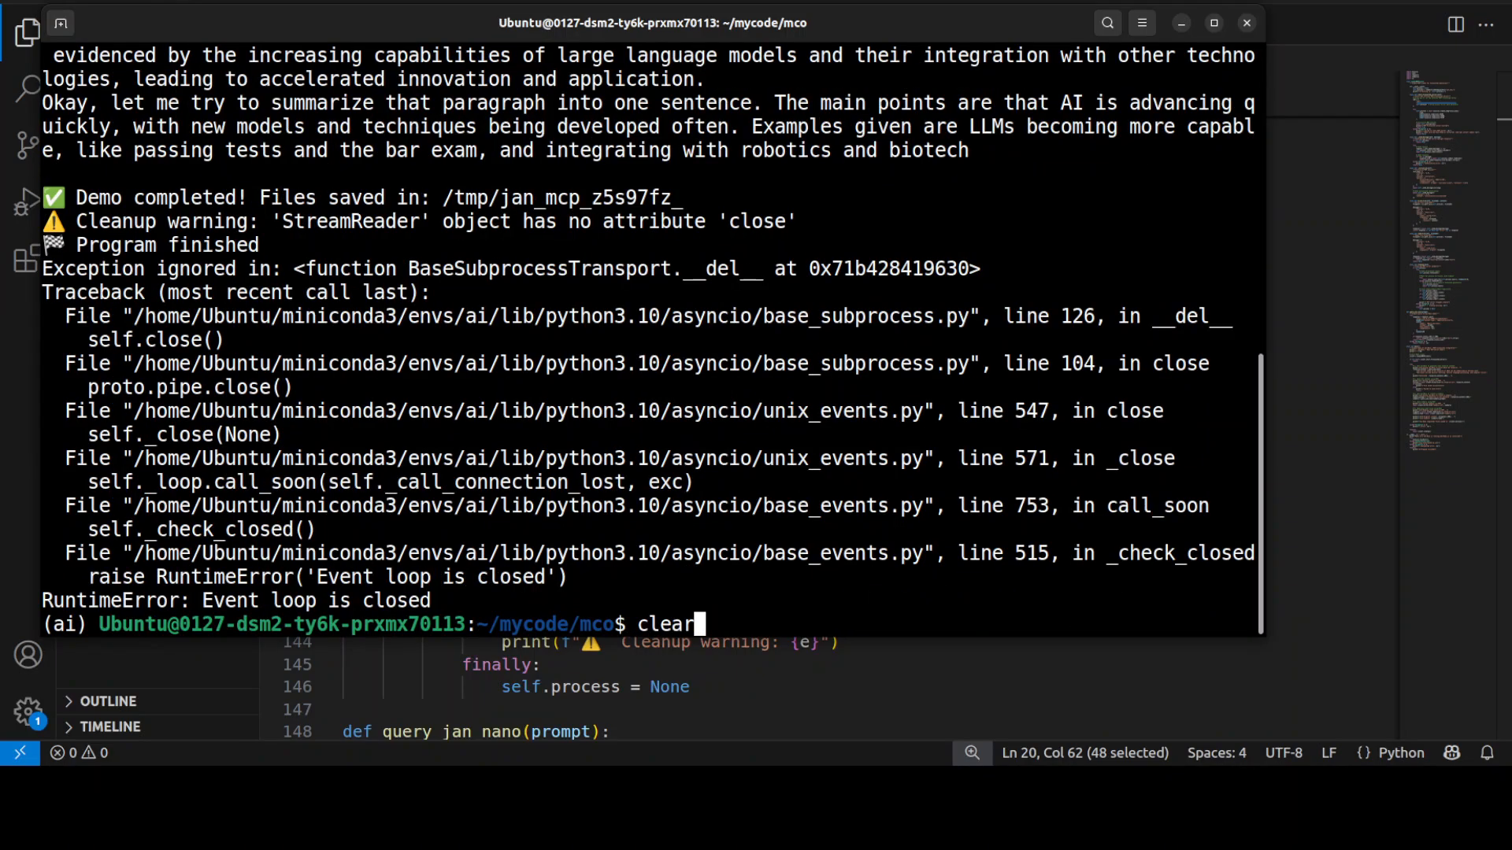
Change into /tmp/jan_mcp_z5s97fz_ and print ai_research.txt and summary.txt
right_click(564, 193)
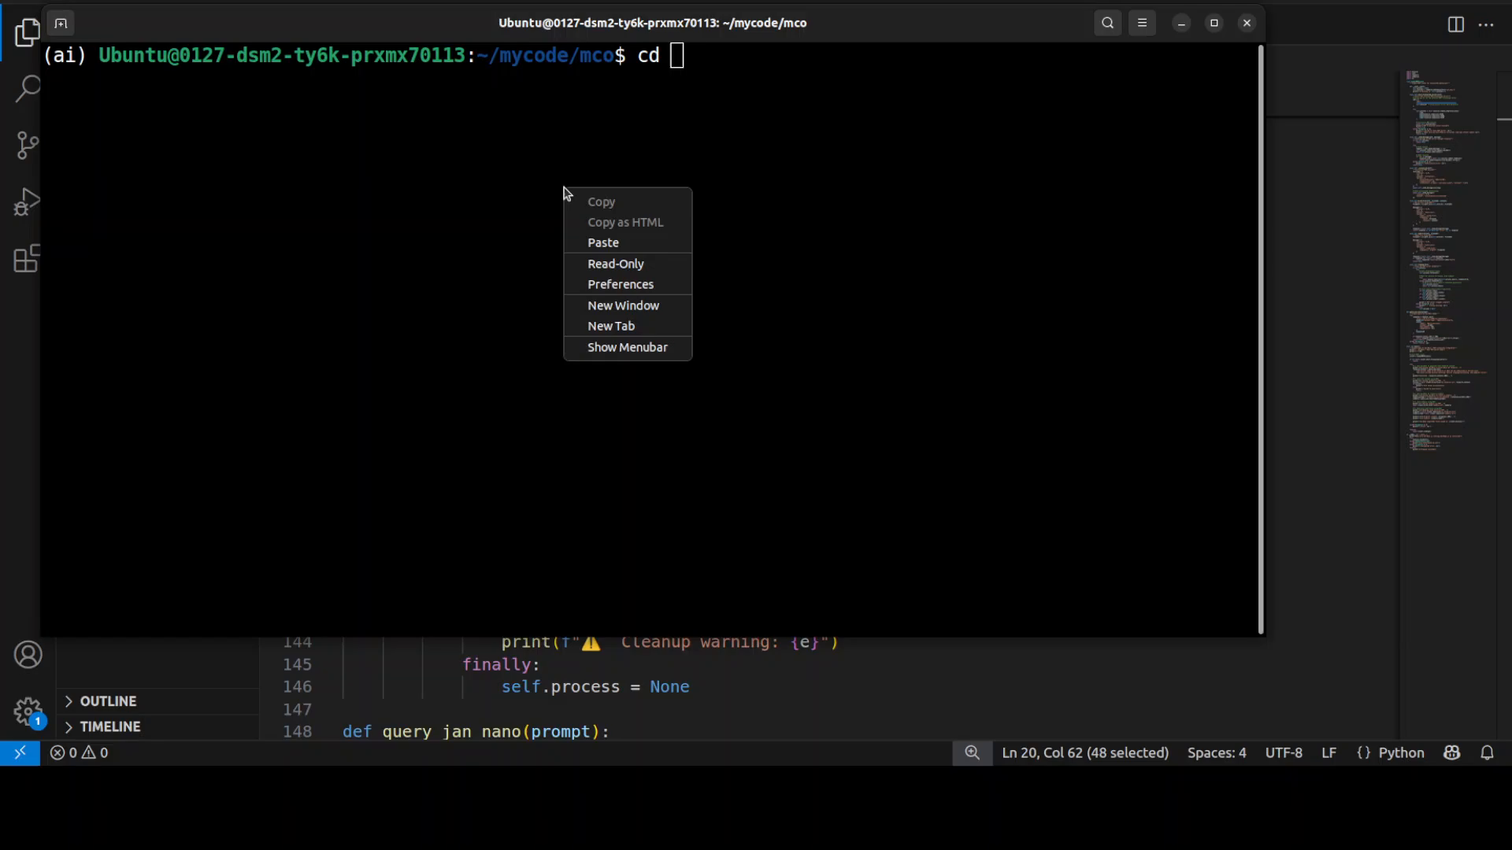
left_click(602, 242)
type("ls")
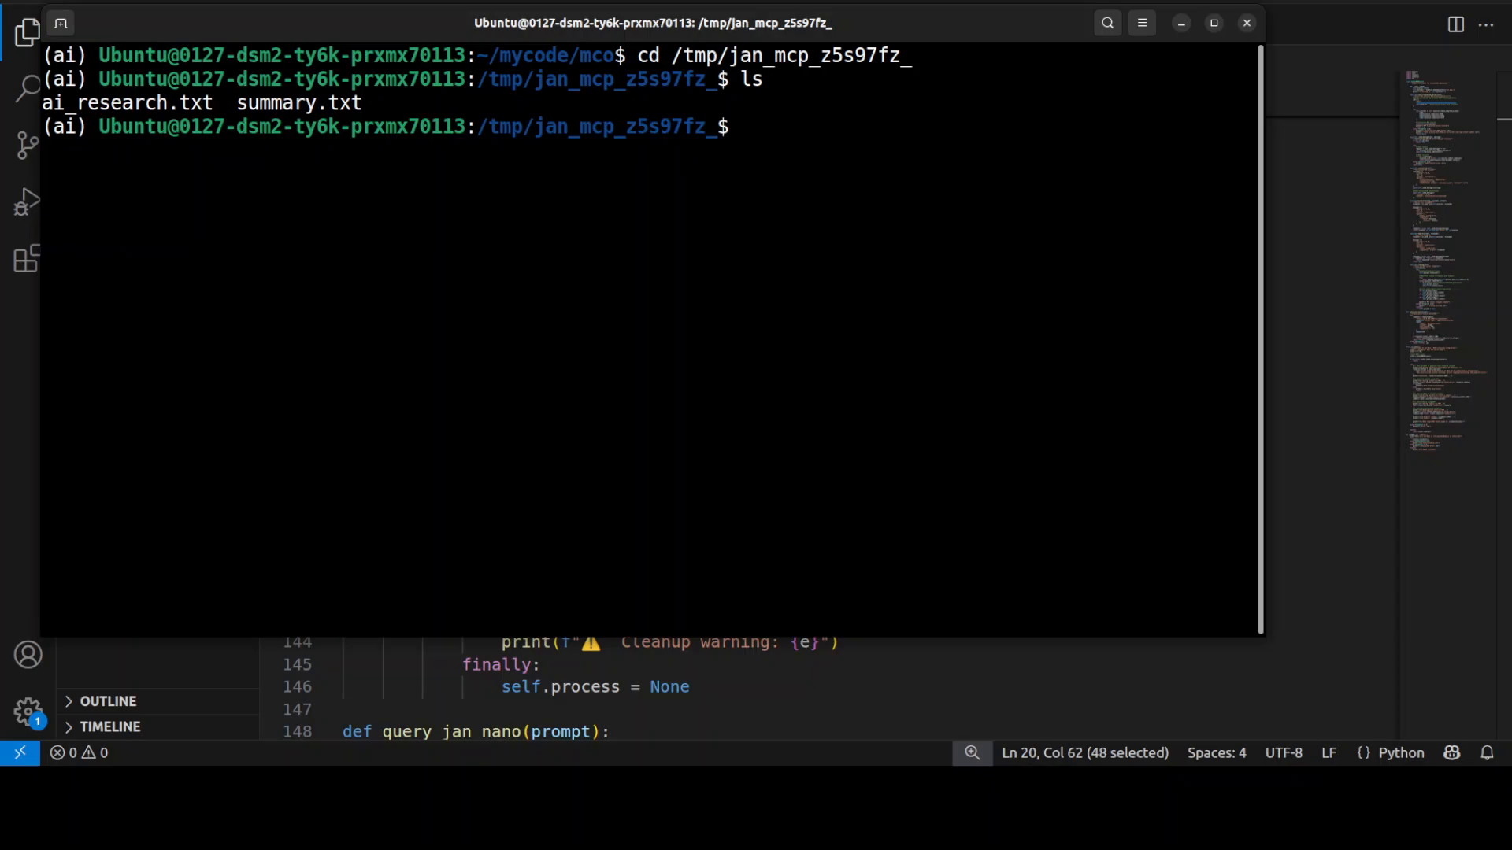
type("cat ai_research.txt")
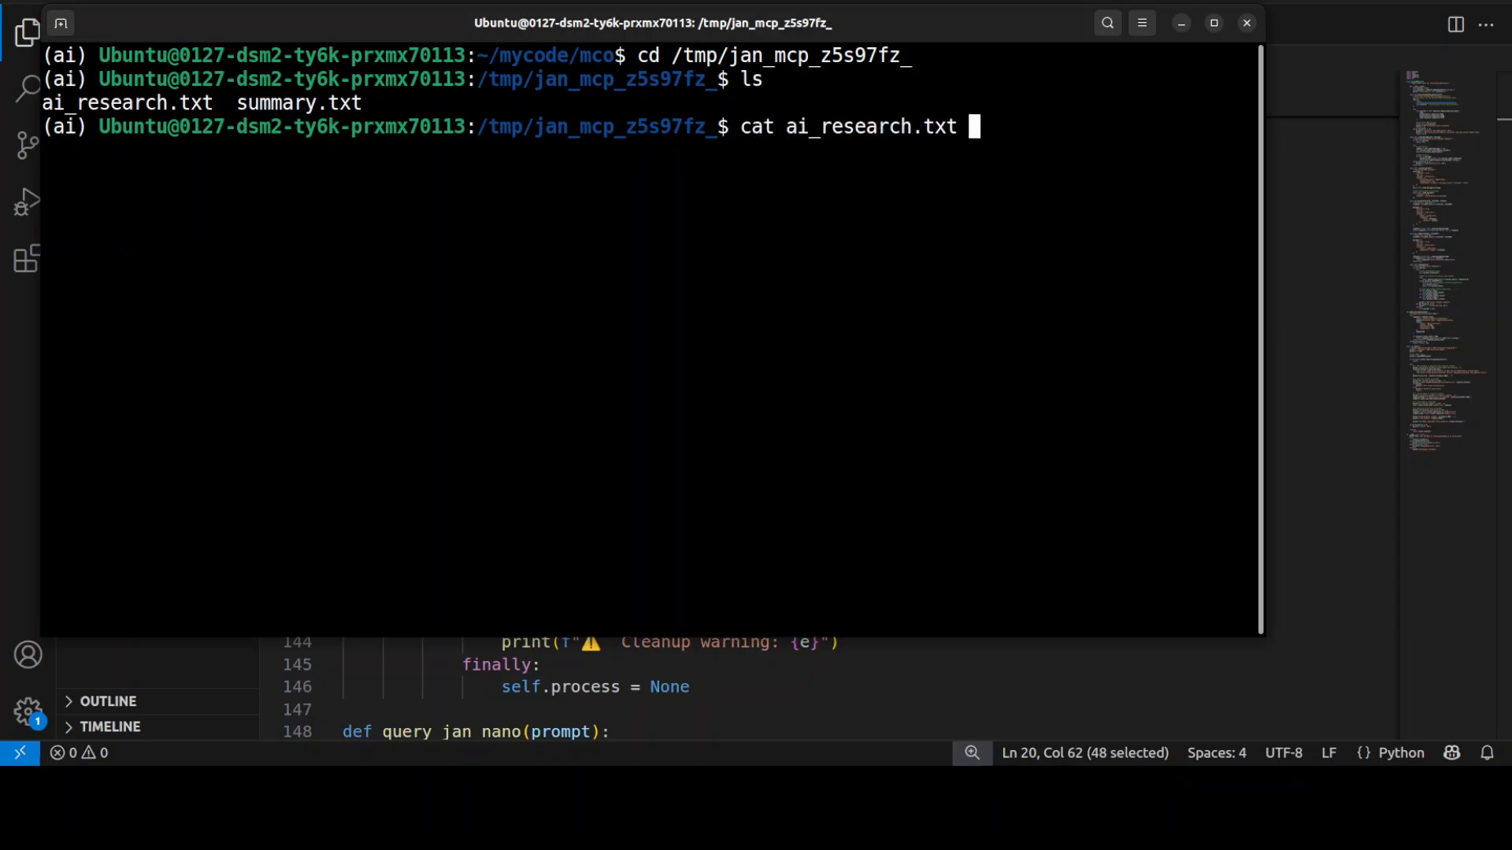
key("Return")
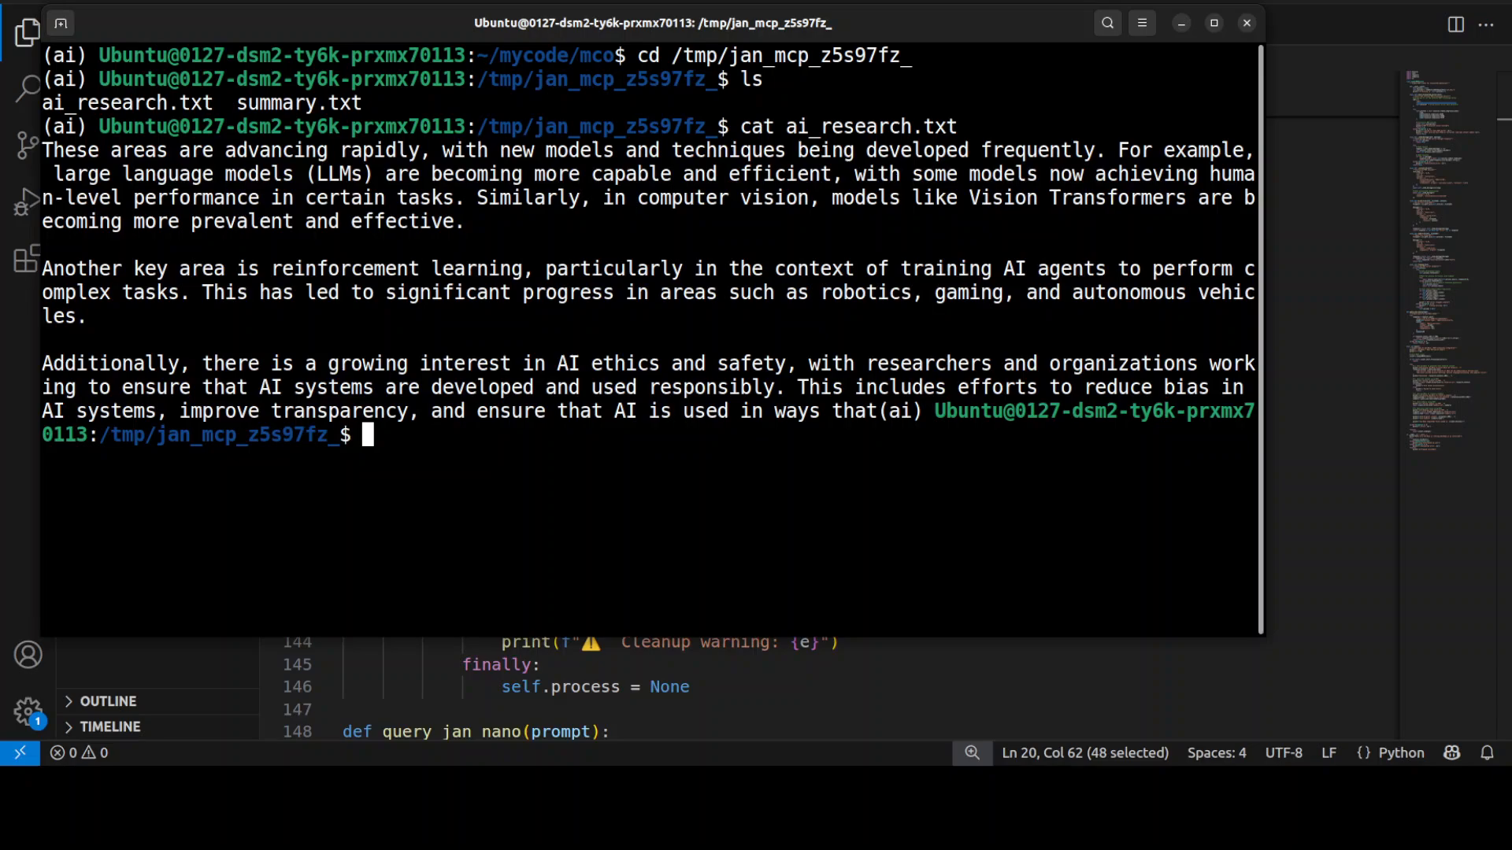
type("cat summary.txt")
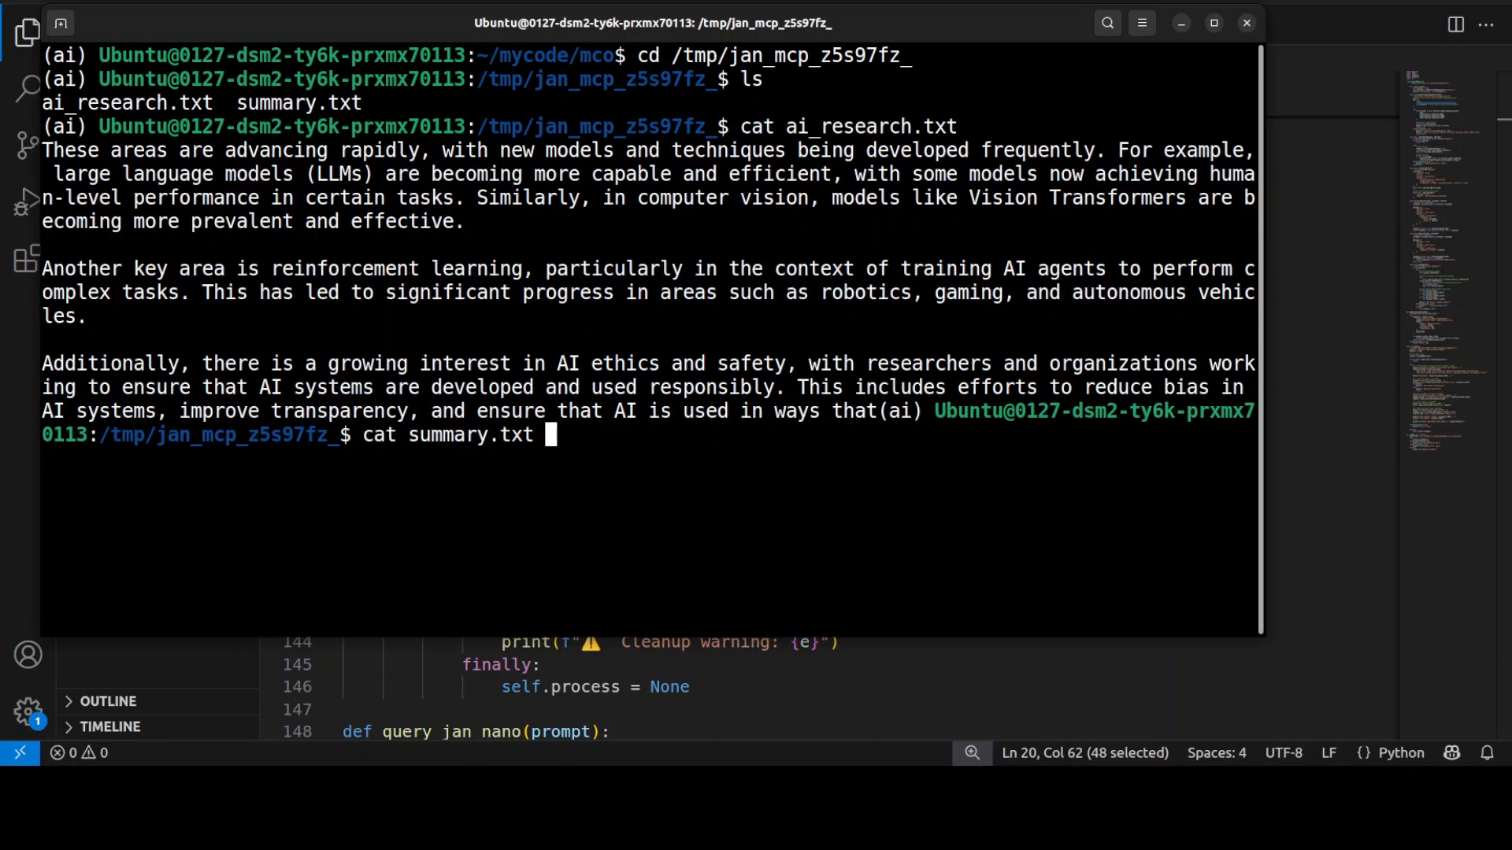
key("Return")
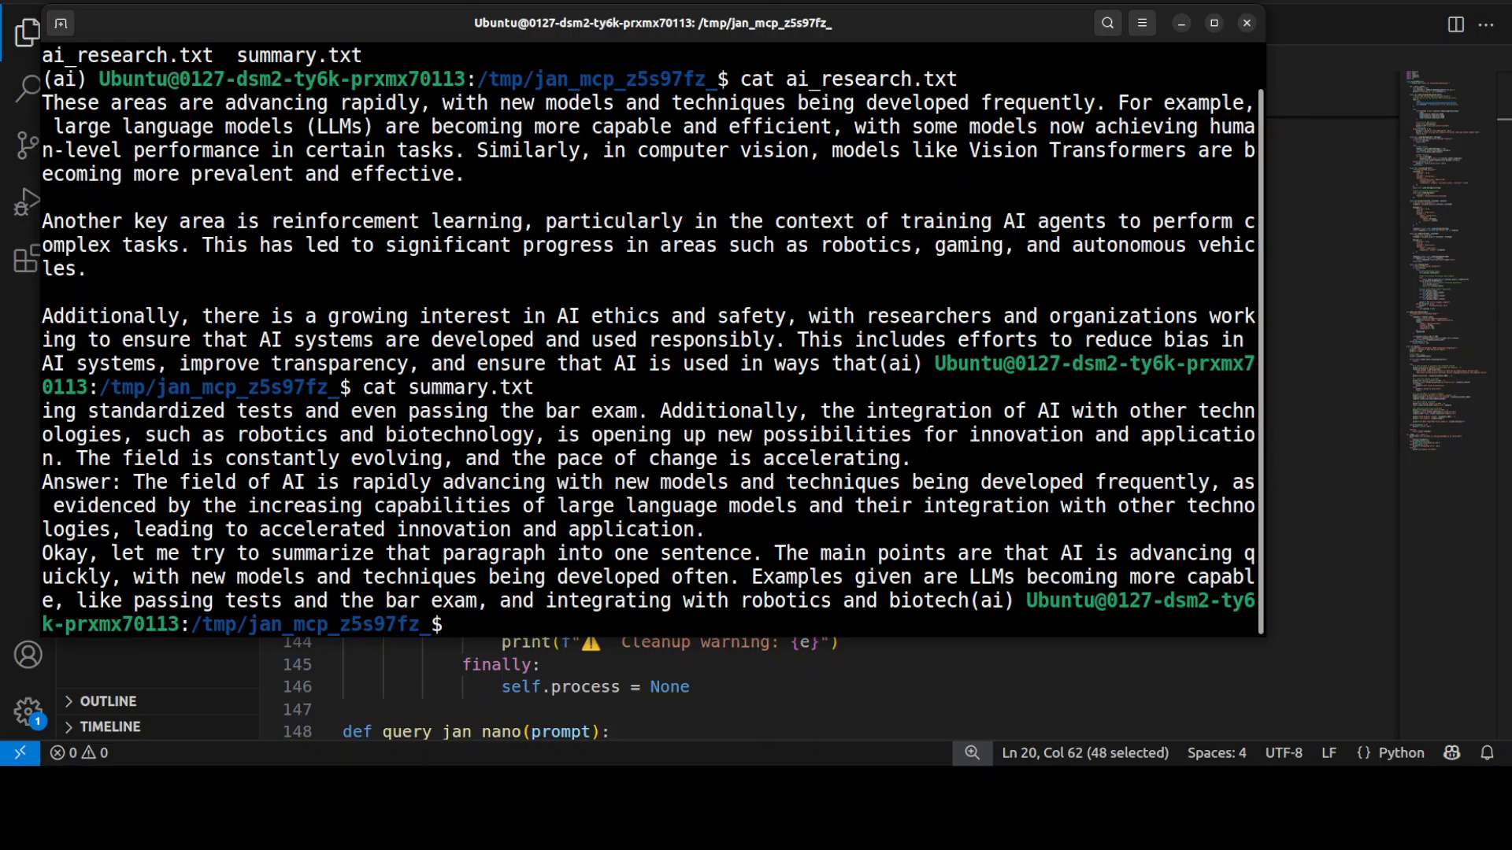
Clear the terminal screen with clear
type("clear")
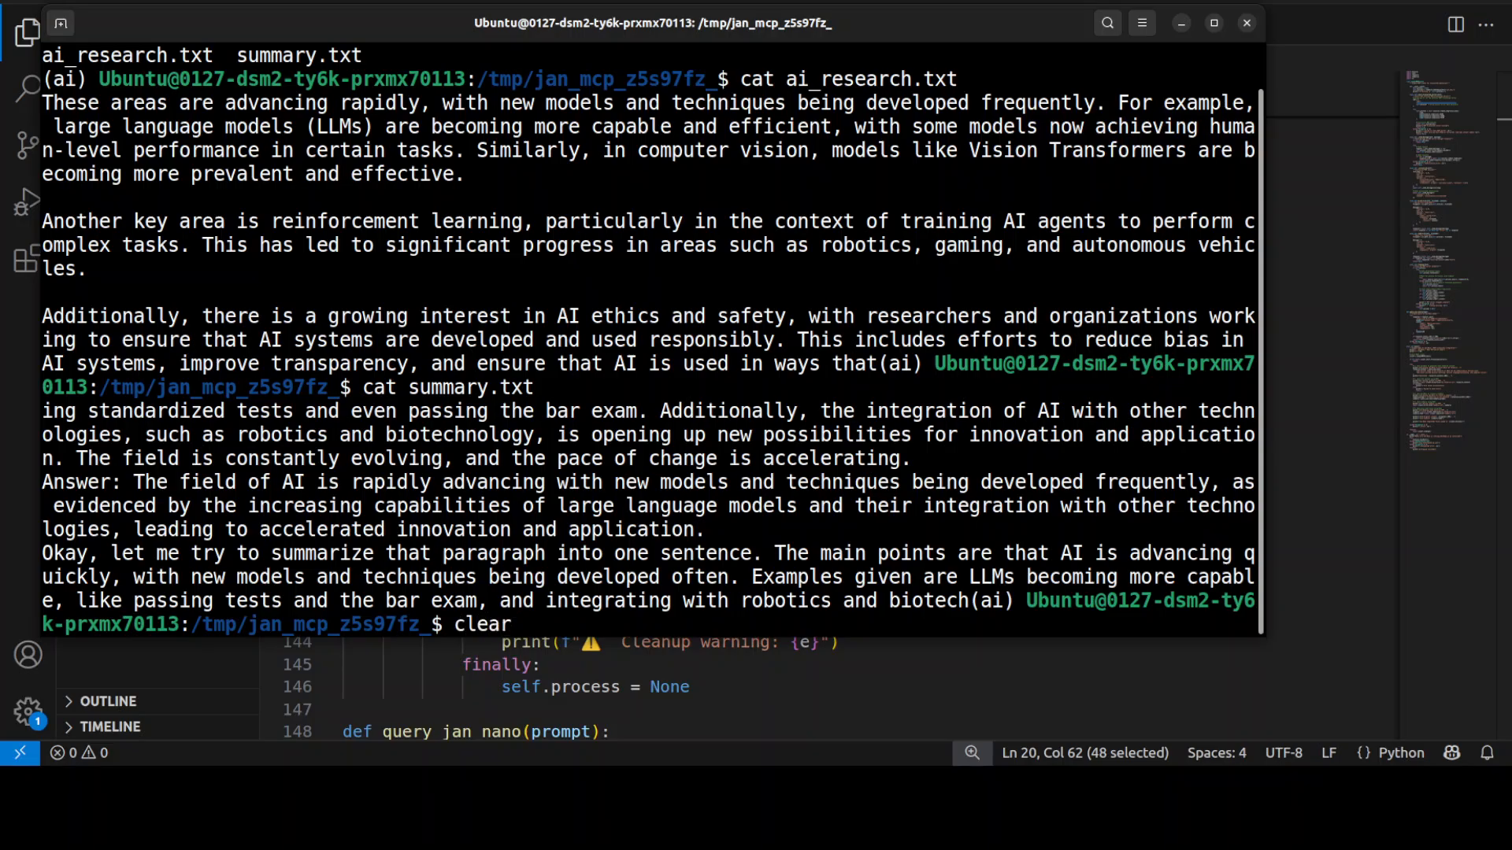
key("Return")
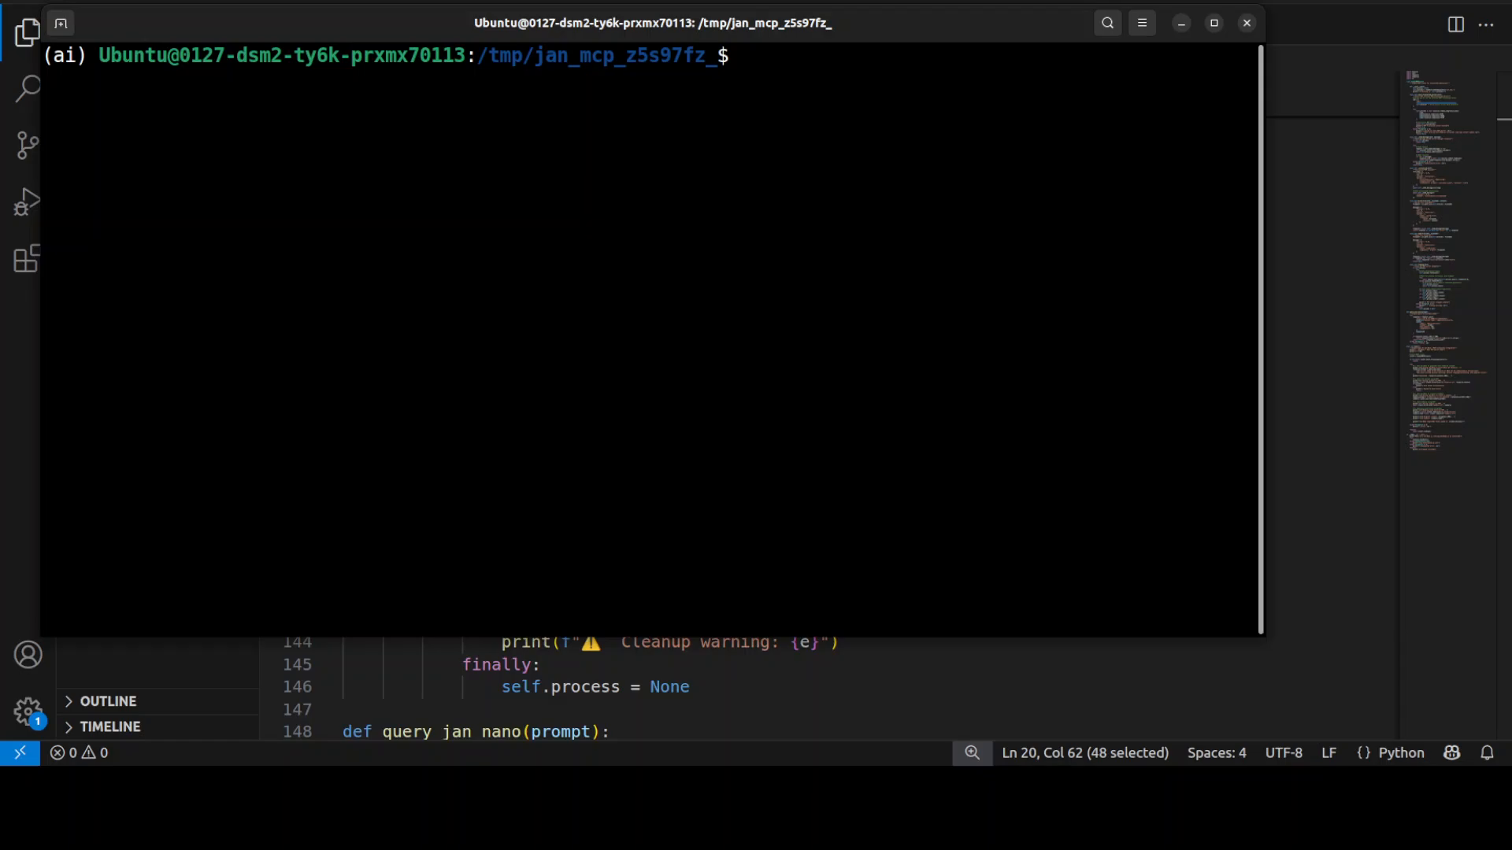
Run nvidia-smi to check VRAM: about 9 GB of 49 GB in use
type("nvidia-smi")
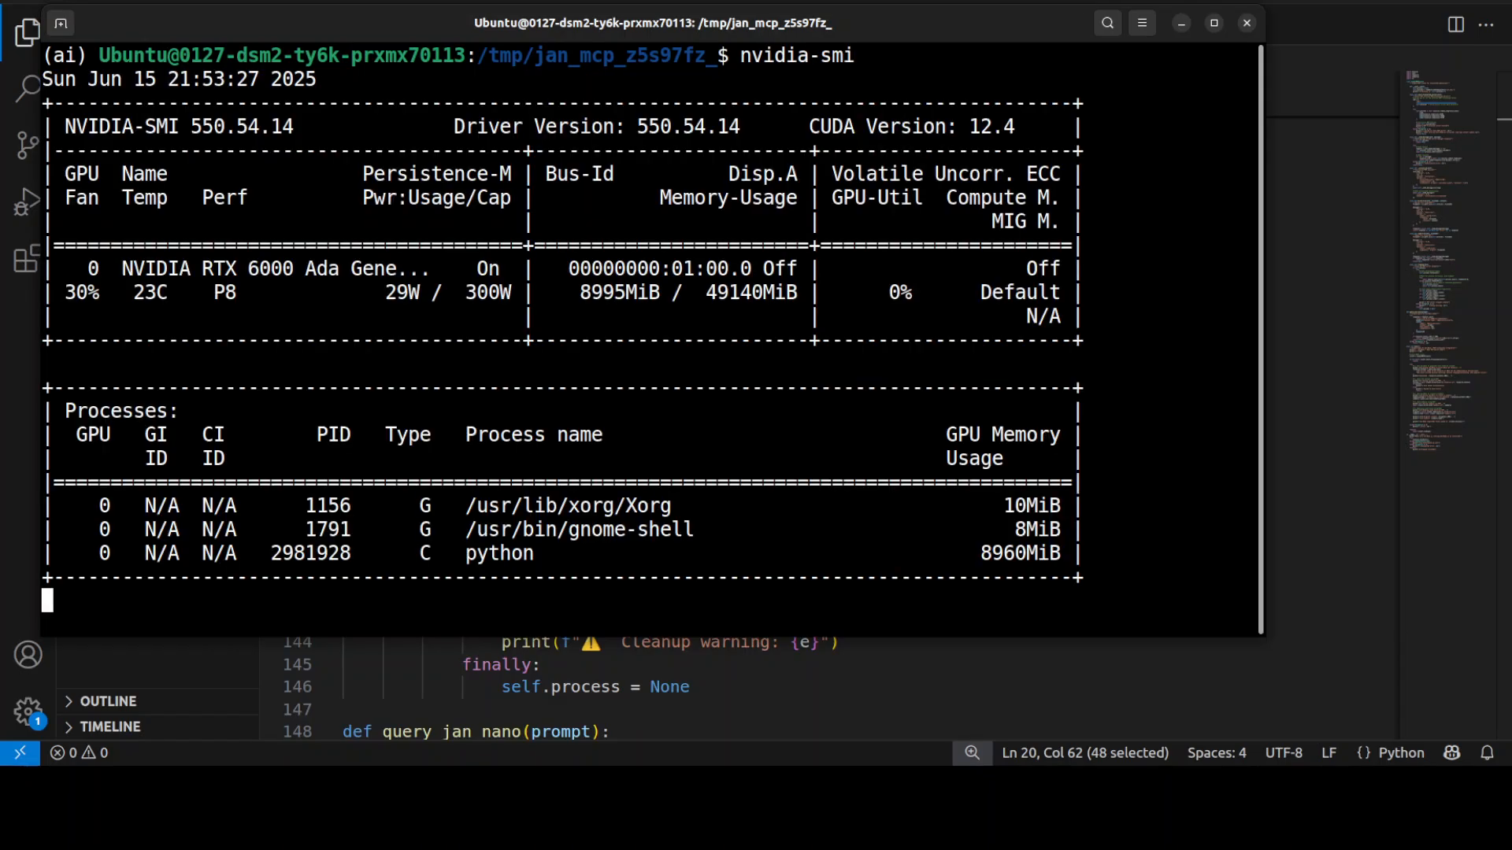
key("Return")
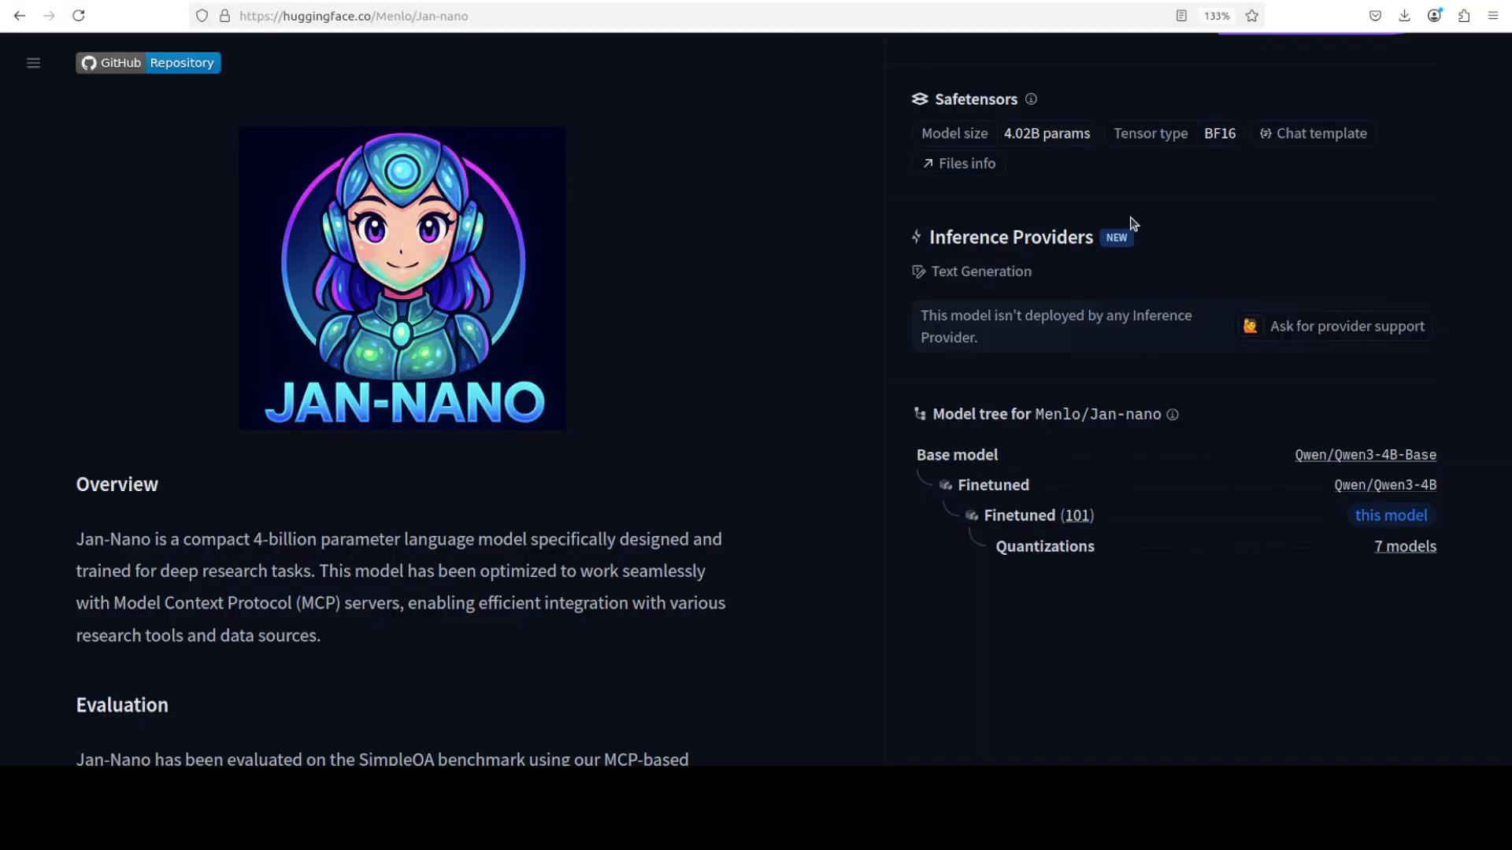
mouse_move(873, 412)
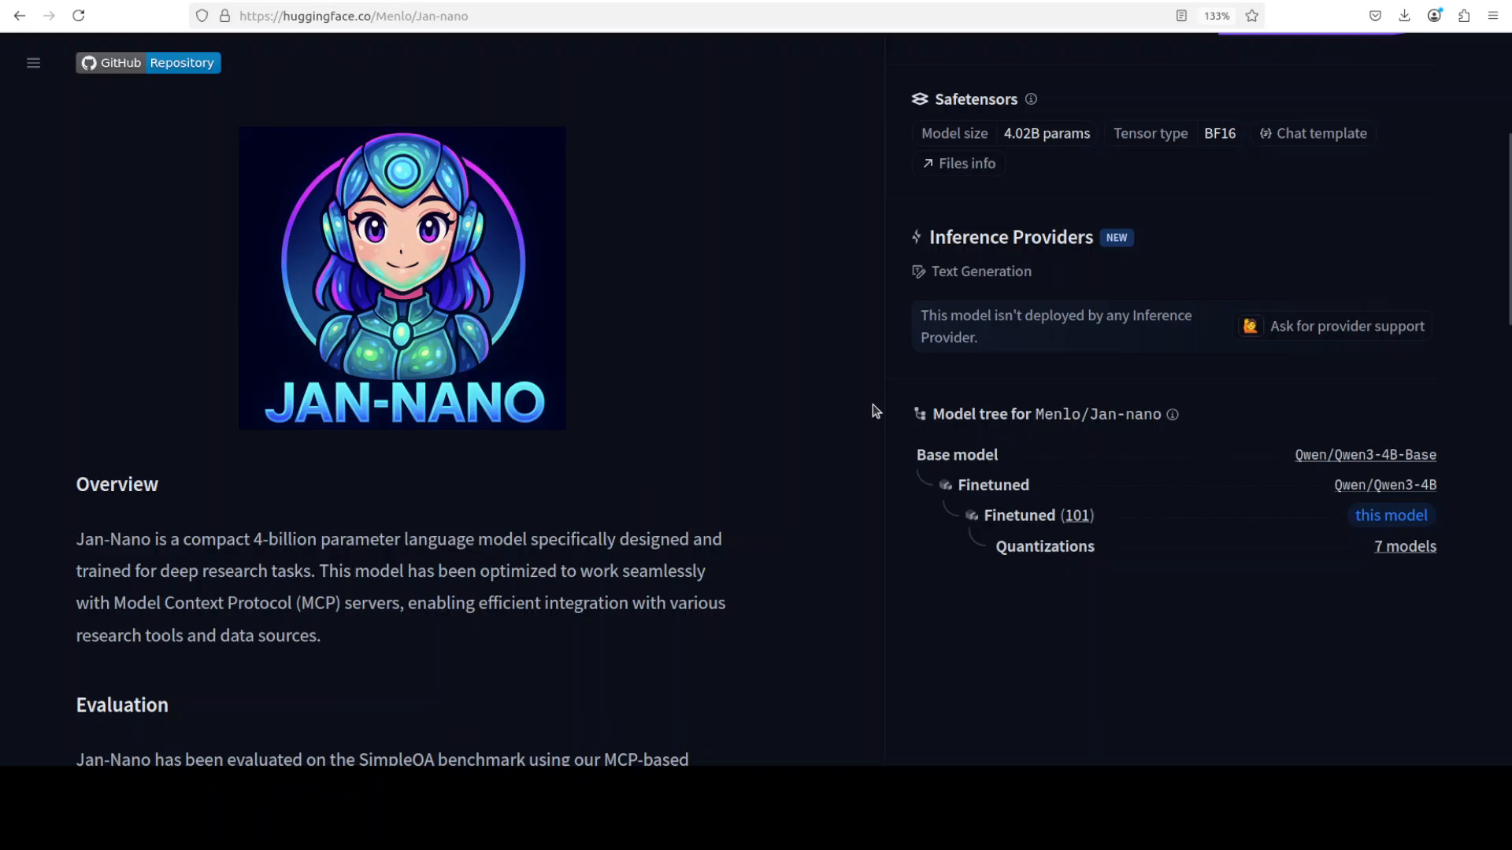
mouse_move(576, 46)
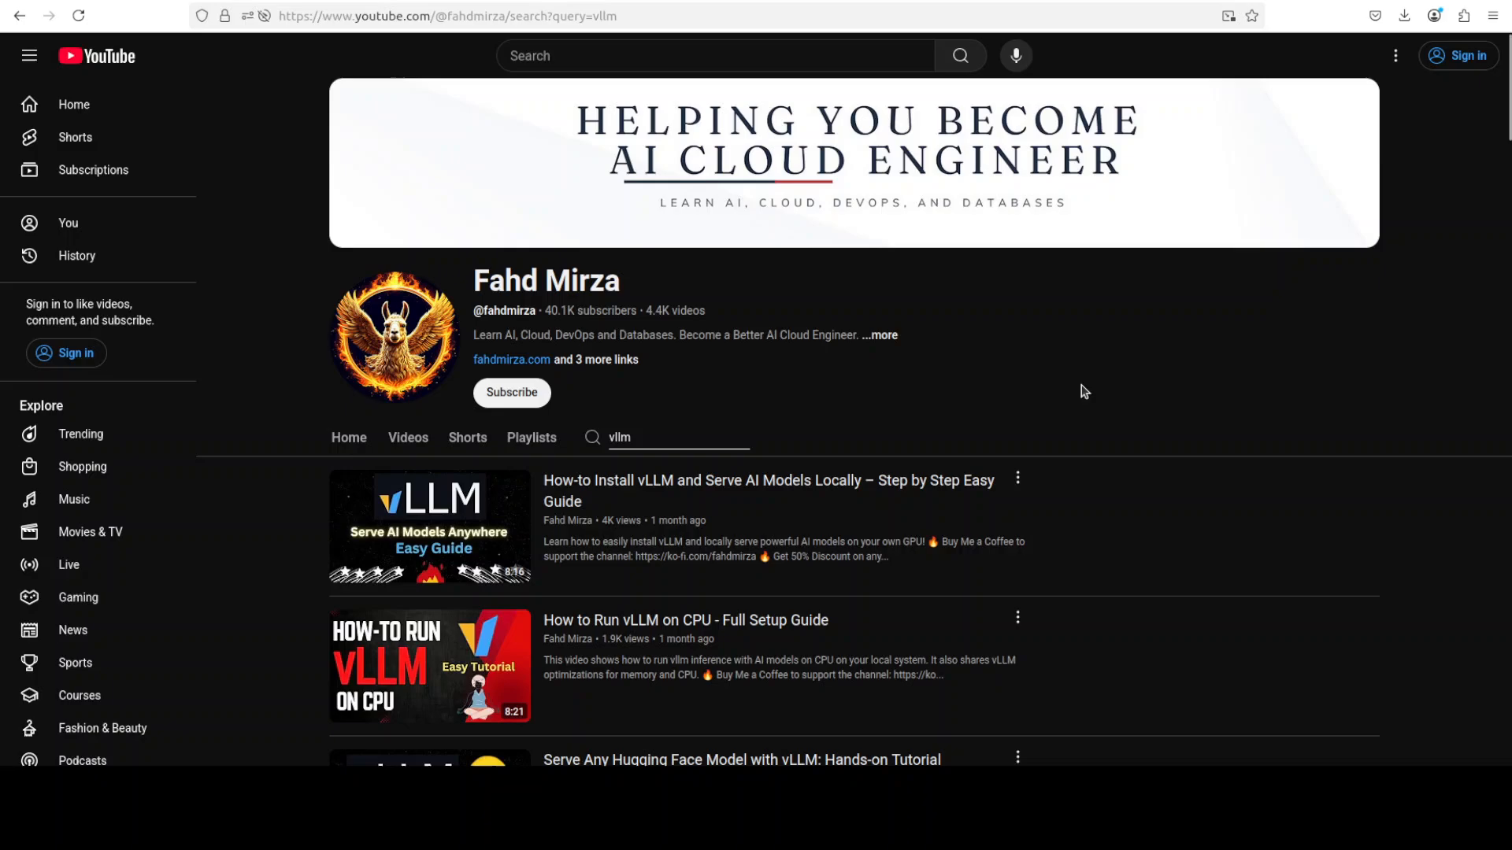
mouse_move(1069, 431)
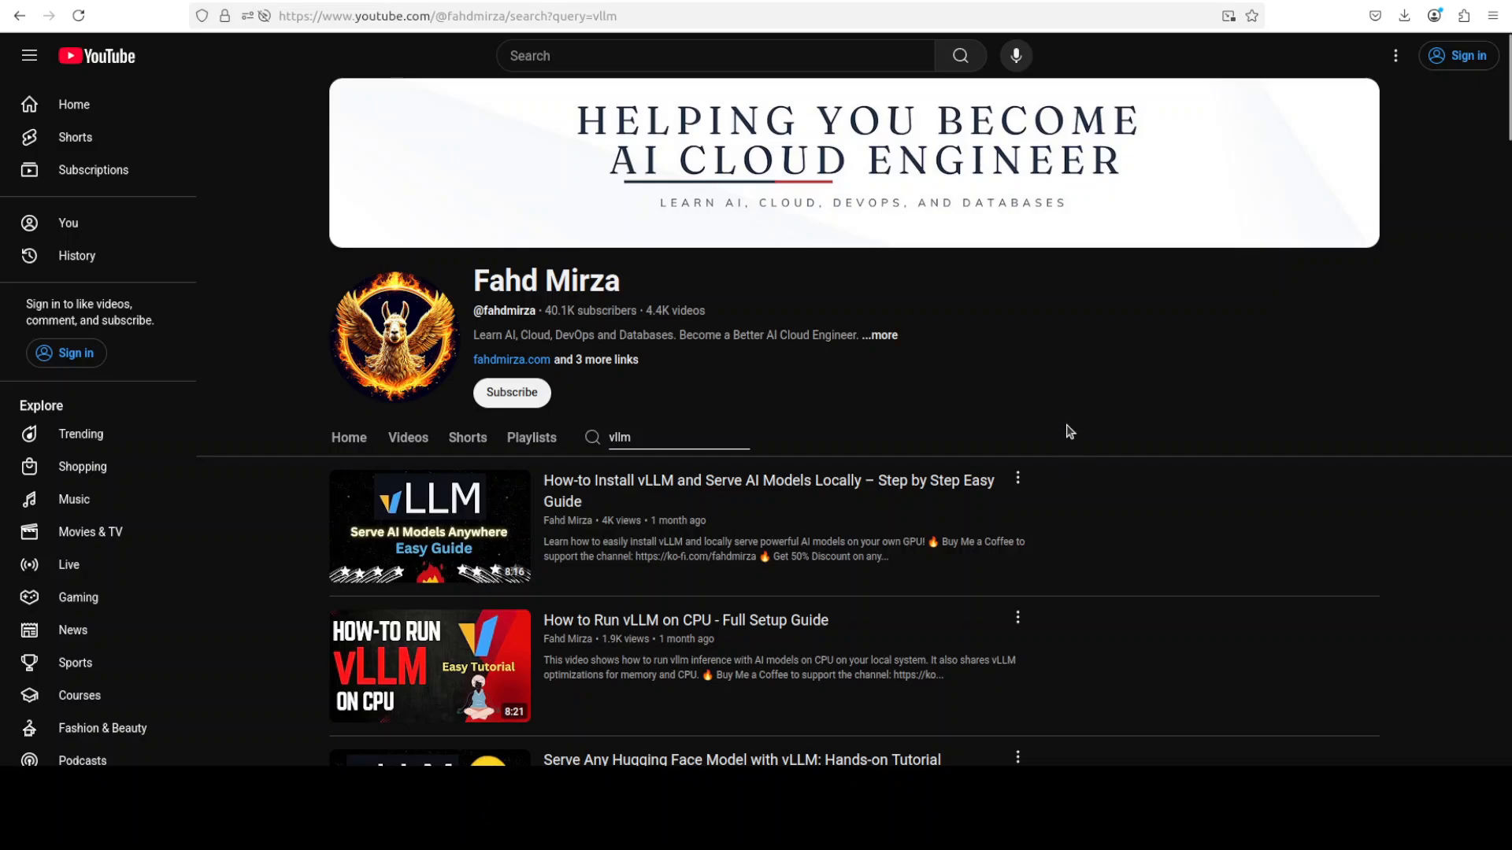